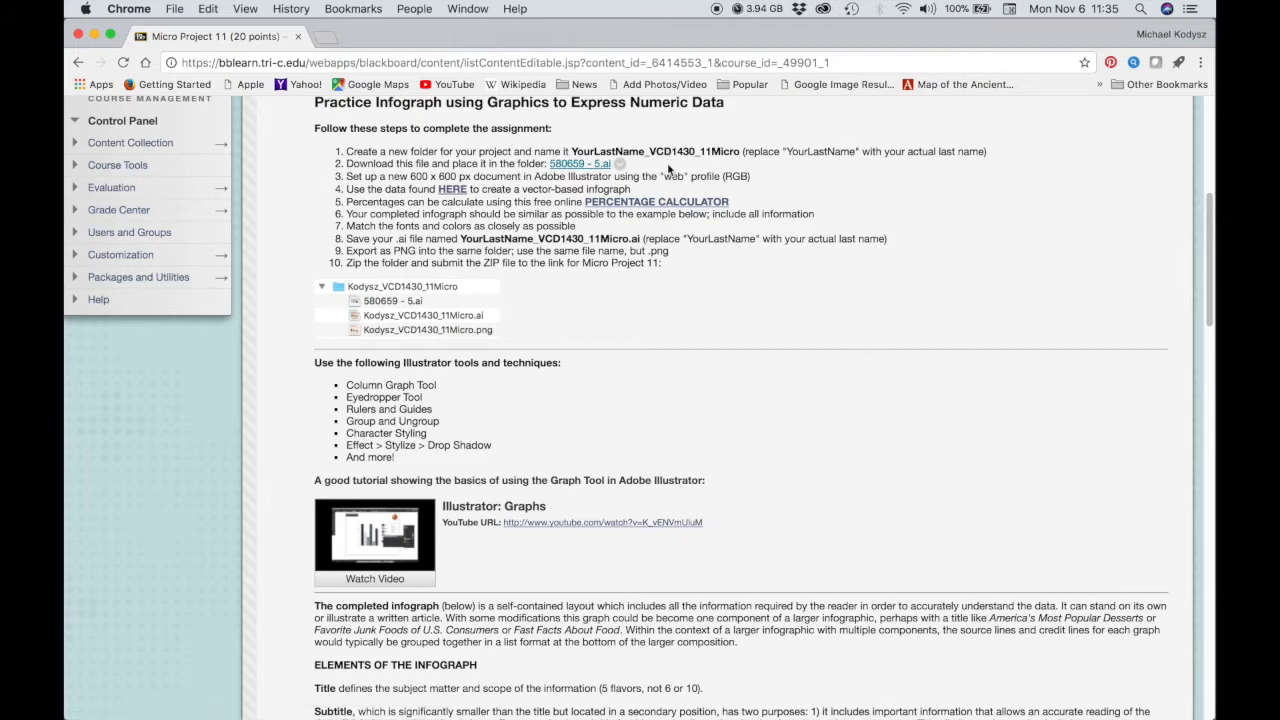
mouse_move(693, 165)
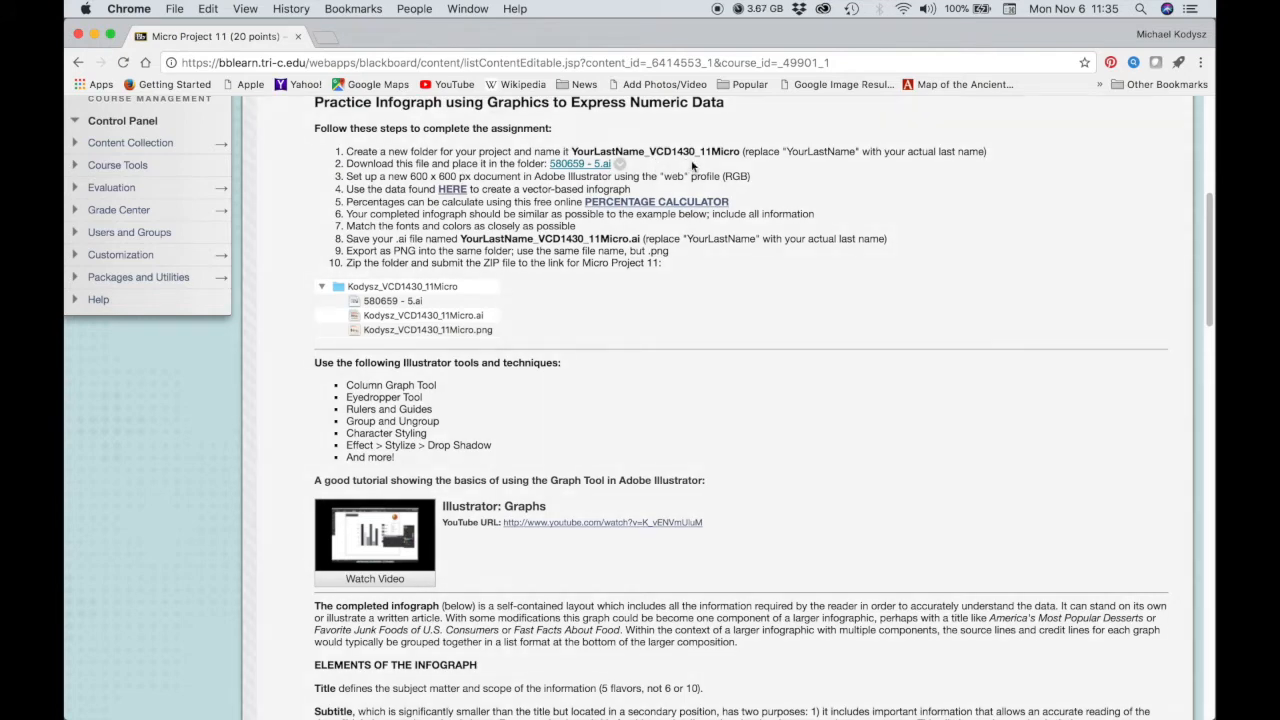
Step: Pick the folder name from the assignment and name a new desktop folder YourLastName_VCD1430_11Micro
double_click(655, 151)
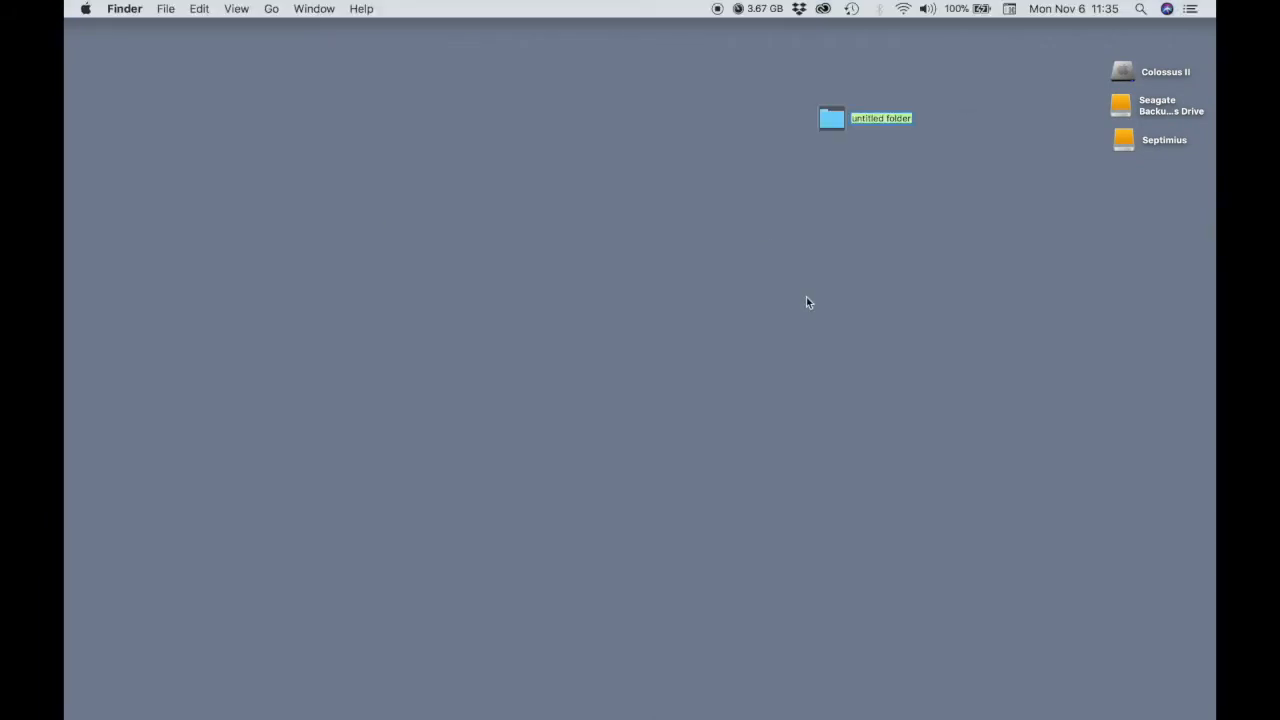
type("YourLastName_VCD1430_11Micro")
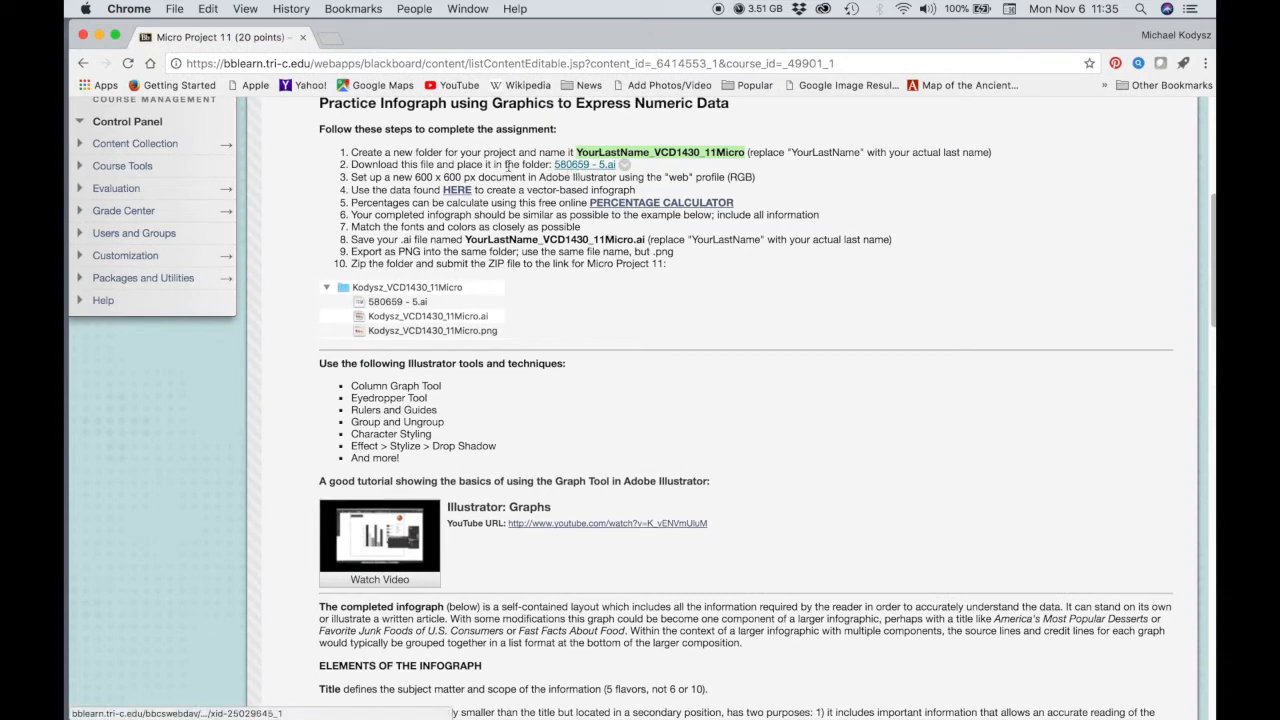
Step: Download 580659 - 5.ai, move it into the Kodysz_VCD1430_11Micro folder, and open the folder
left_click(583, 164)
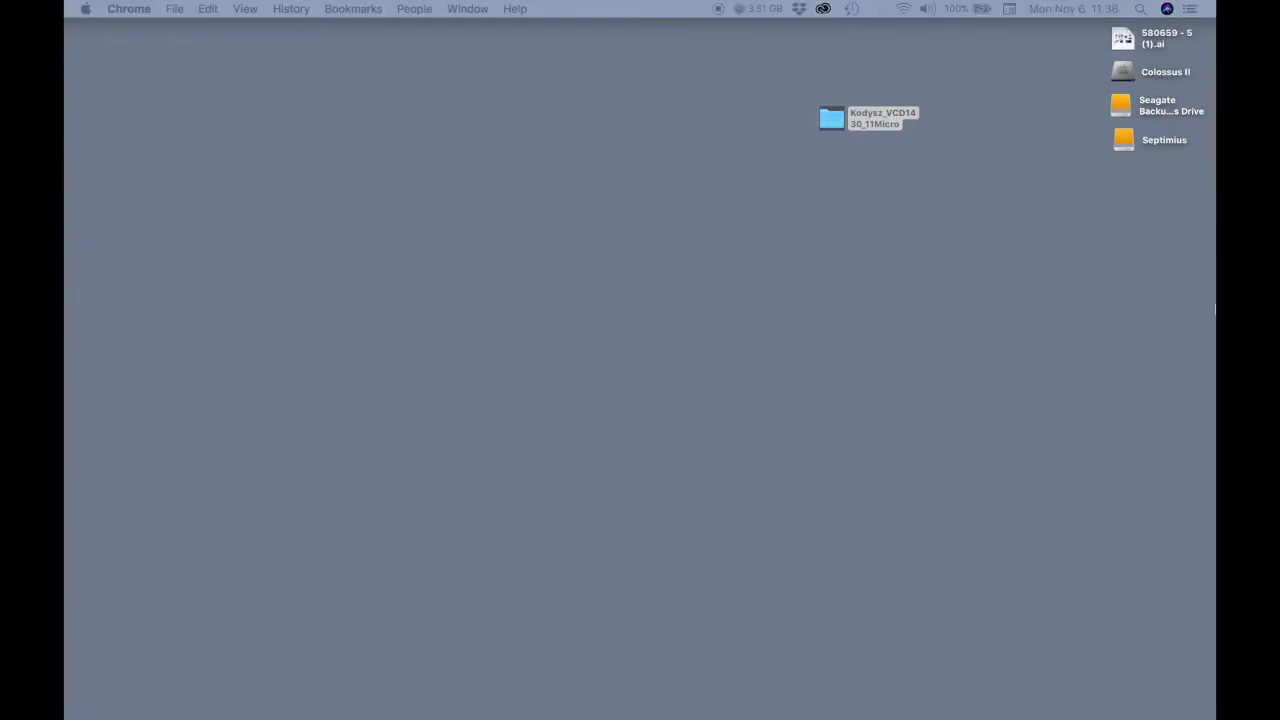
left_click(831, 119)
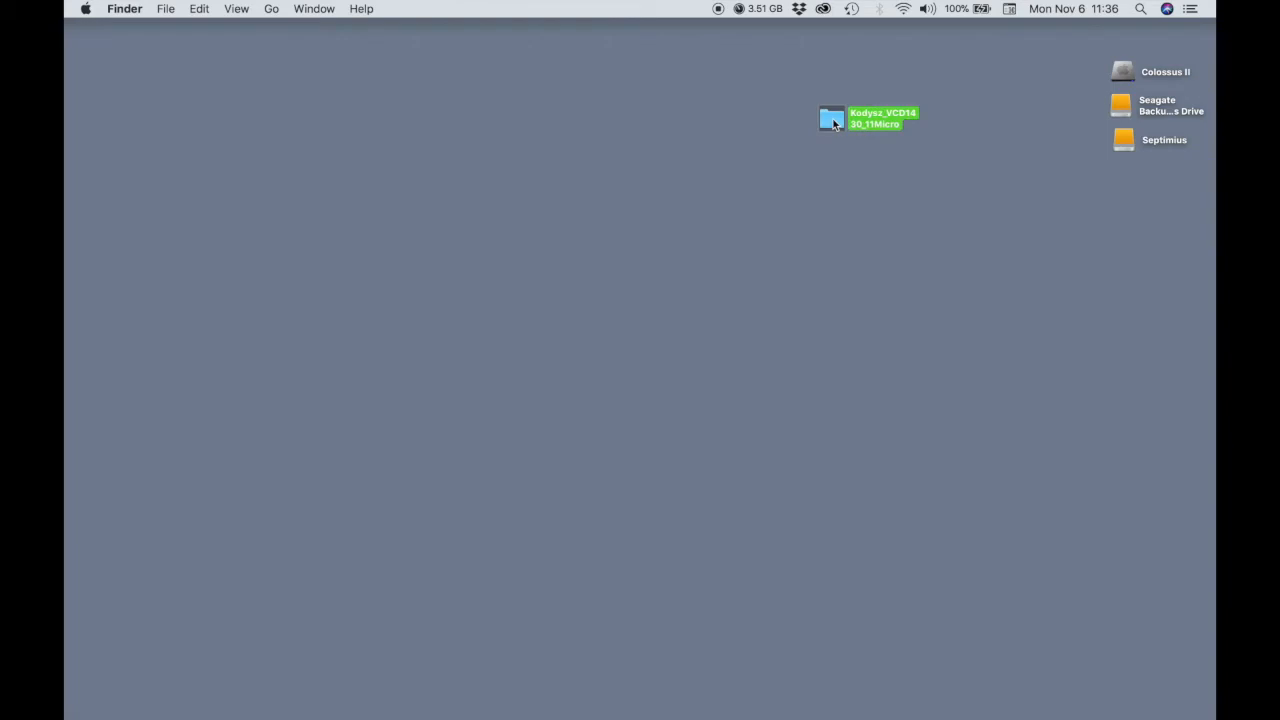
double_click(833, 117)
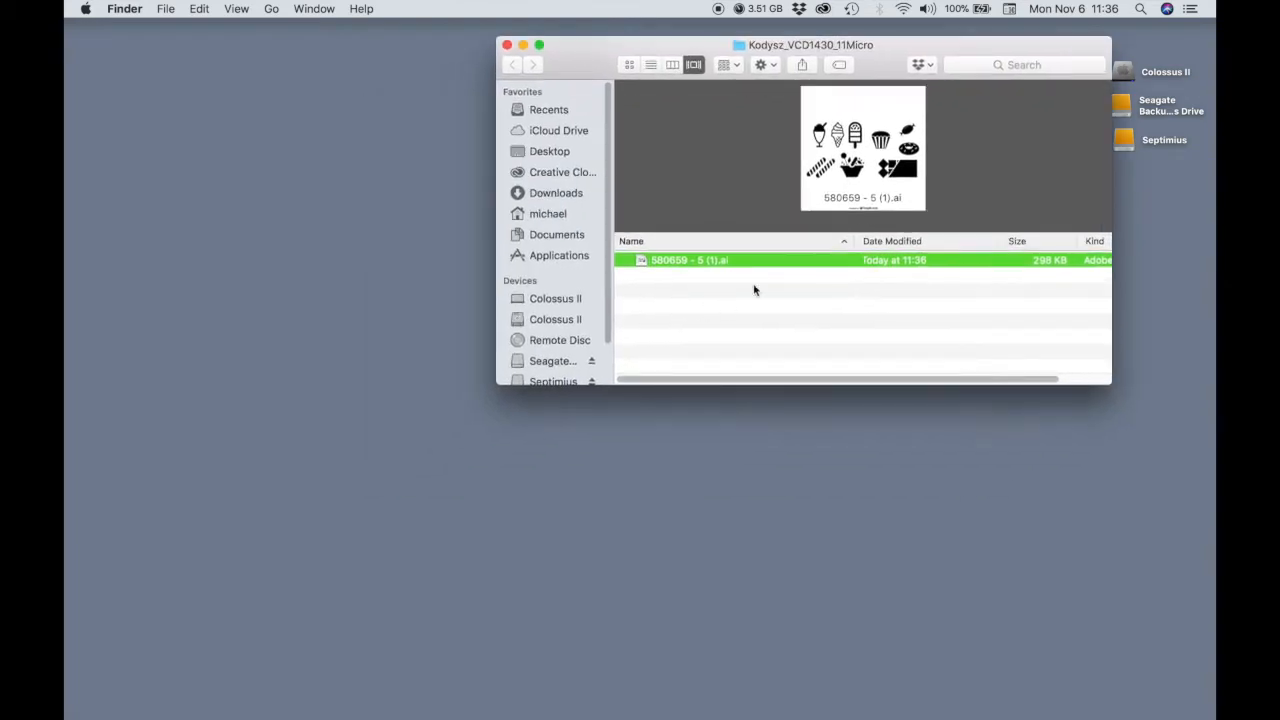
mouse_move(168, 248)
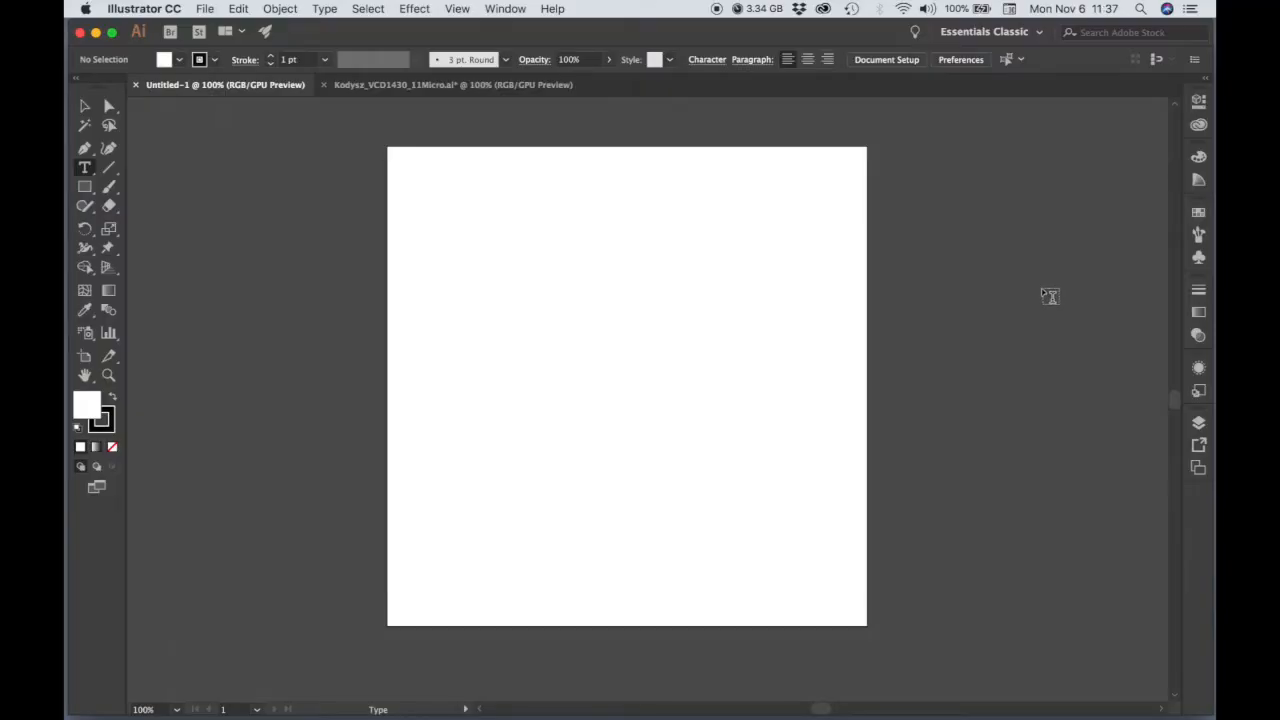
Step: Close Untitled-1 and draw an artboard-sized rectangle filled fff1e4 with no stroke
left_click(205, 8)
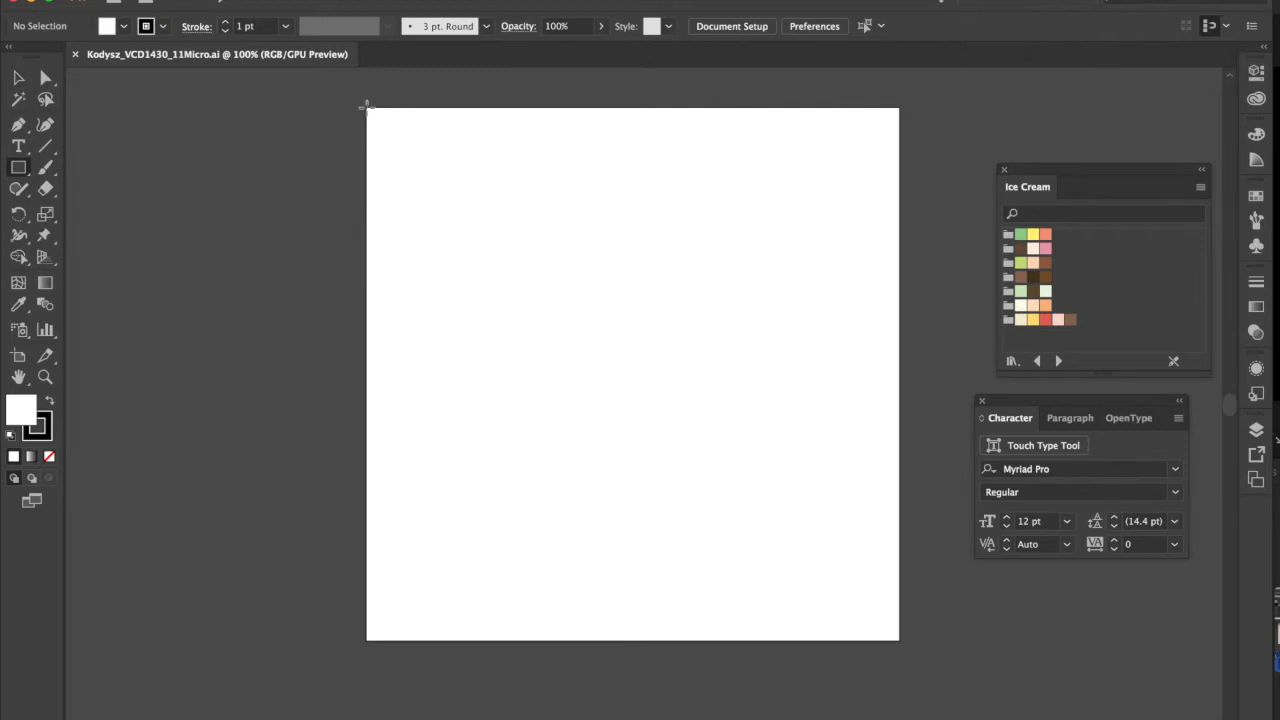
left_click_drag(367, 108, 828, 612)
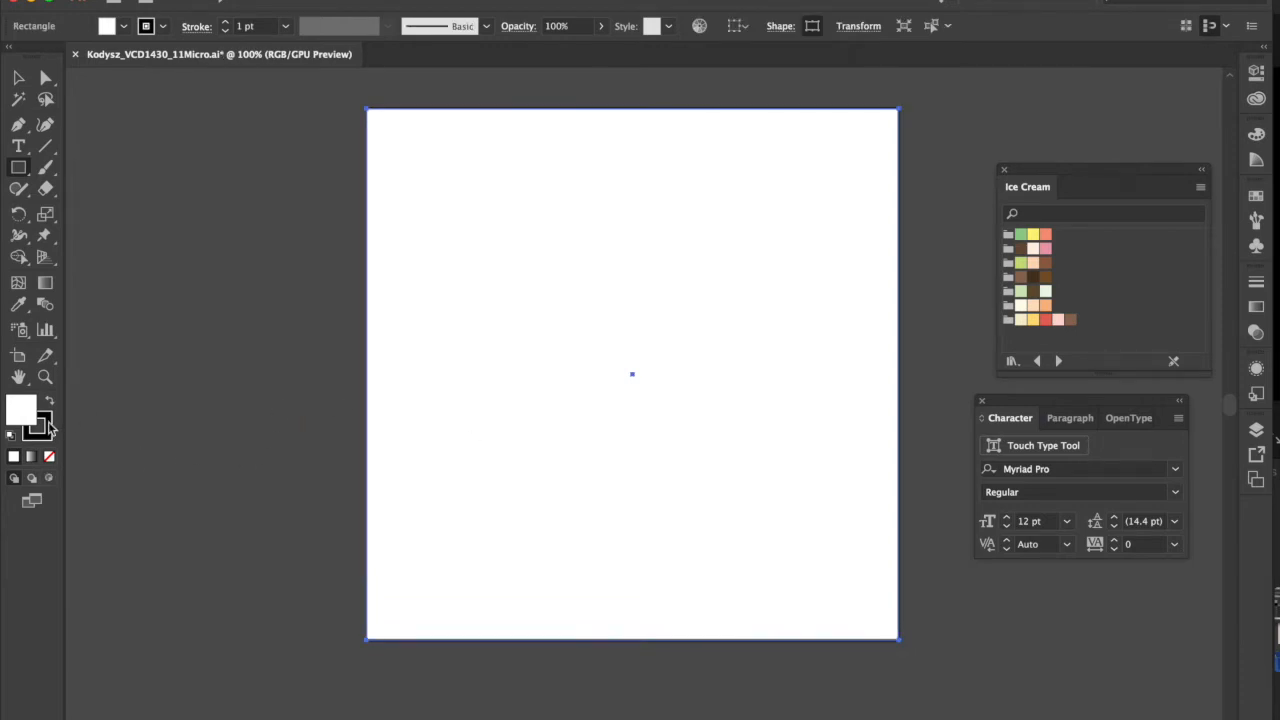
double_click(22, 408)
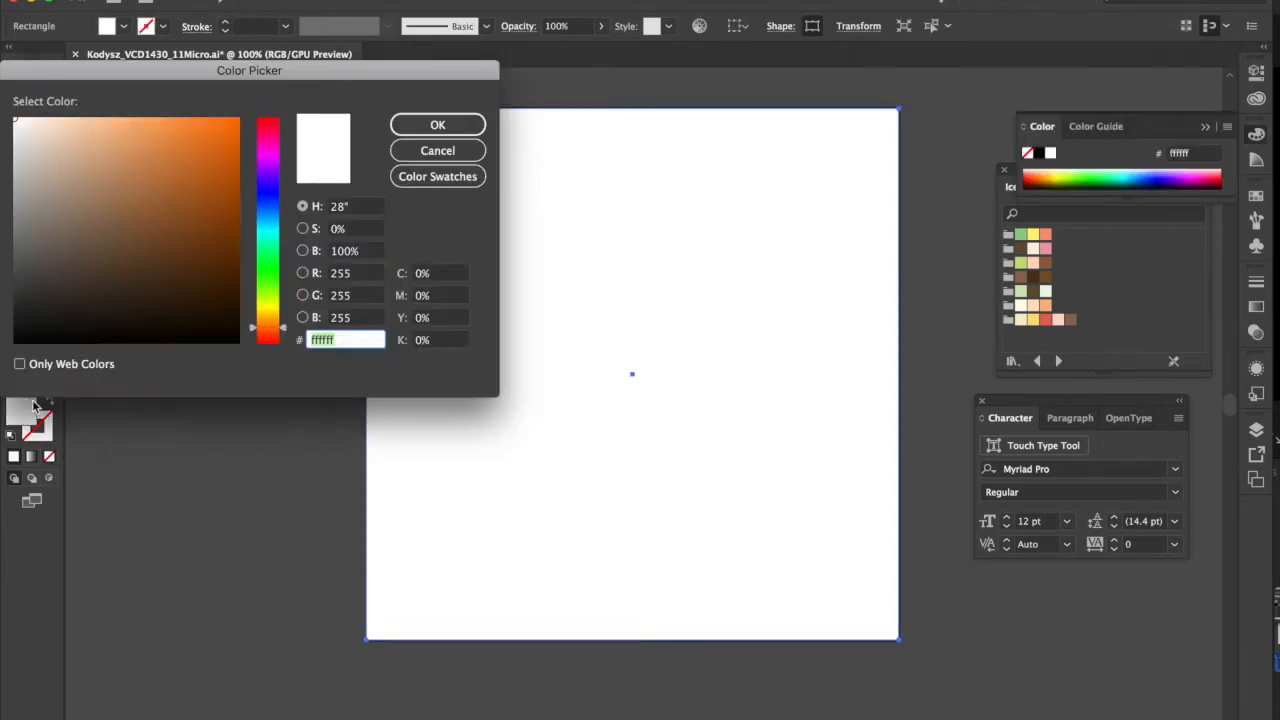
type("fff1e4")
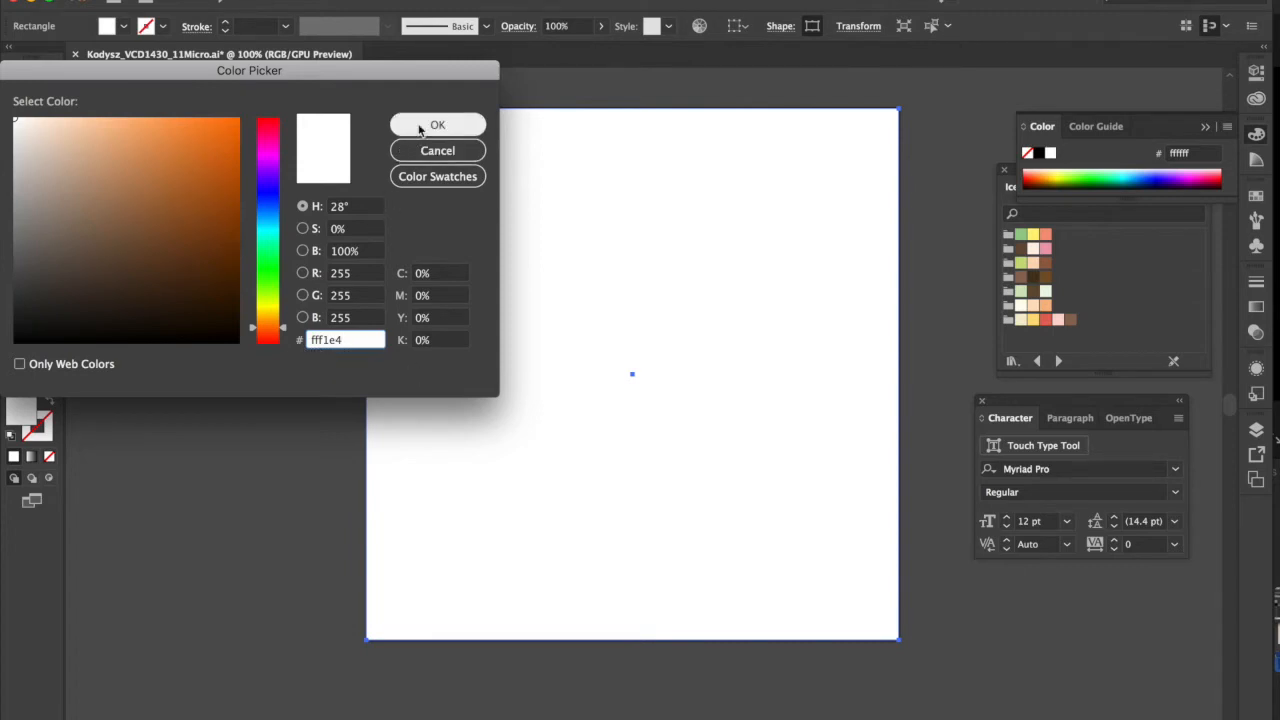
left_click(437, 125)
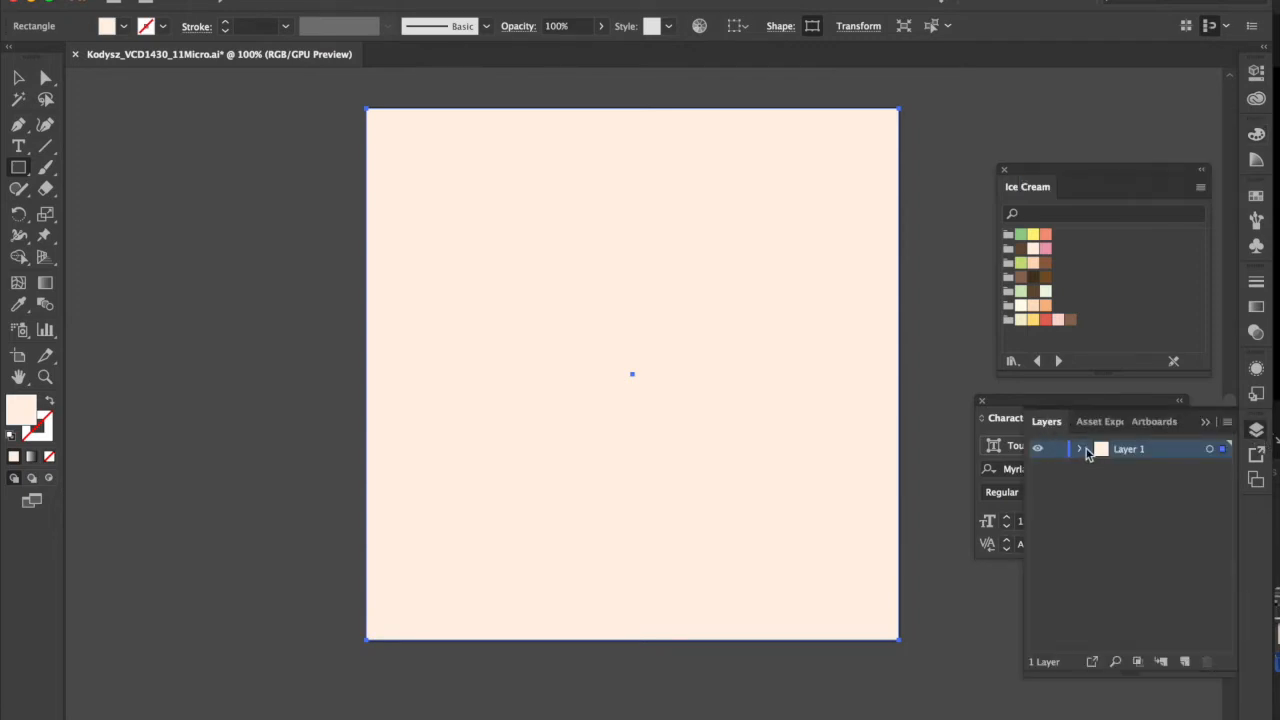
left_click(1080, 448)
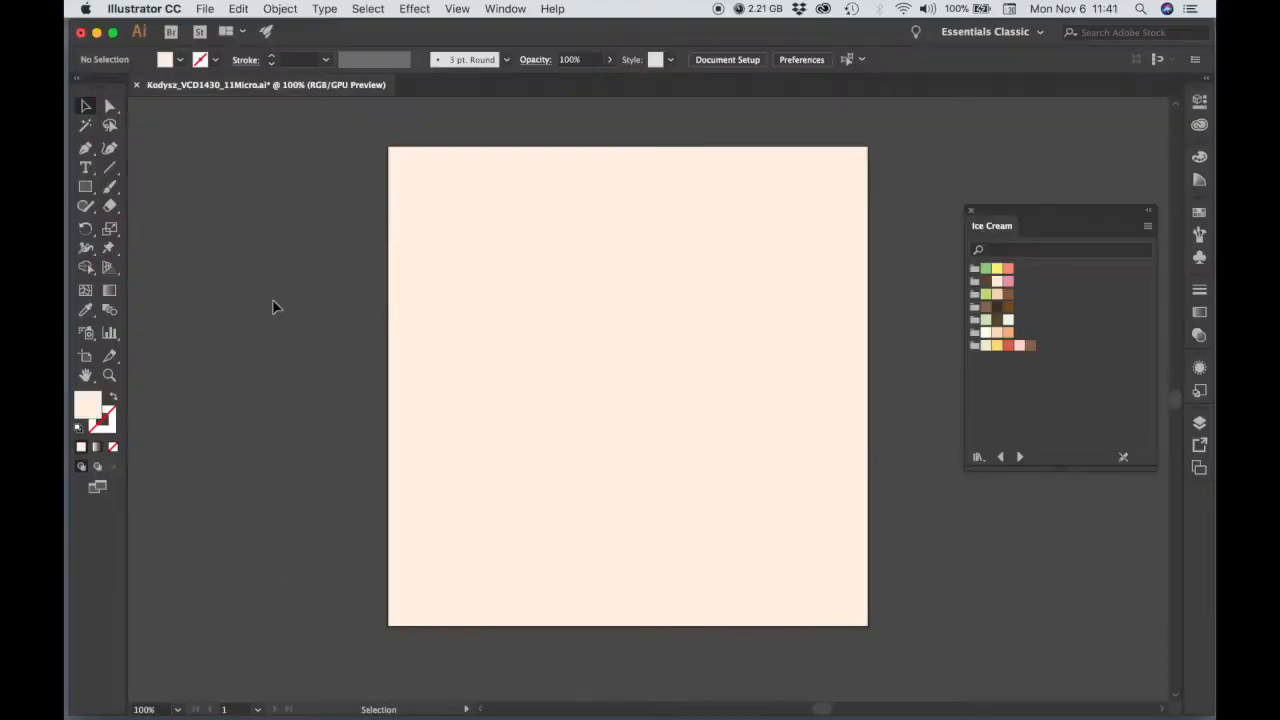
mouse_move(213, 377)
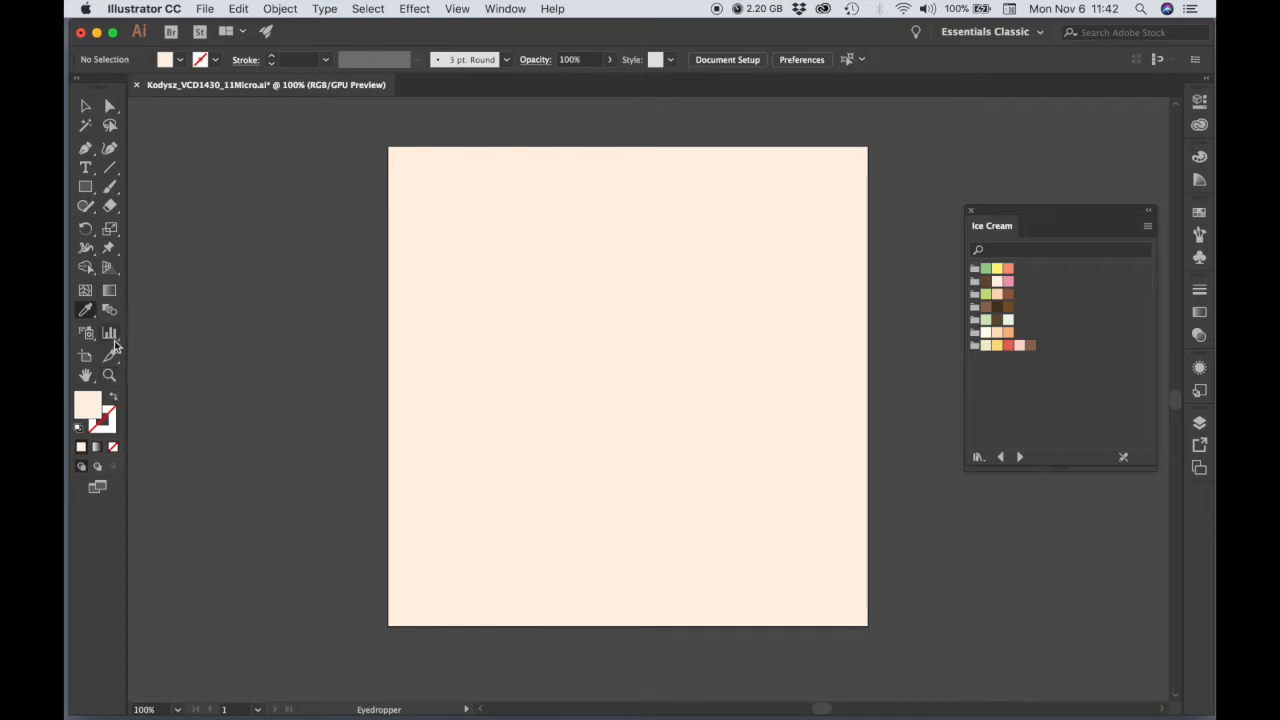
mouse_move(109, 334)
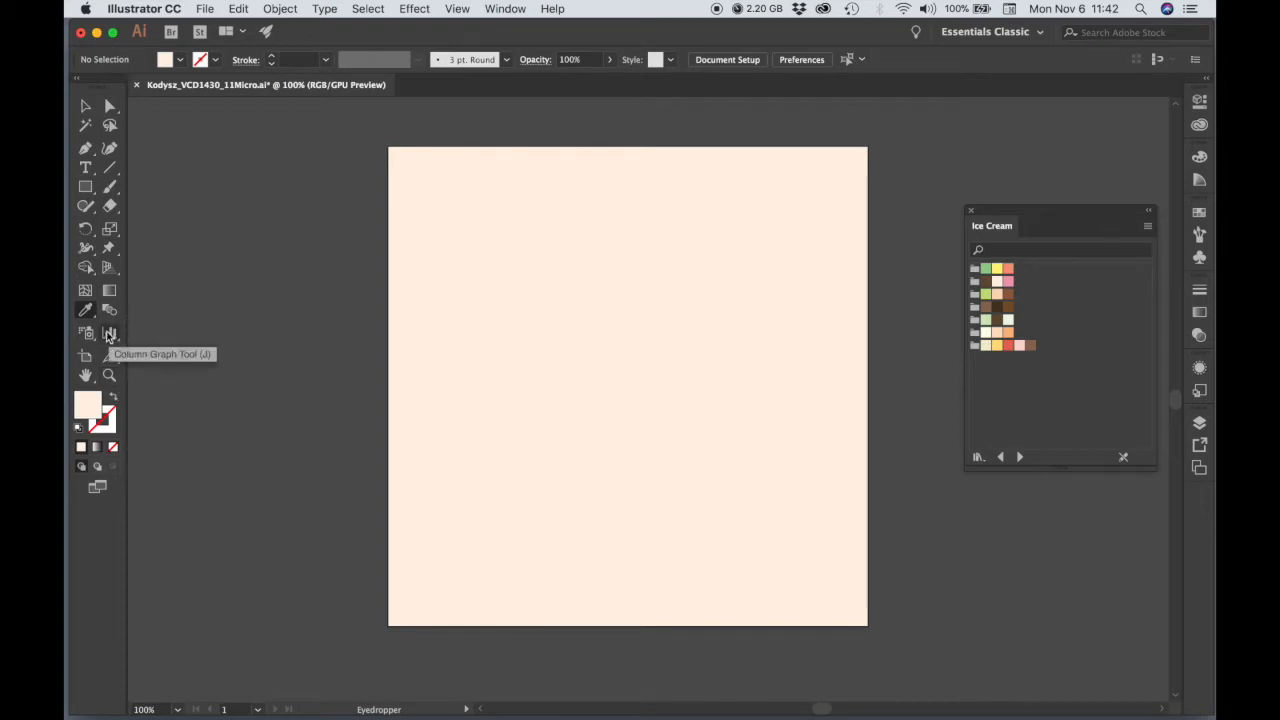
Step: Tear off the graph tools and specify a 600 by 400 px column graph
left_click(110, 333)
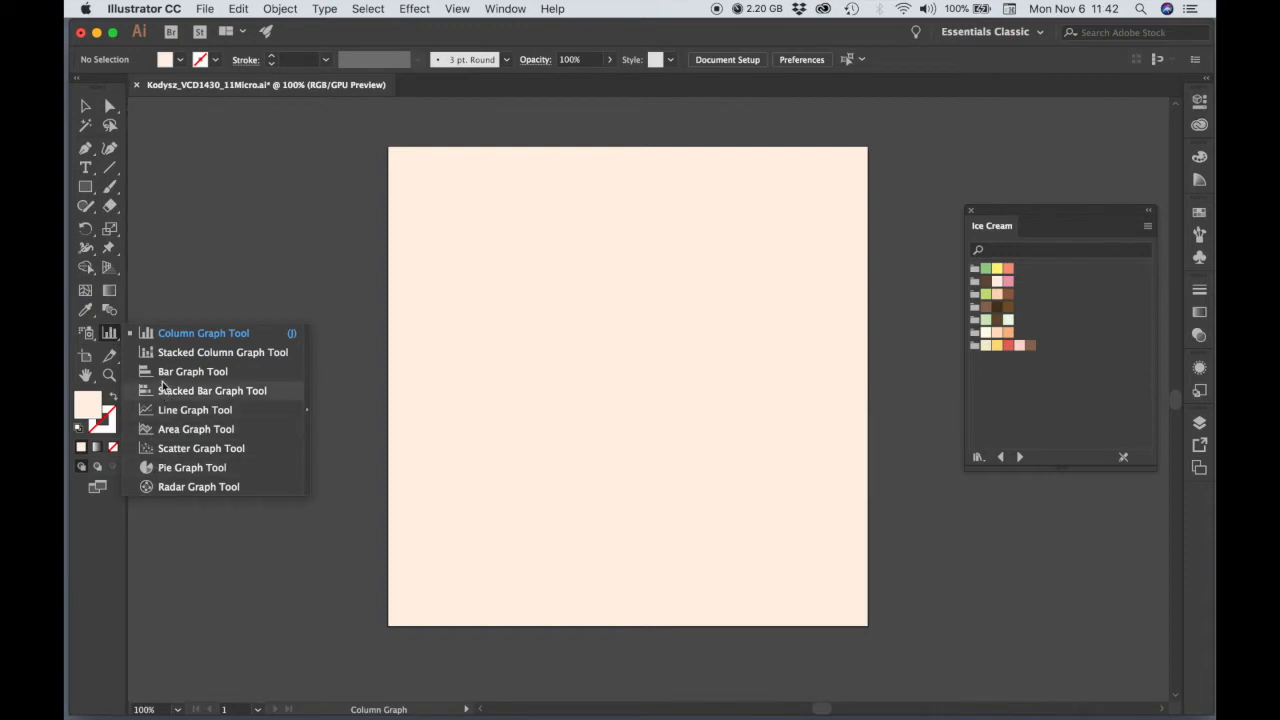
mouse_move(267, 371)
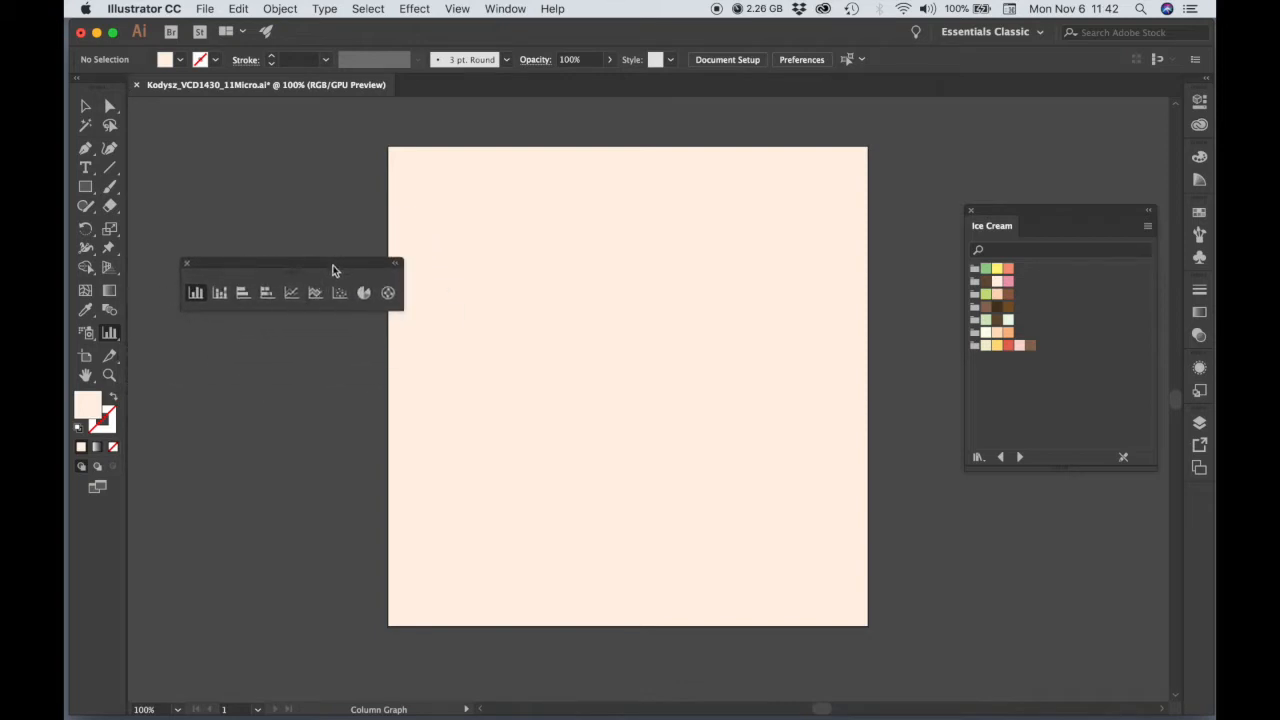
left_click_drag(290, 263, 248, 226)
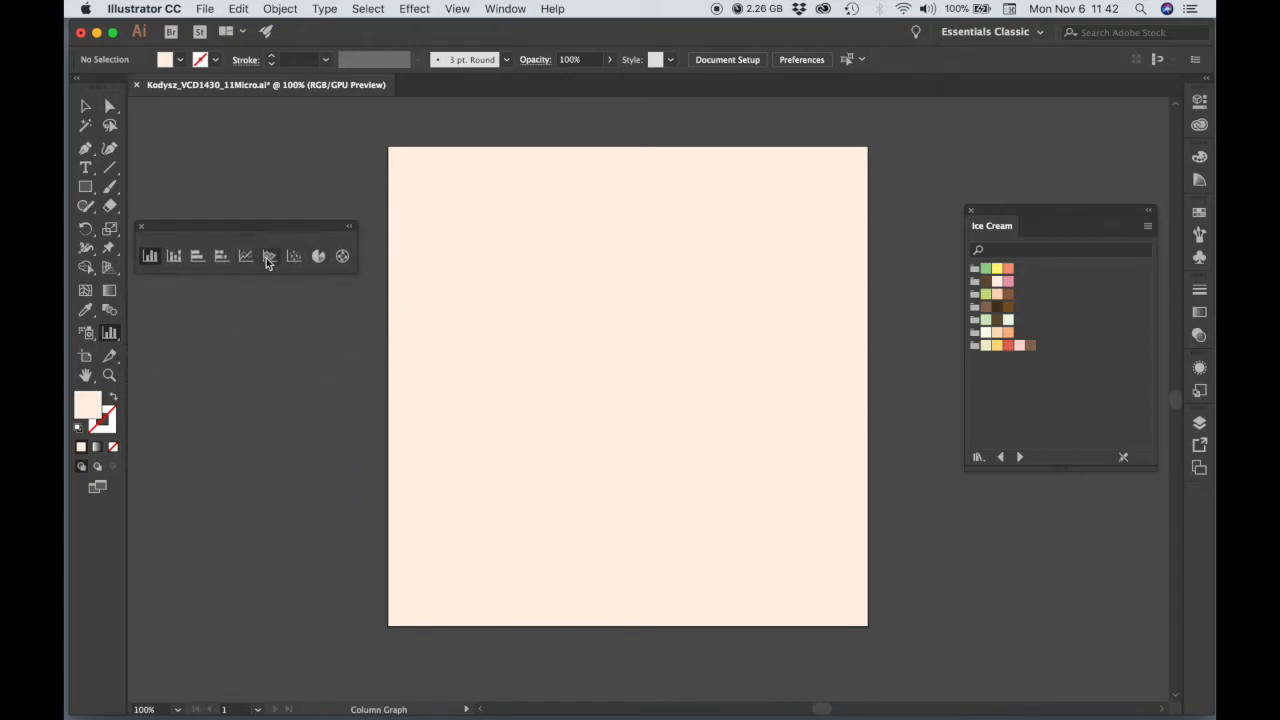
mouse_move(318, 277)
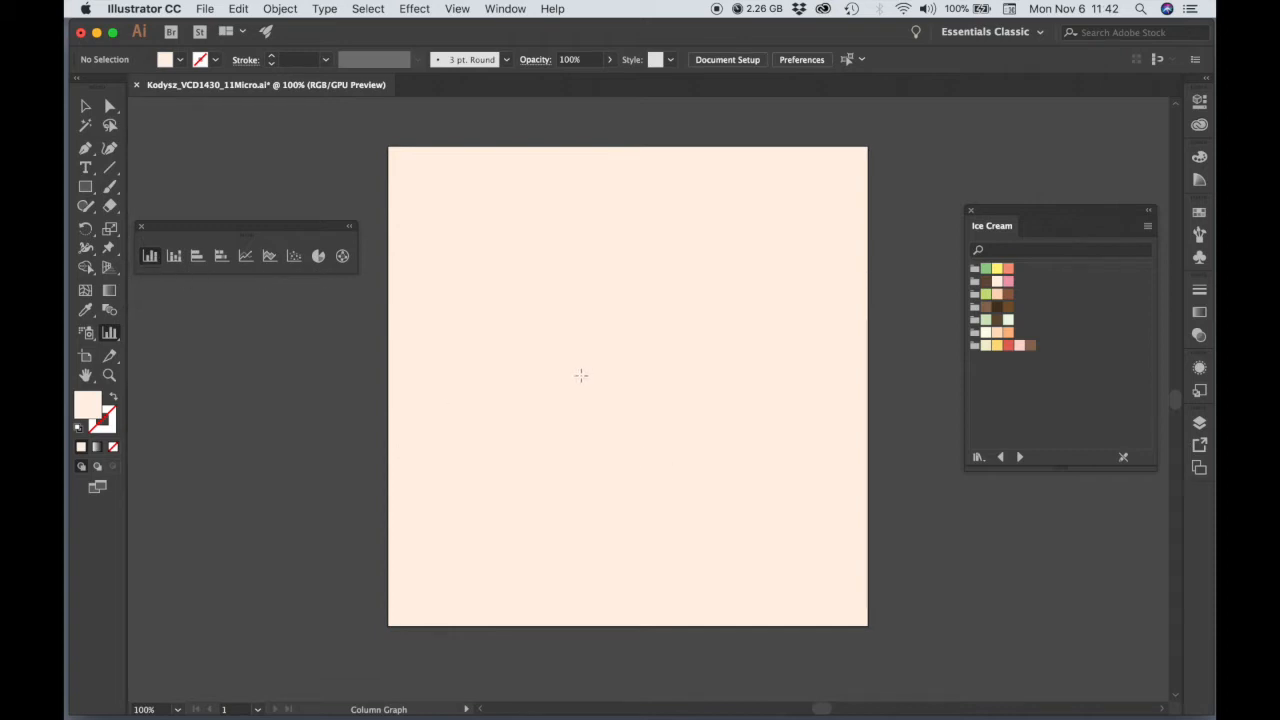
mouse_move(600, 394)
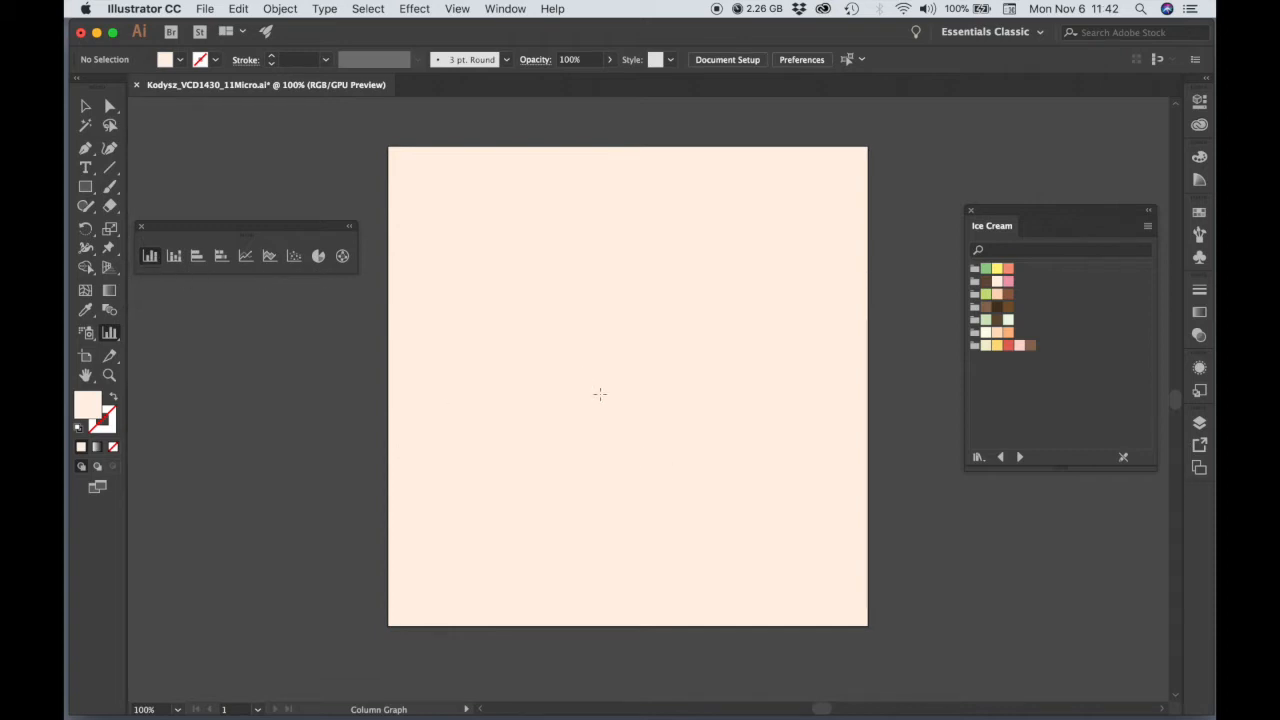
left_click(600, 393)
type("400")
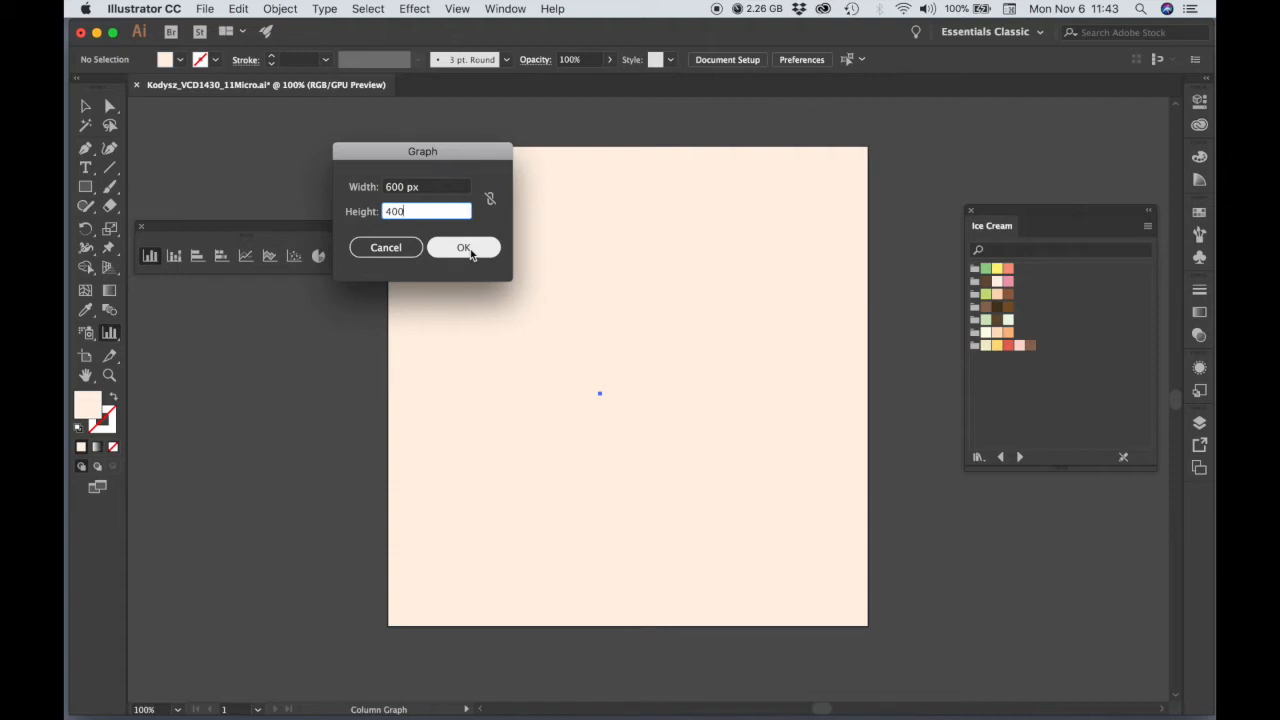
Step: Create the column graph with data values 14, 13, 11, 10 and 8
left_click(464, 247)
type("11")
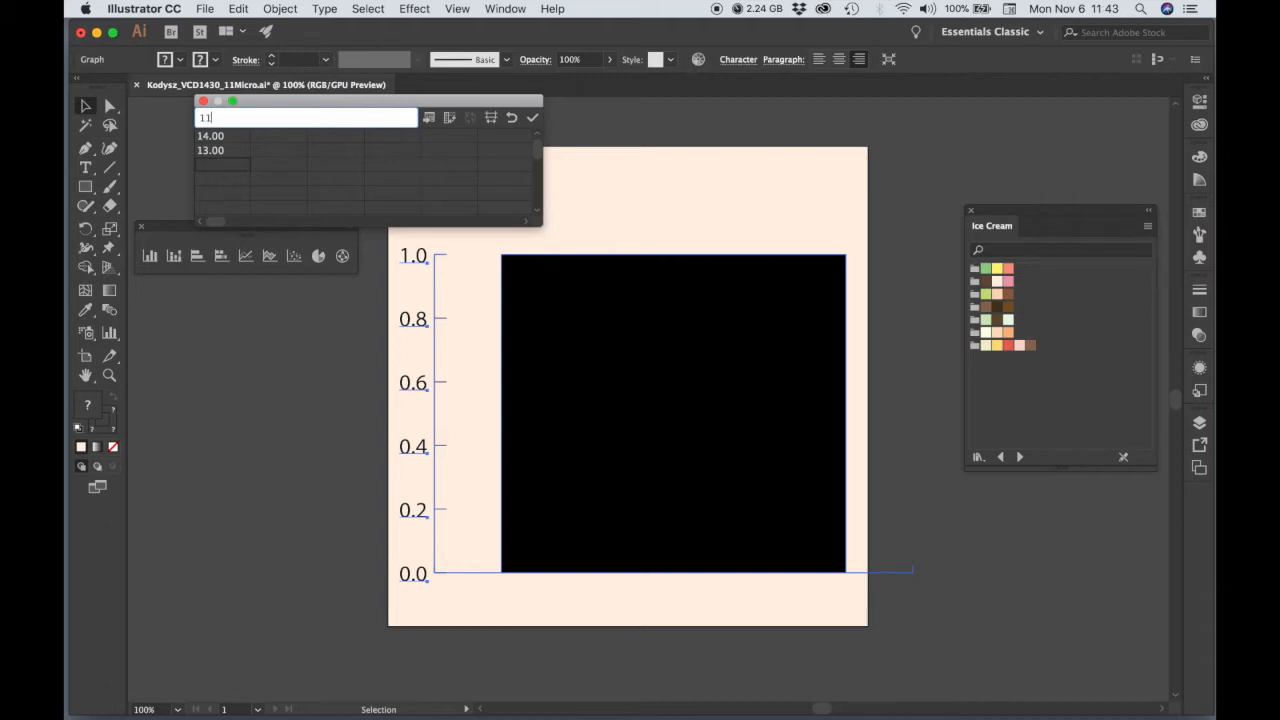
key("Return")
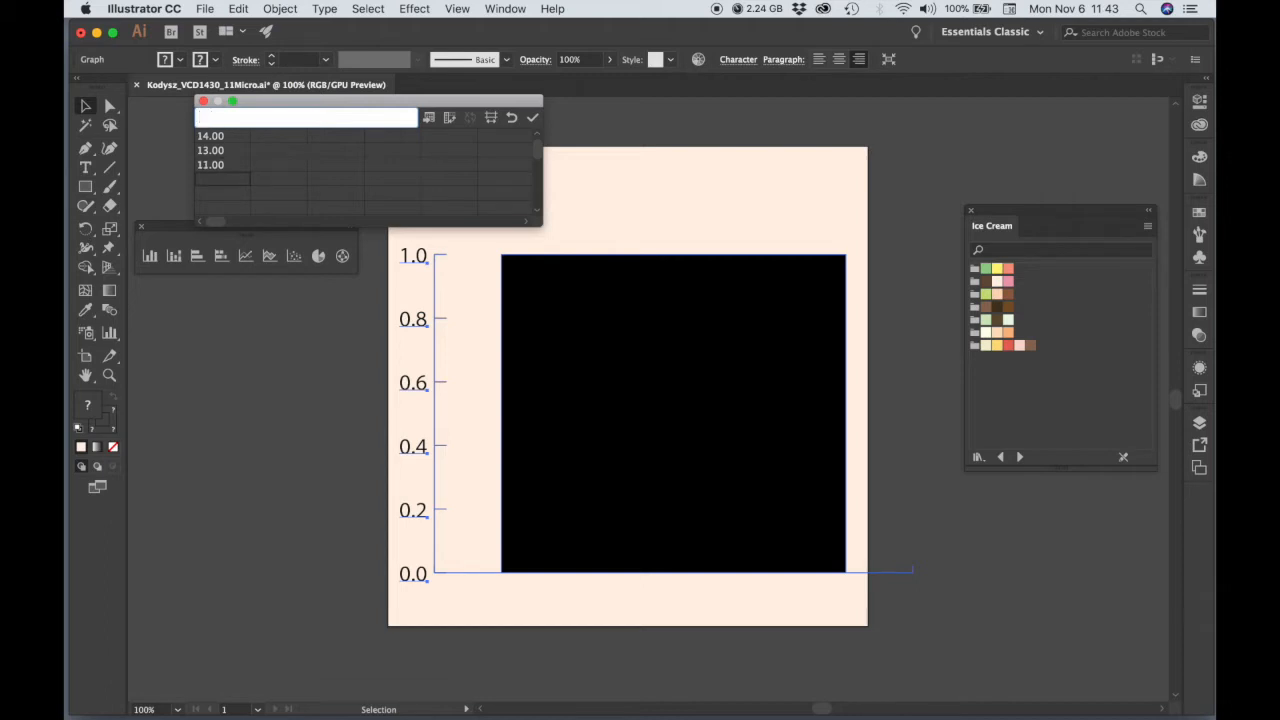
type("10.00")
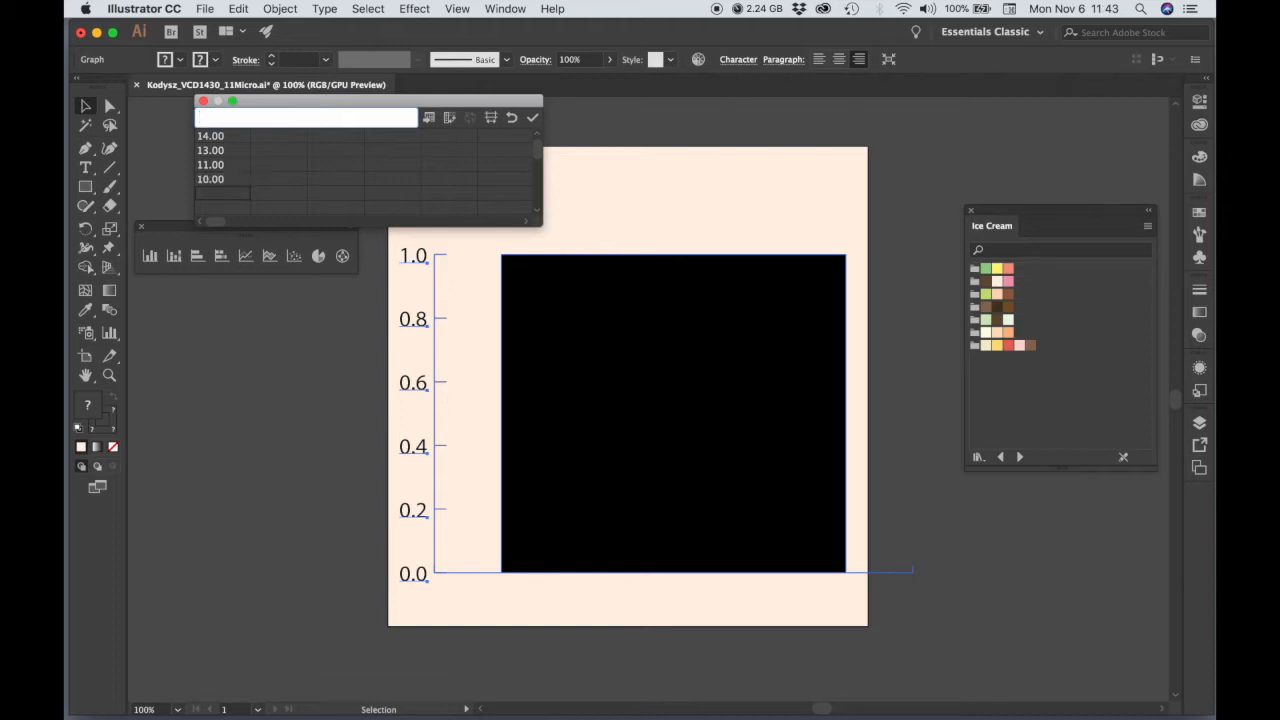
type("8.00")
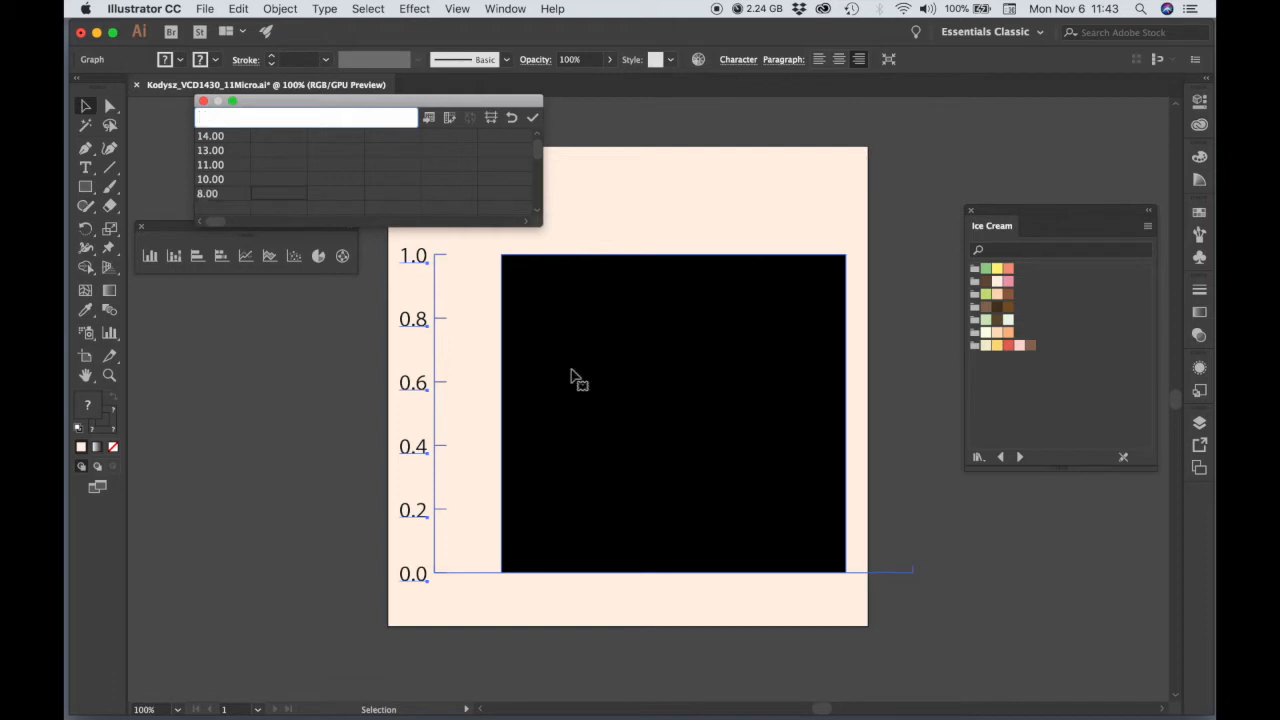
left_click(532, 117)
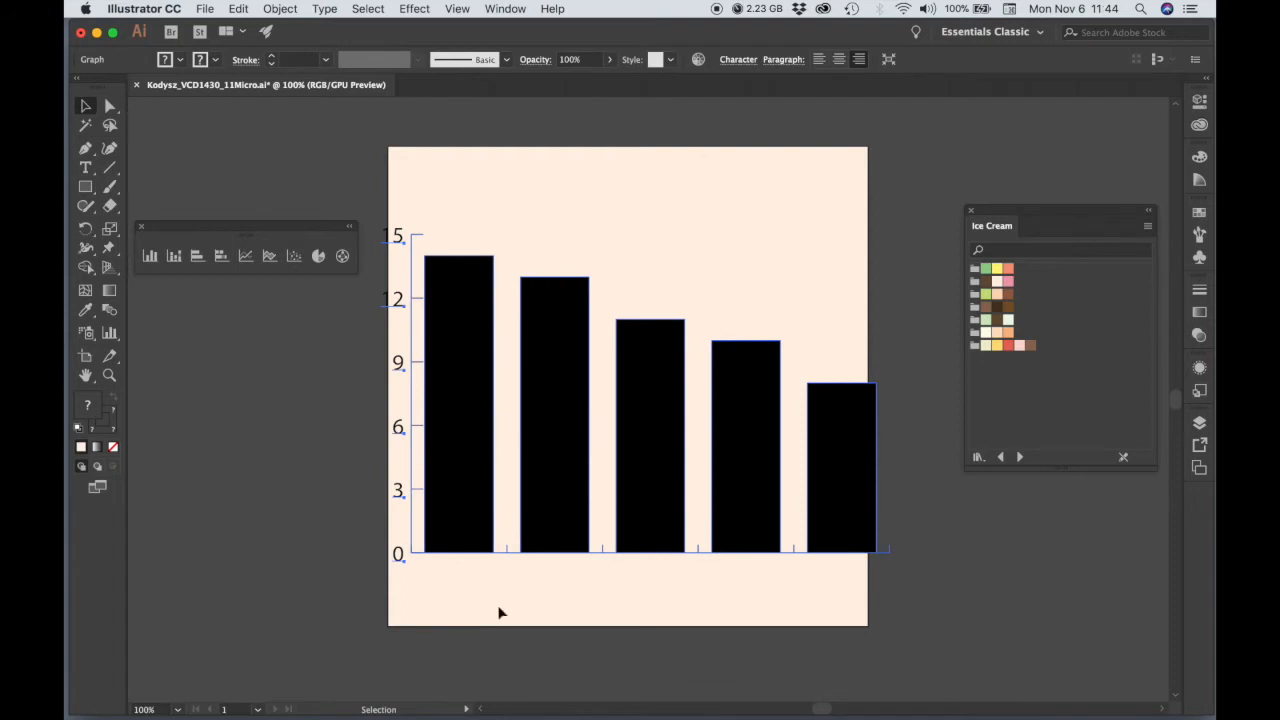
mouse_move(572, 470)
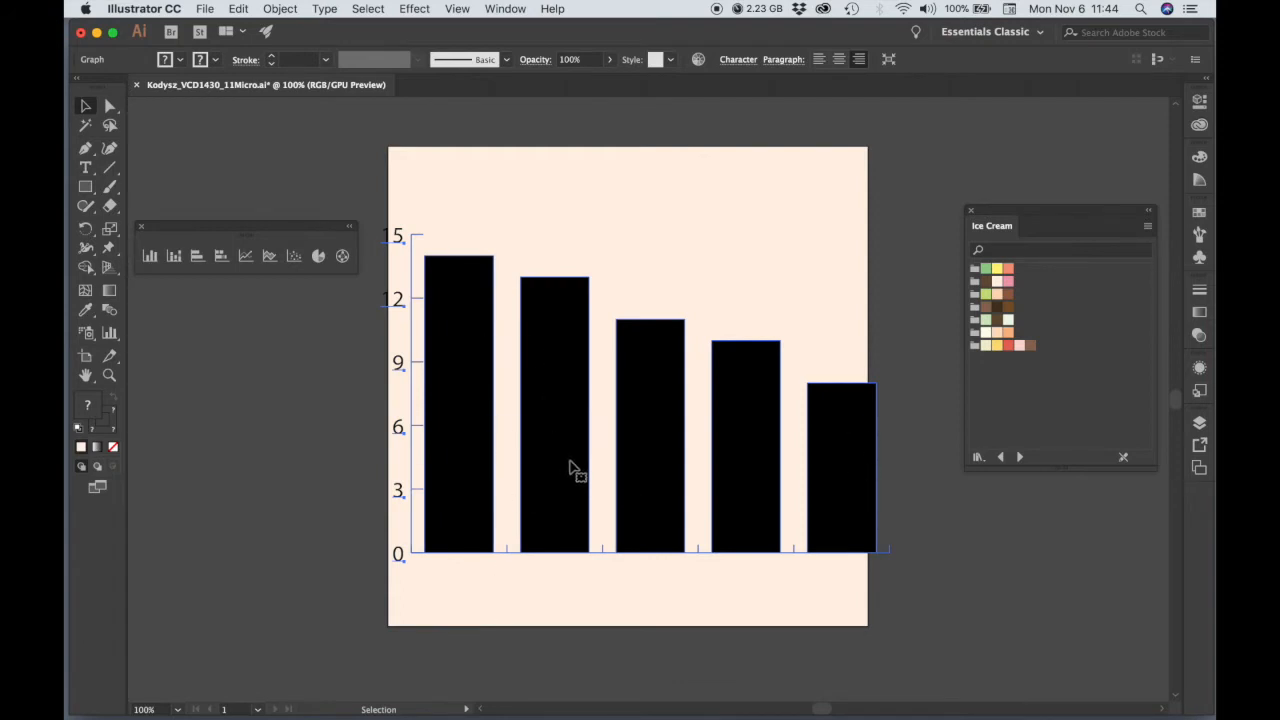
mouse_move(628, 473)
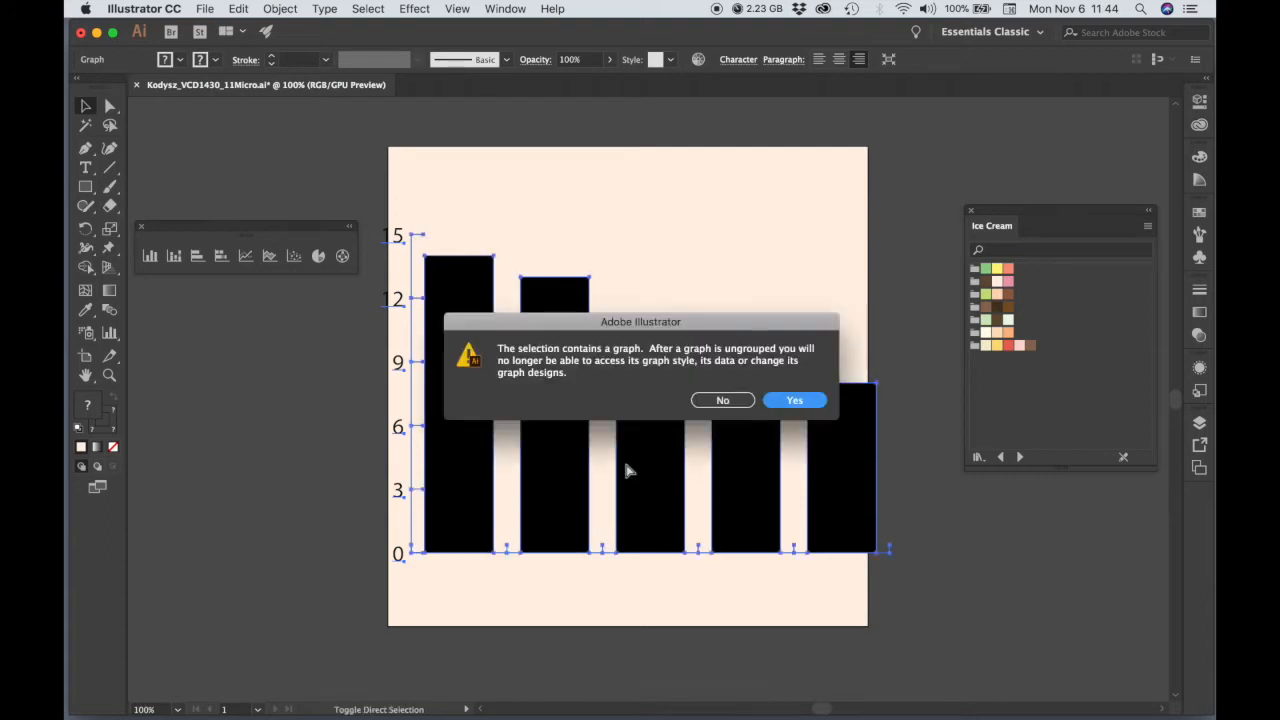
mouse_move(648, 390)
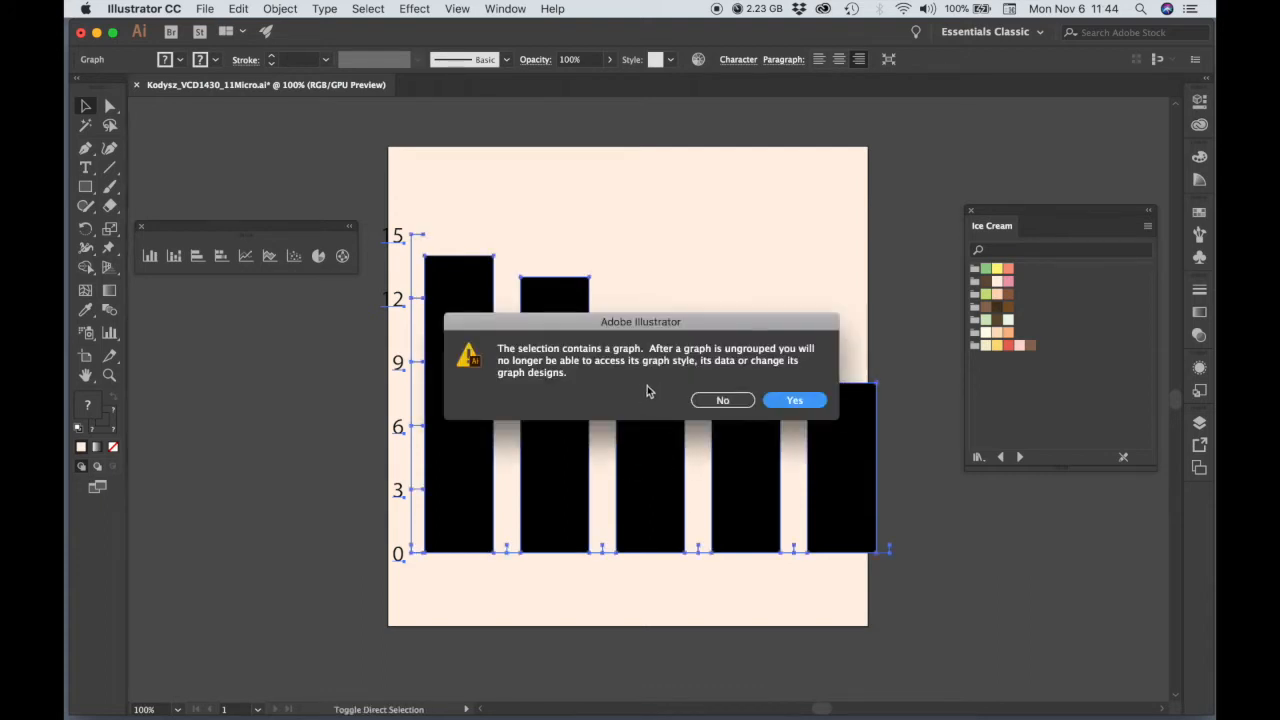
mouse_move(672, 397)
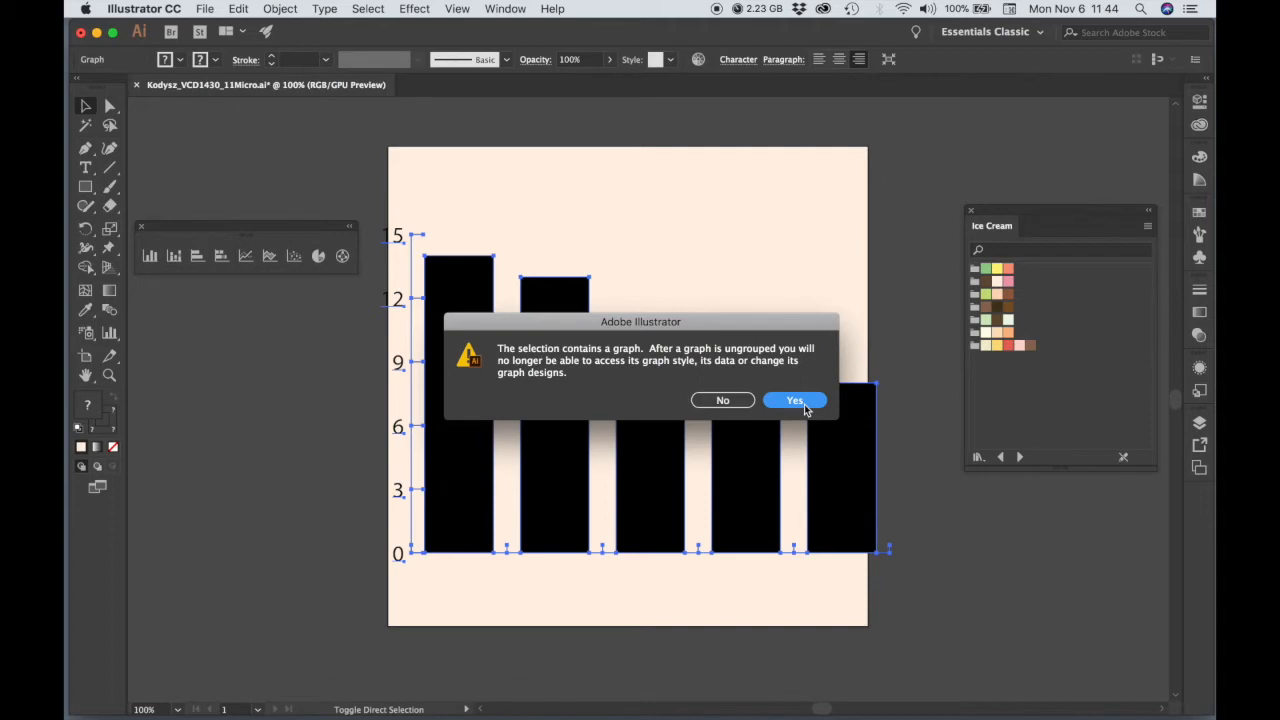
Step: Ungroup the graph, remove its axis and number labels, and reposition the five bars
left_click(794, 400)
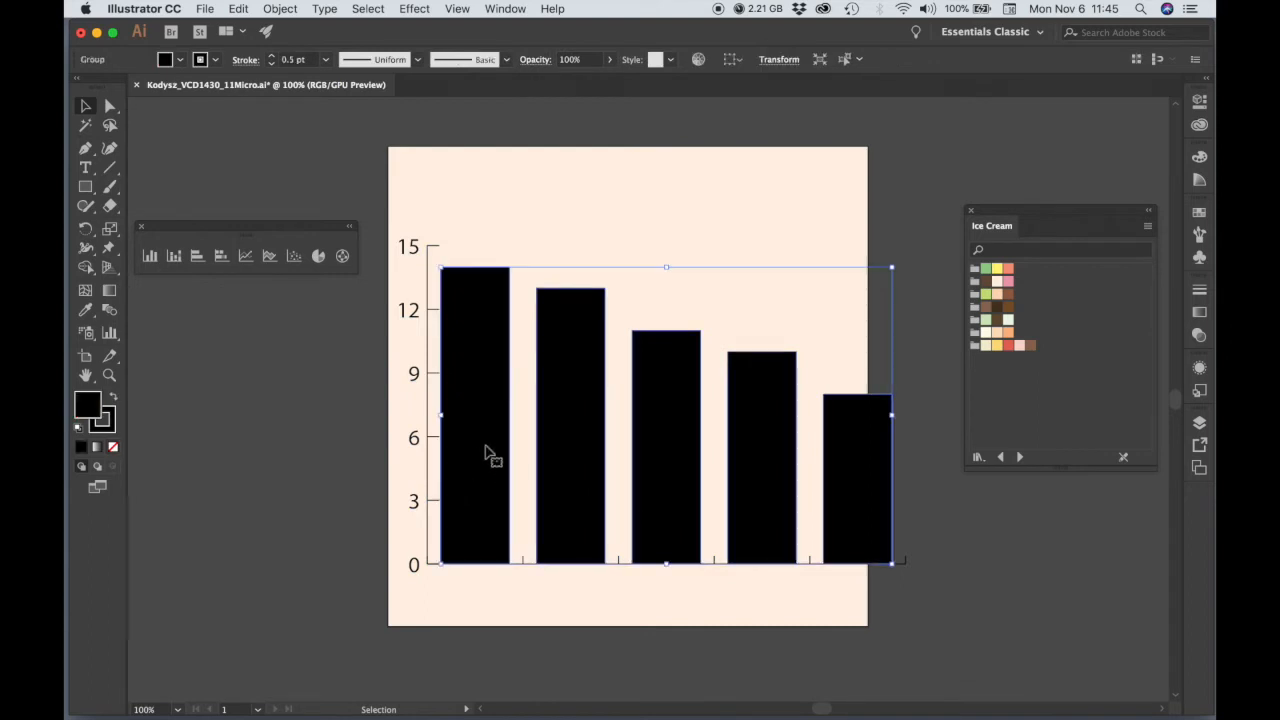
left_click_drag(490, 450, 663, 410)
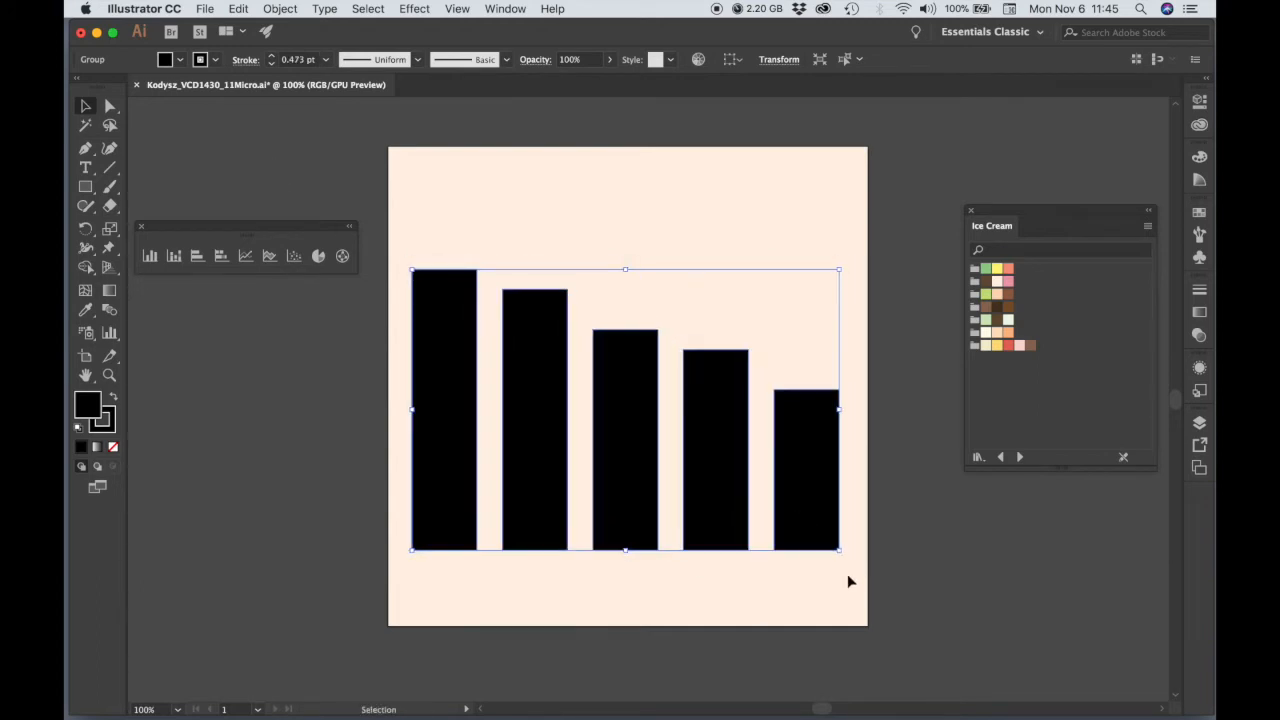
left_click(862, 500)
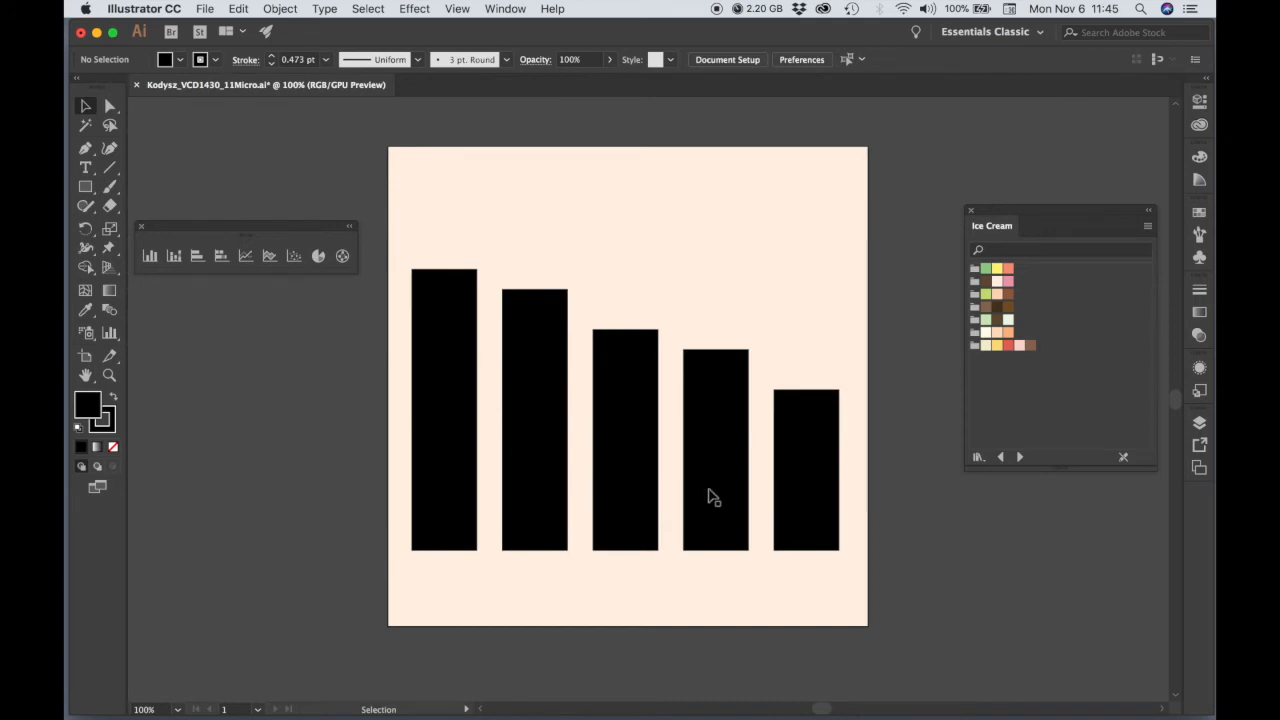
mouse_move(910, 423)
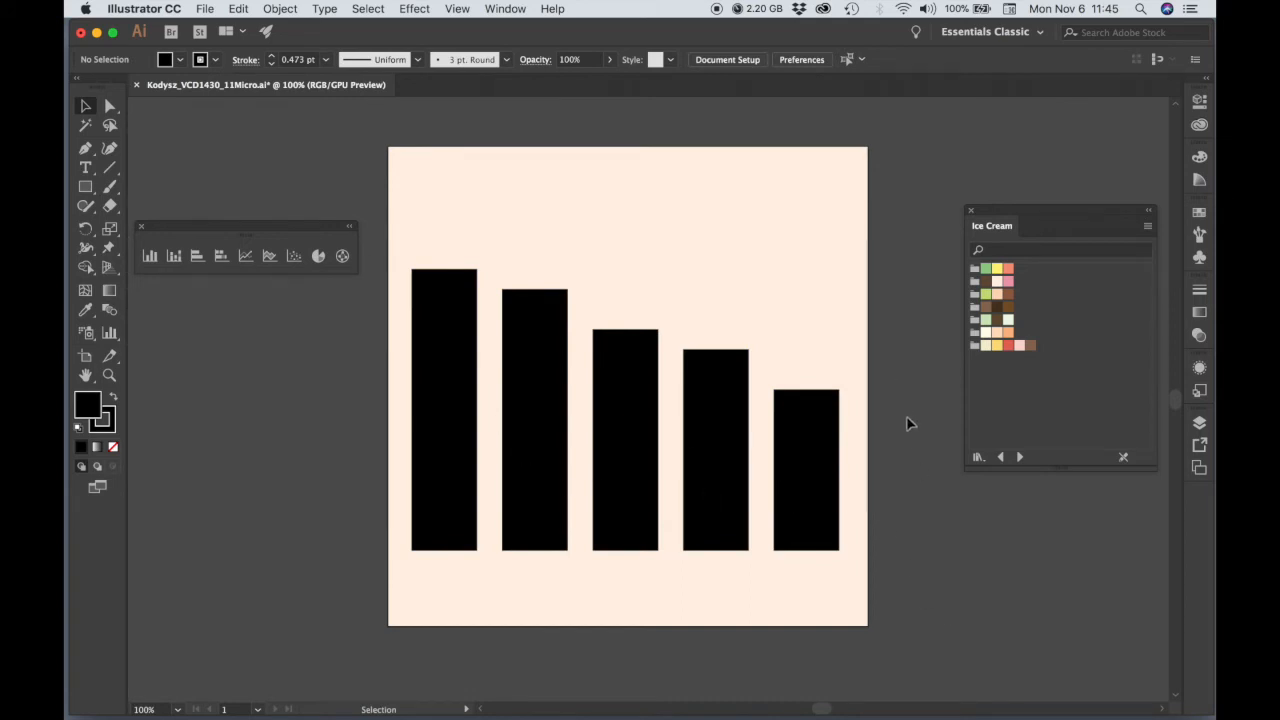
Step: Open 580659 - 5 (1).ai and select the soft-serve ice cream cone icon
left_click(205, 8)
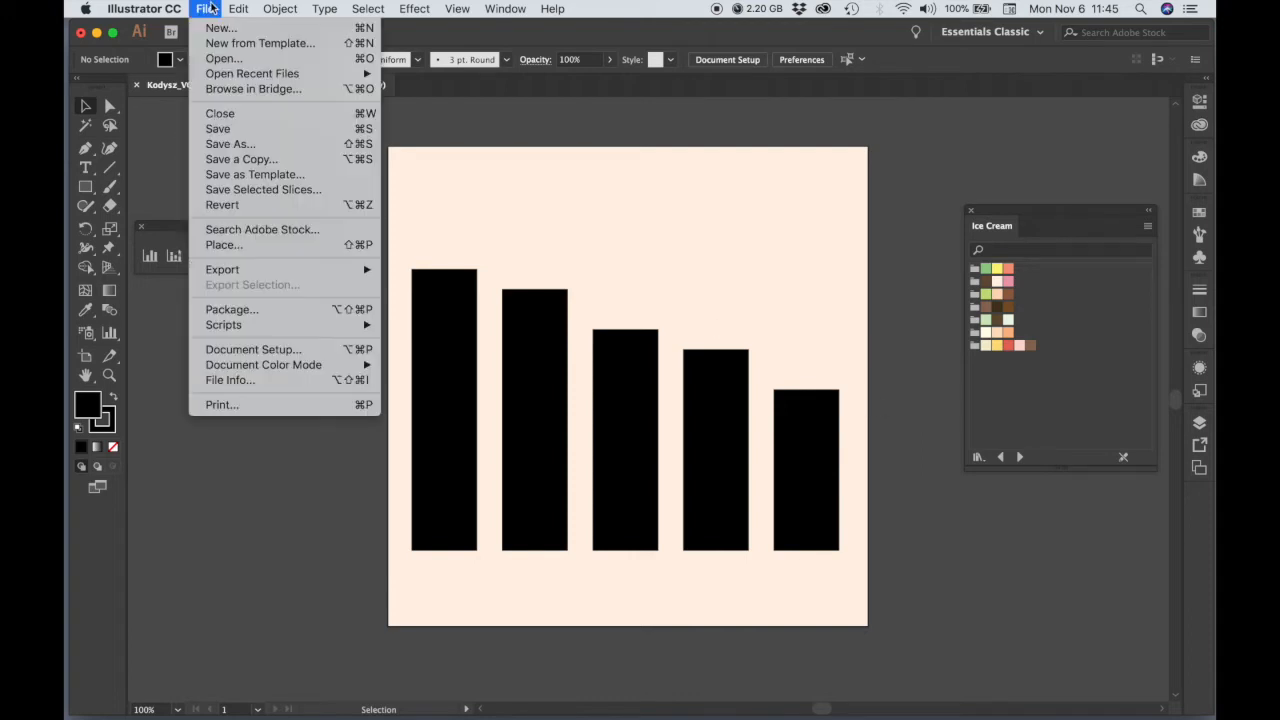
mouse_move(223, 58)
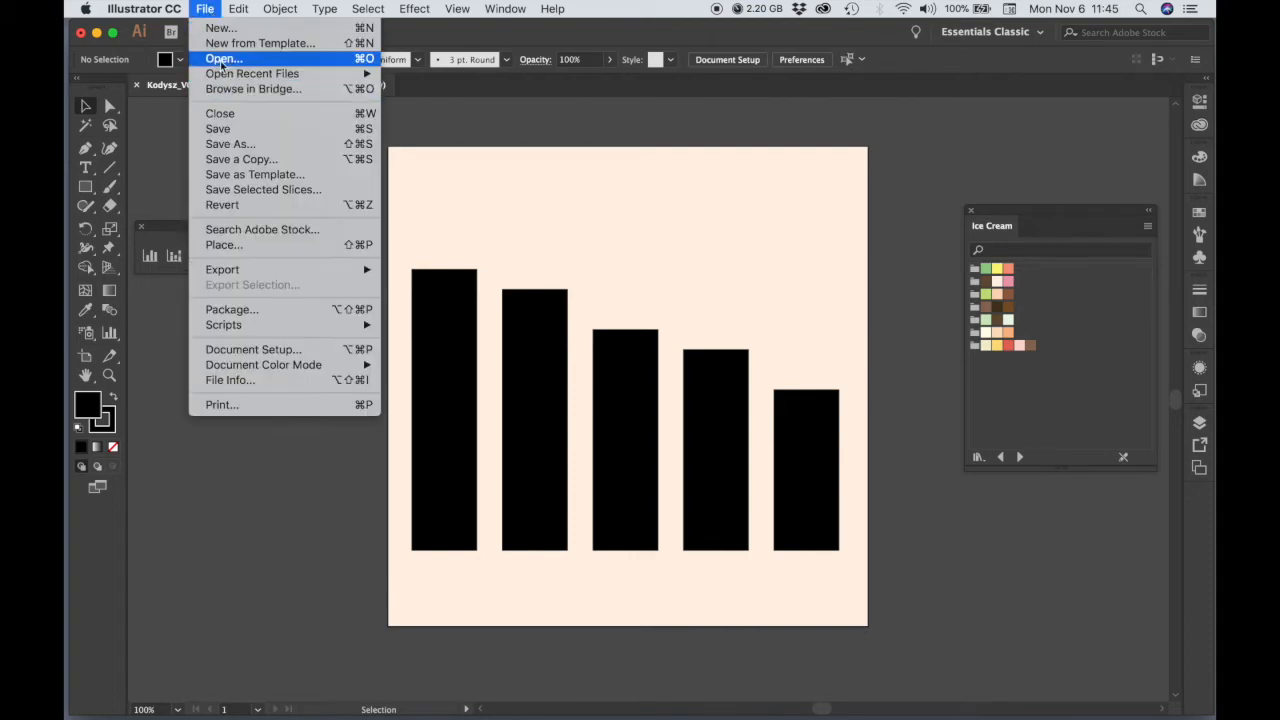
left_click(223, 58)
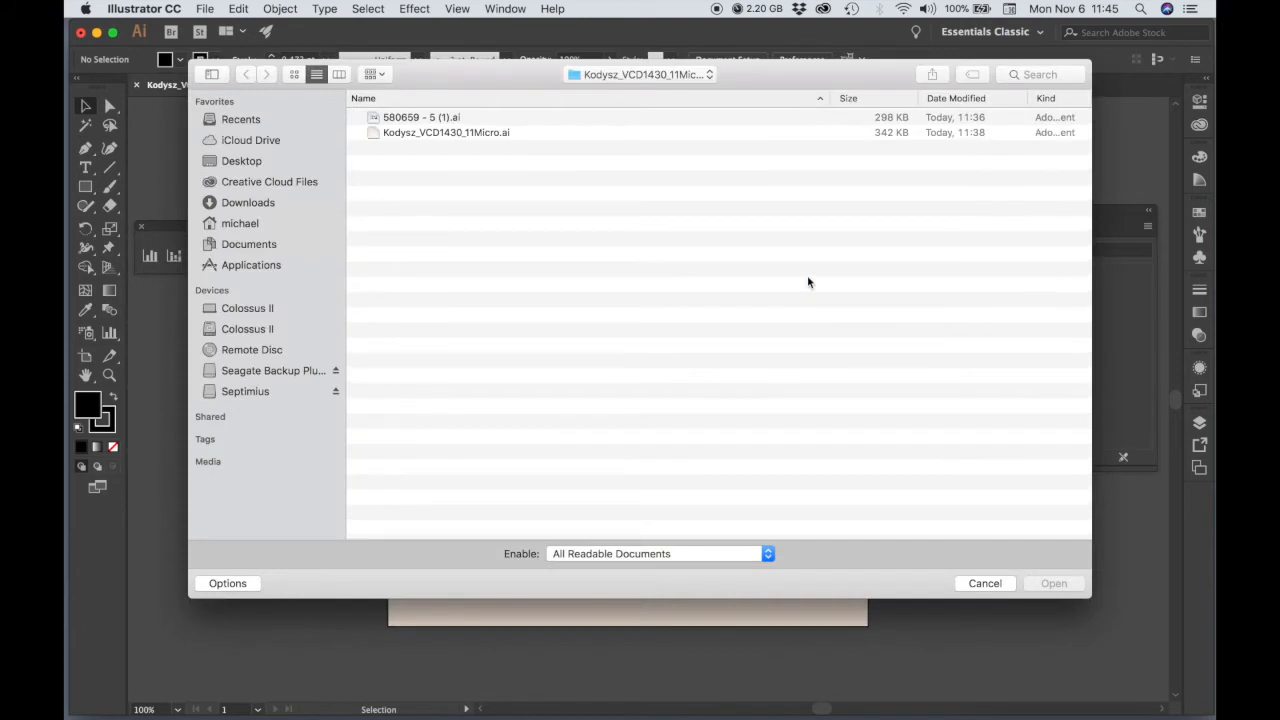
left_click(420, 117)
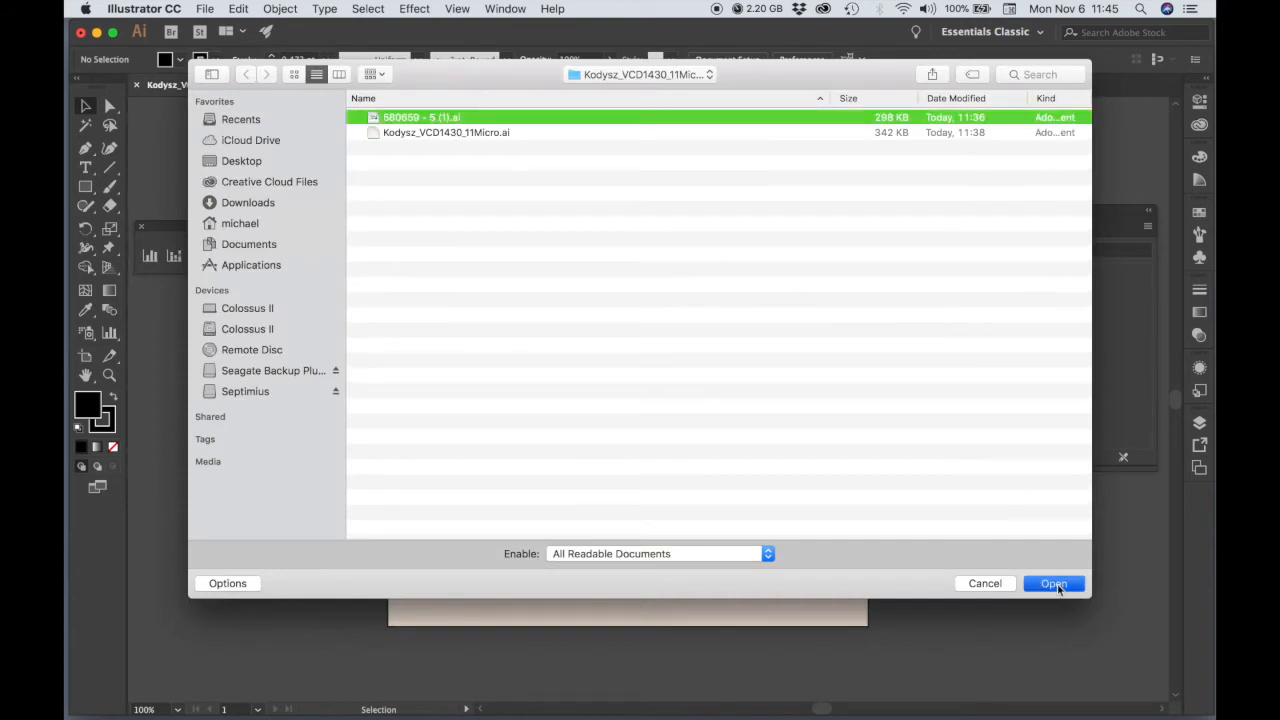
left_click(1053, 583)
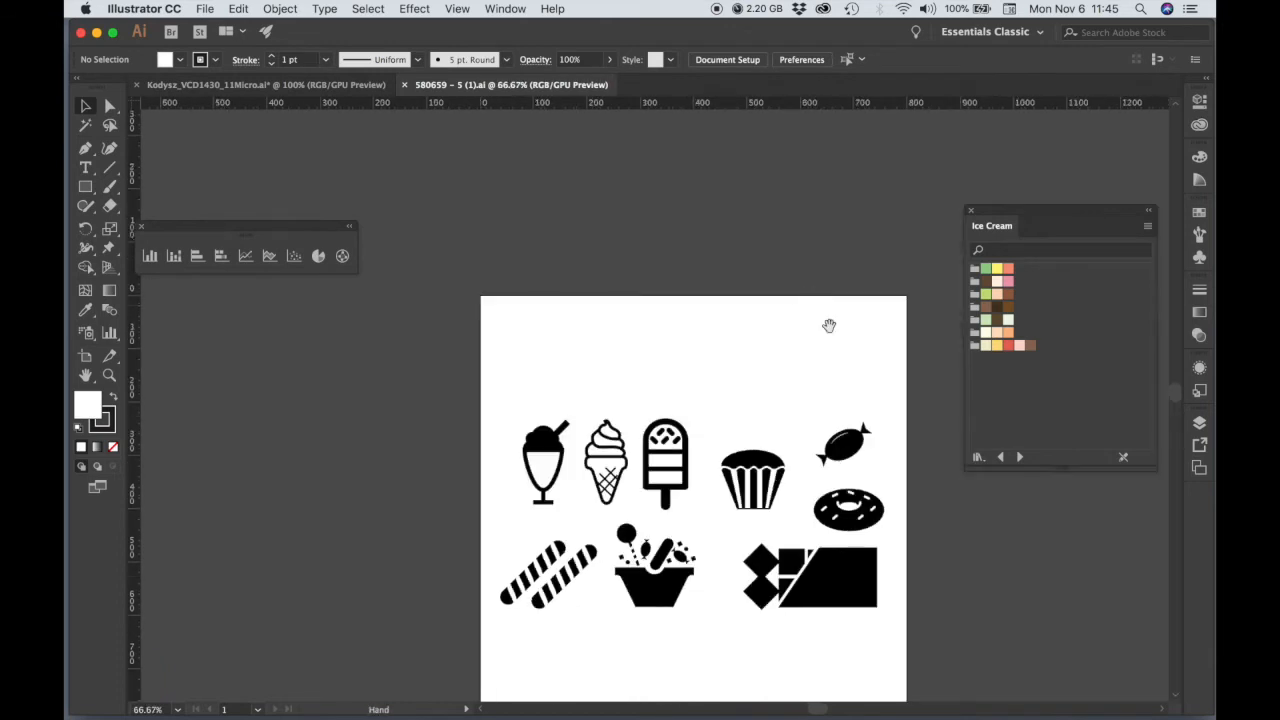
mouse_move(727, 402)
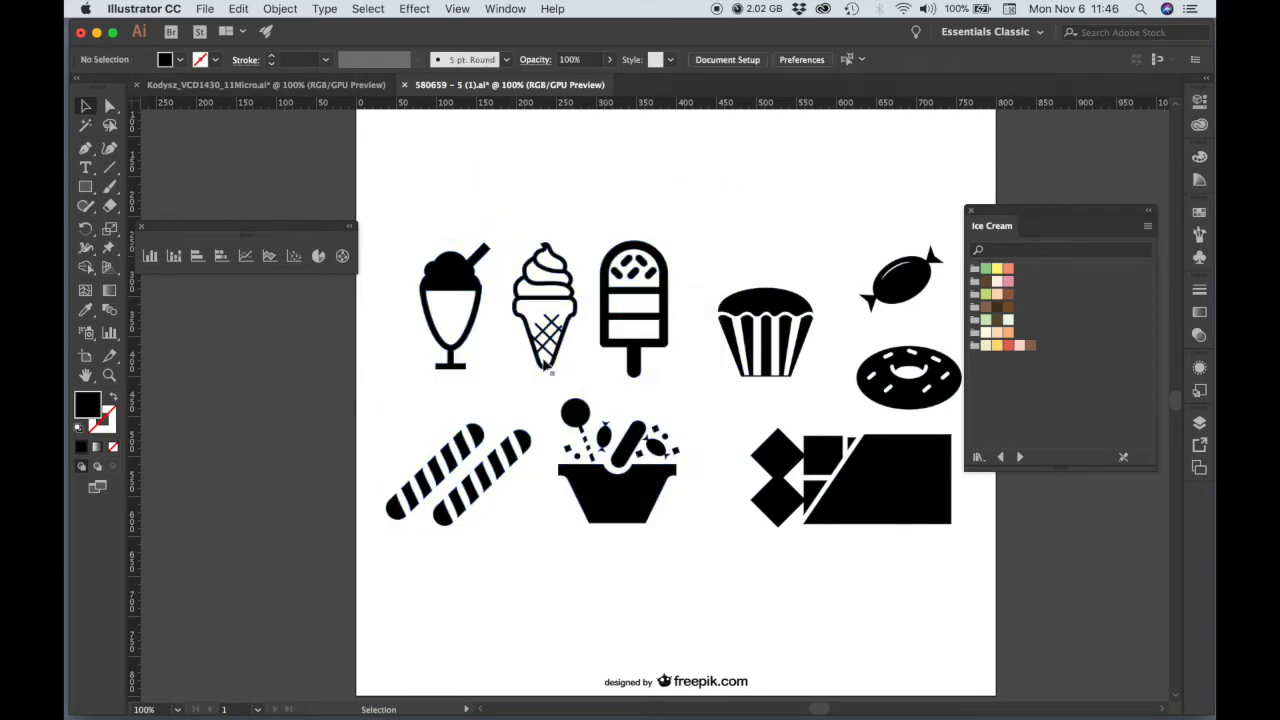
left_click(545, 307)
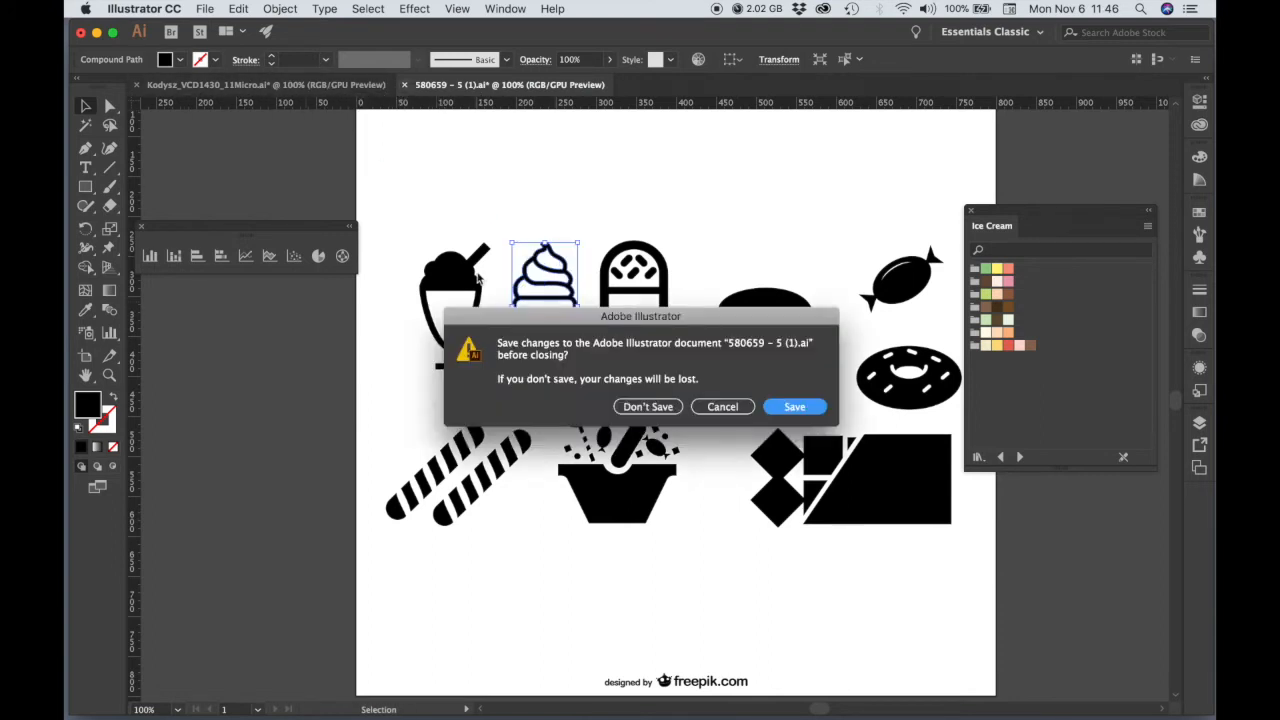
Step: Close the icon file without saving and move the pasted cone onto the first bar
left_click(647, 406)
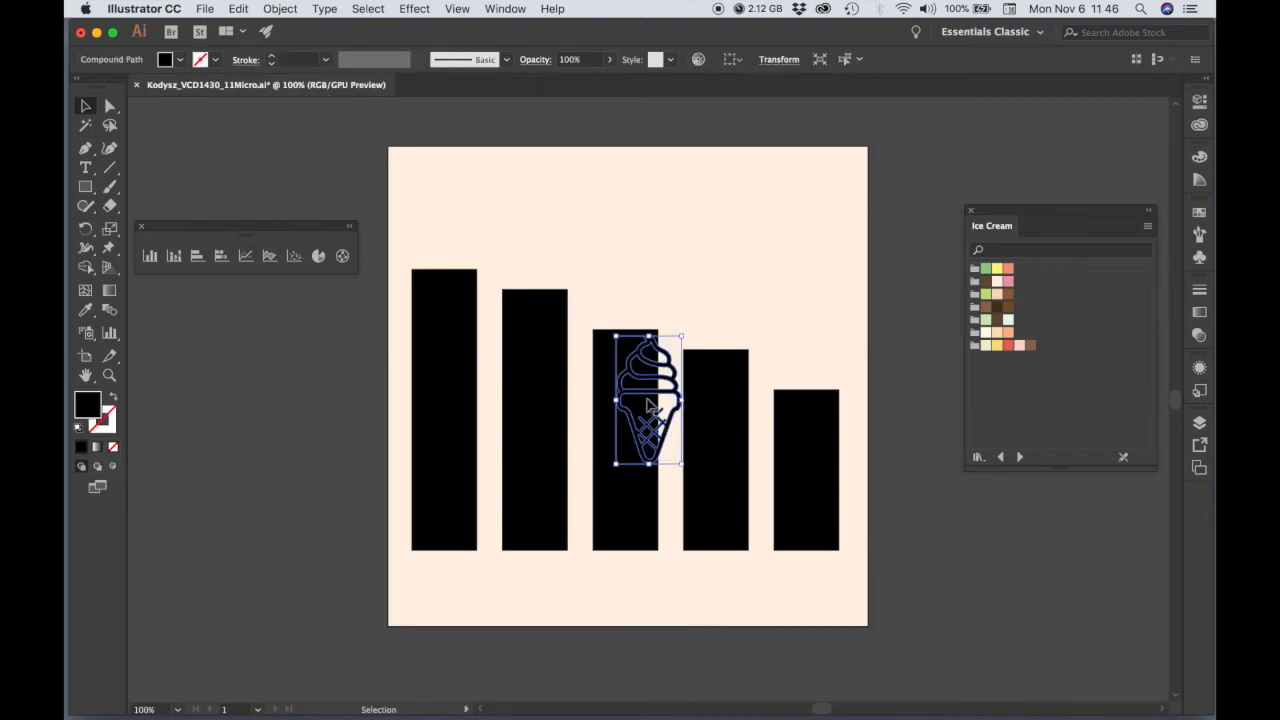
left_click_drag(645, 400, 765, 275)
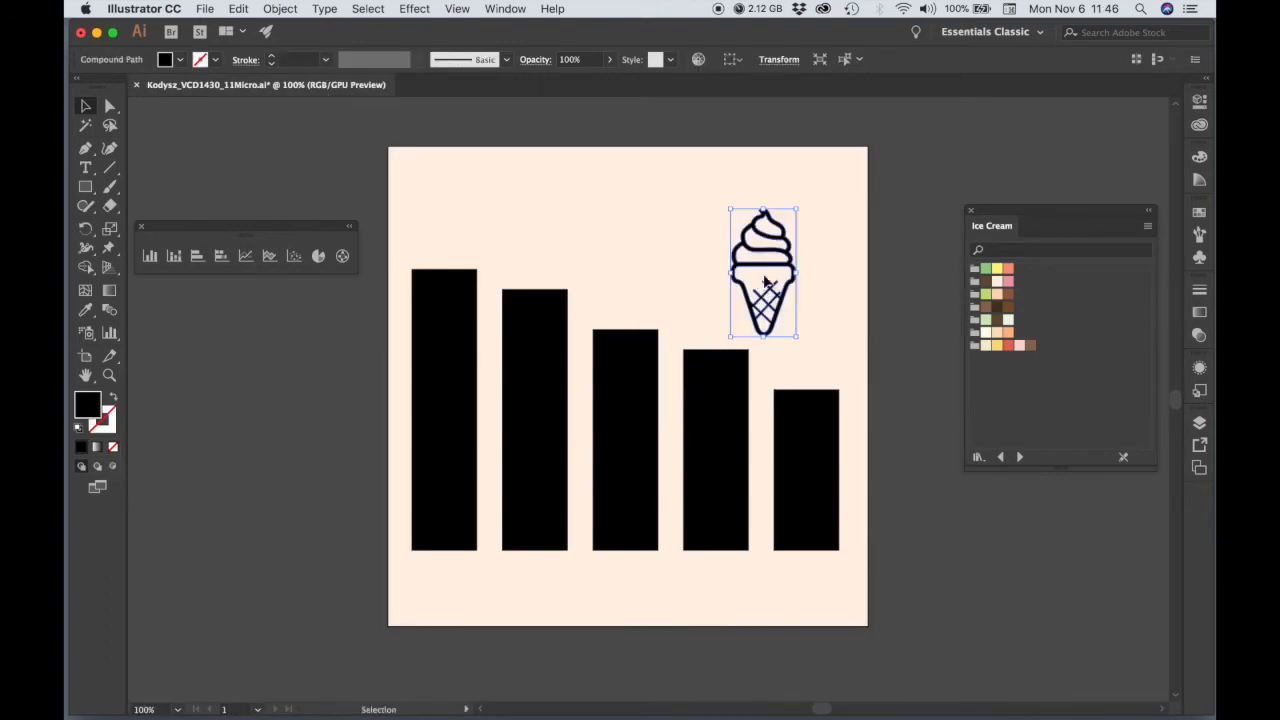
left_click_drag(763, 275, 805, 480)
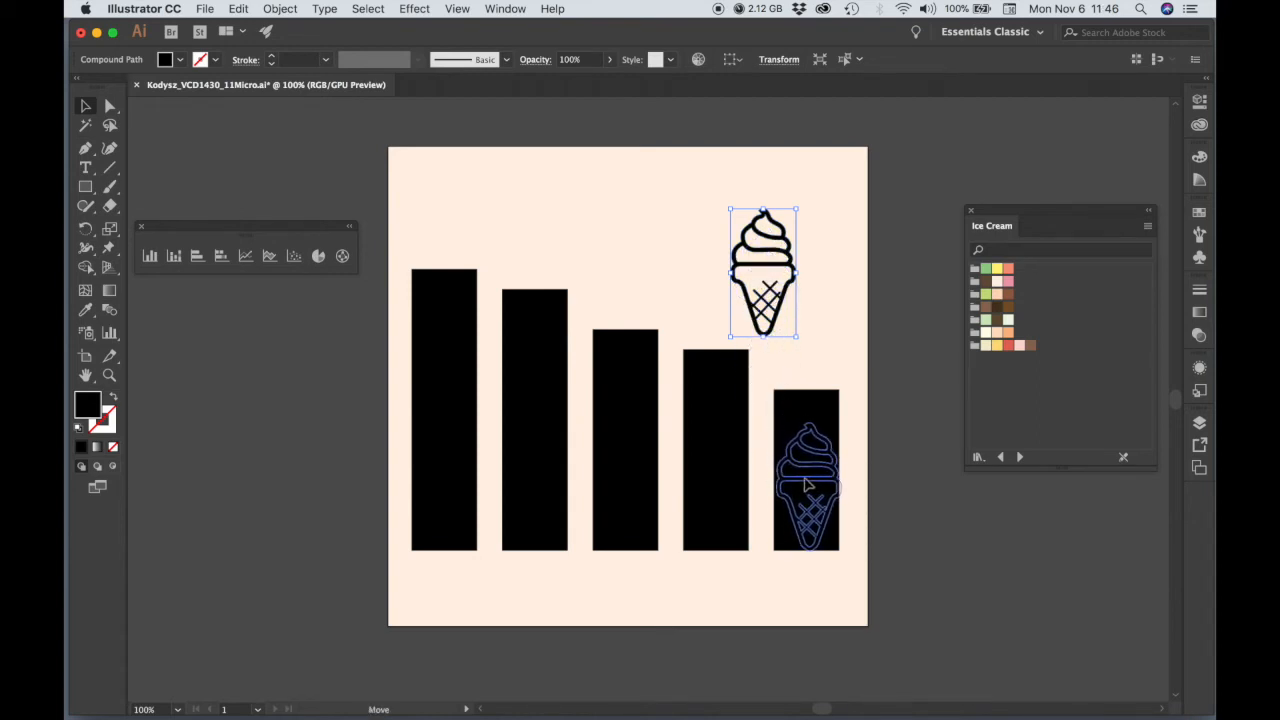
left_click_drag(806, 485, 443, 485)
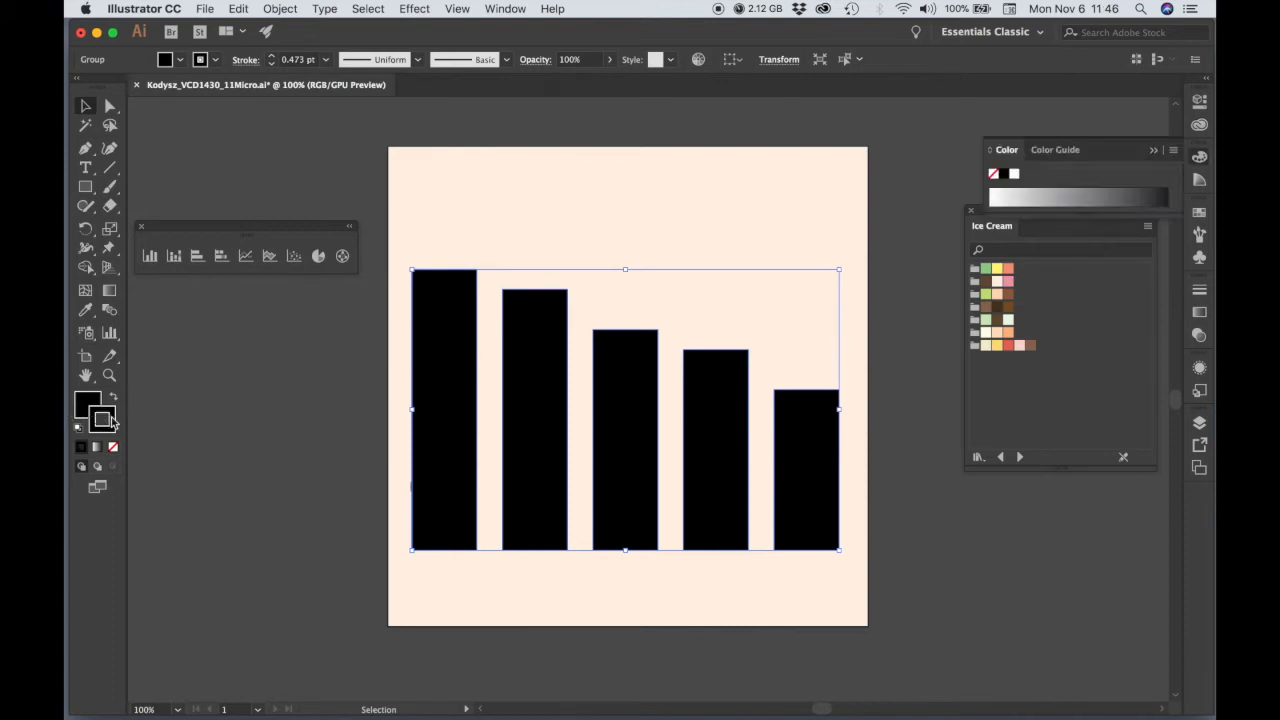
mouse_move(145, 235)
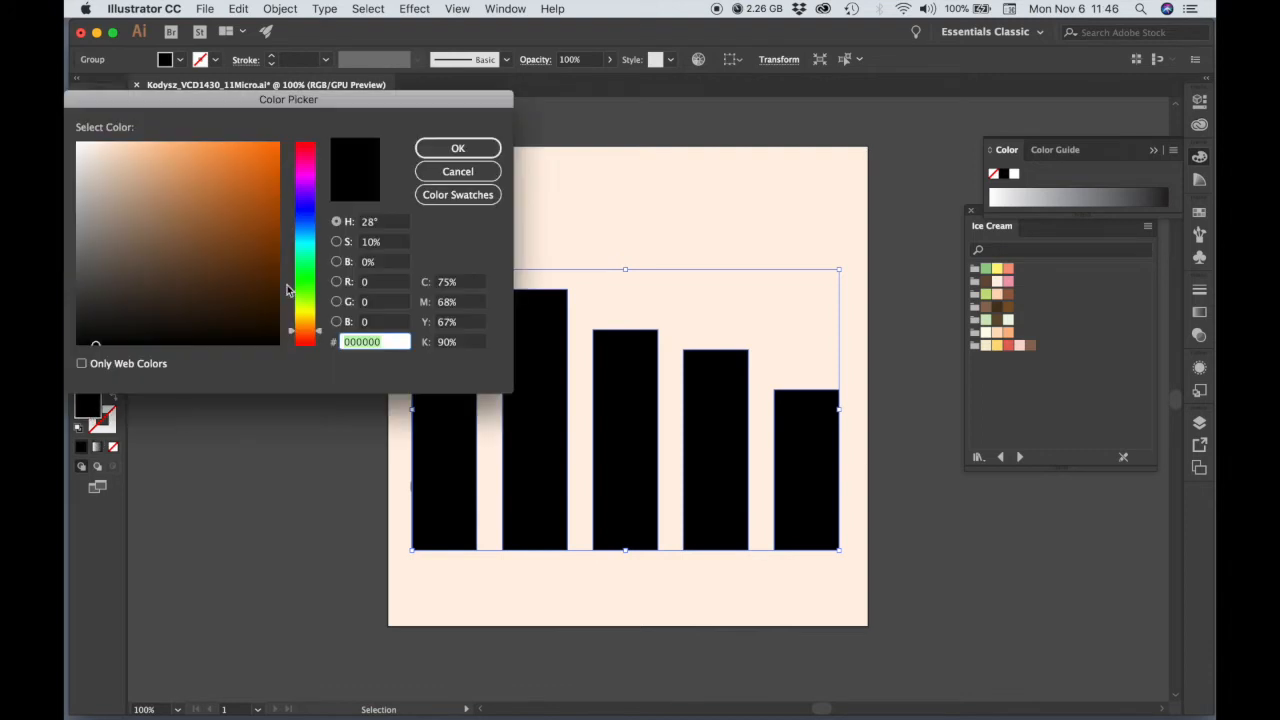
Step: Fill the five bars light gray, then select the ice cream cone
left_click(93, 200)
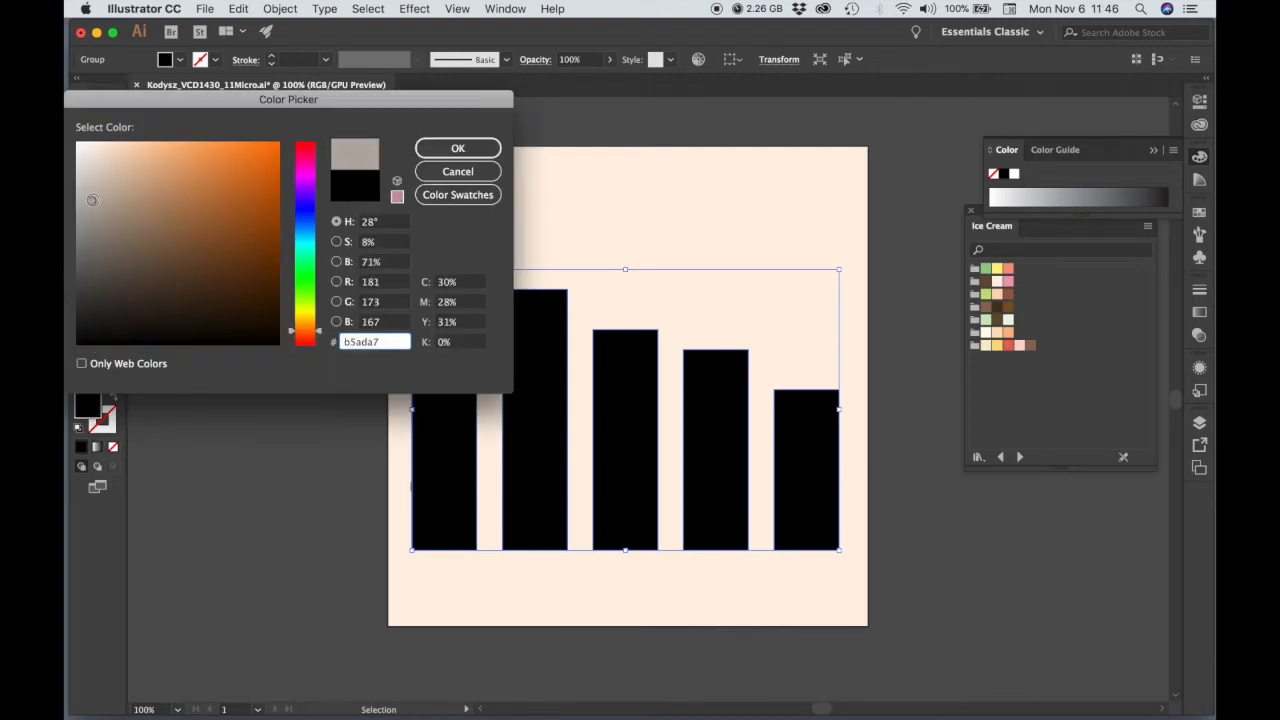
left_click(457, 147)
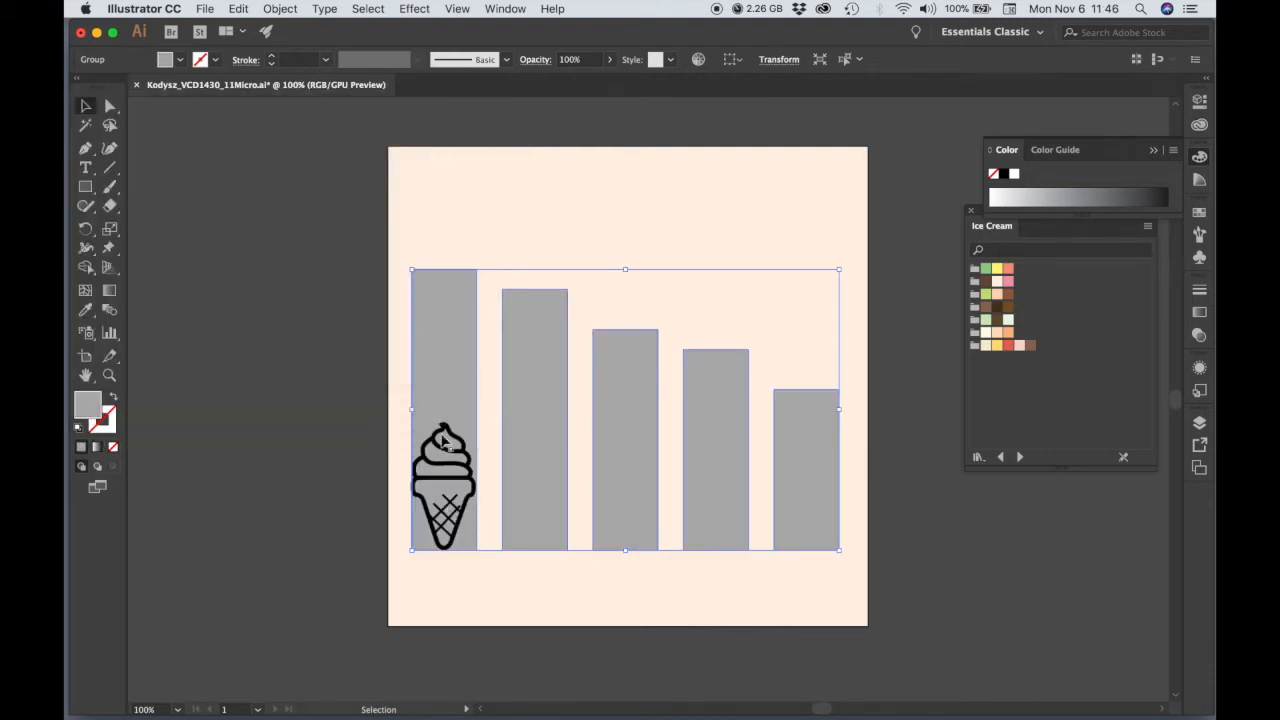
left_click(351, 440)
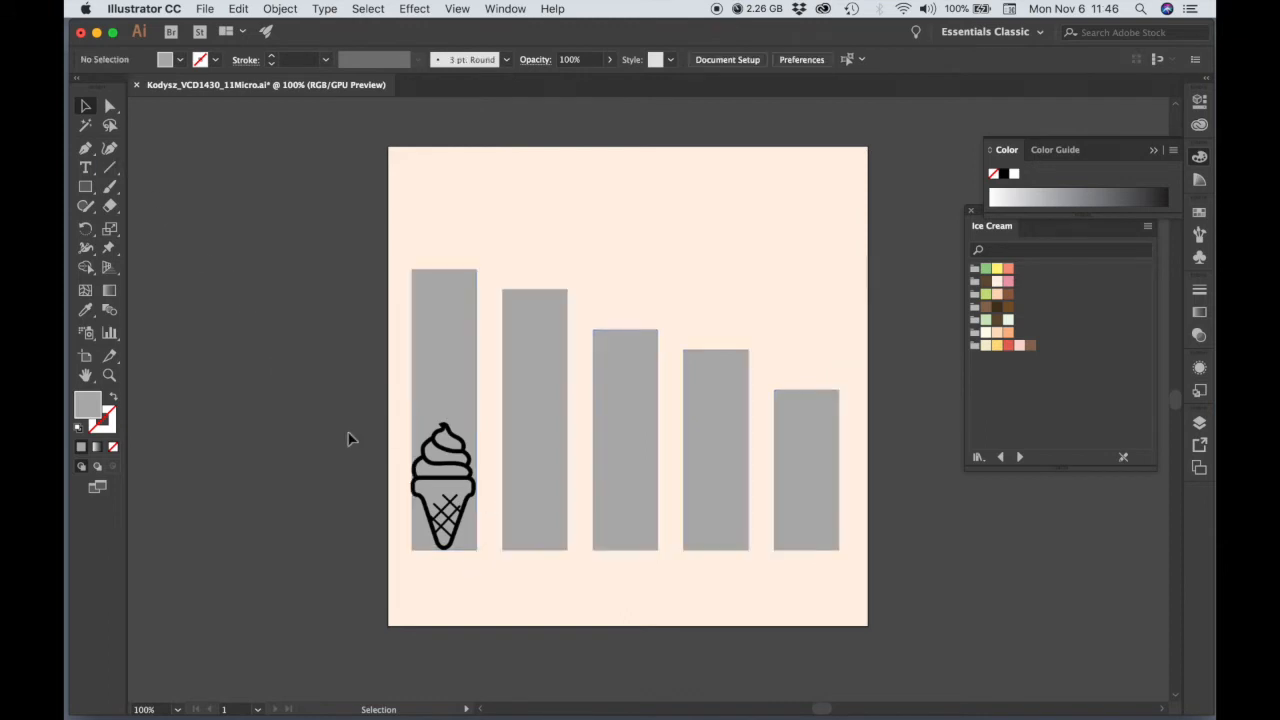
left_click(443, 485)
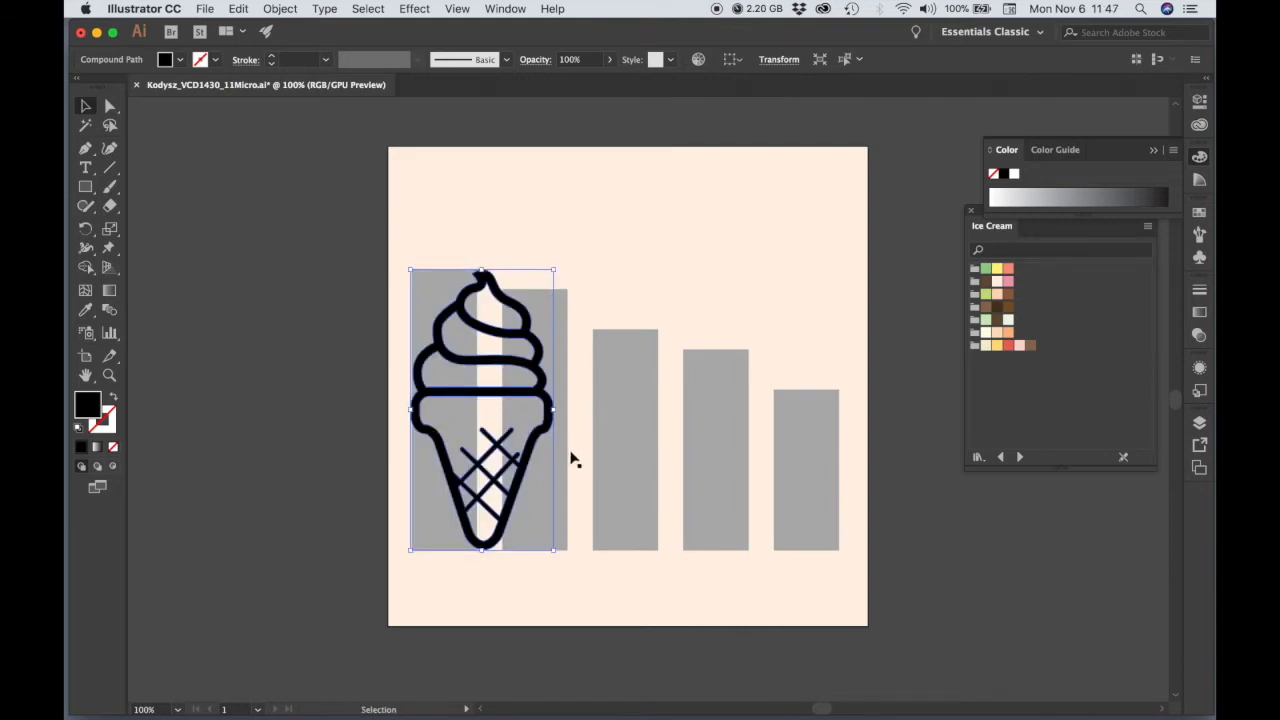
mouse_move(575, 500)
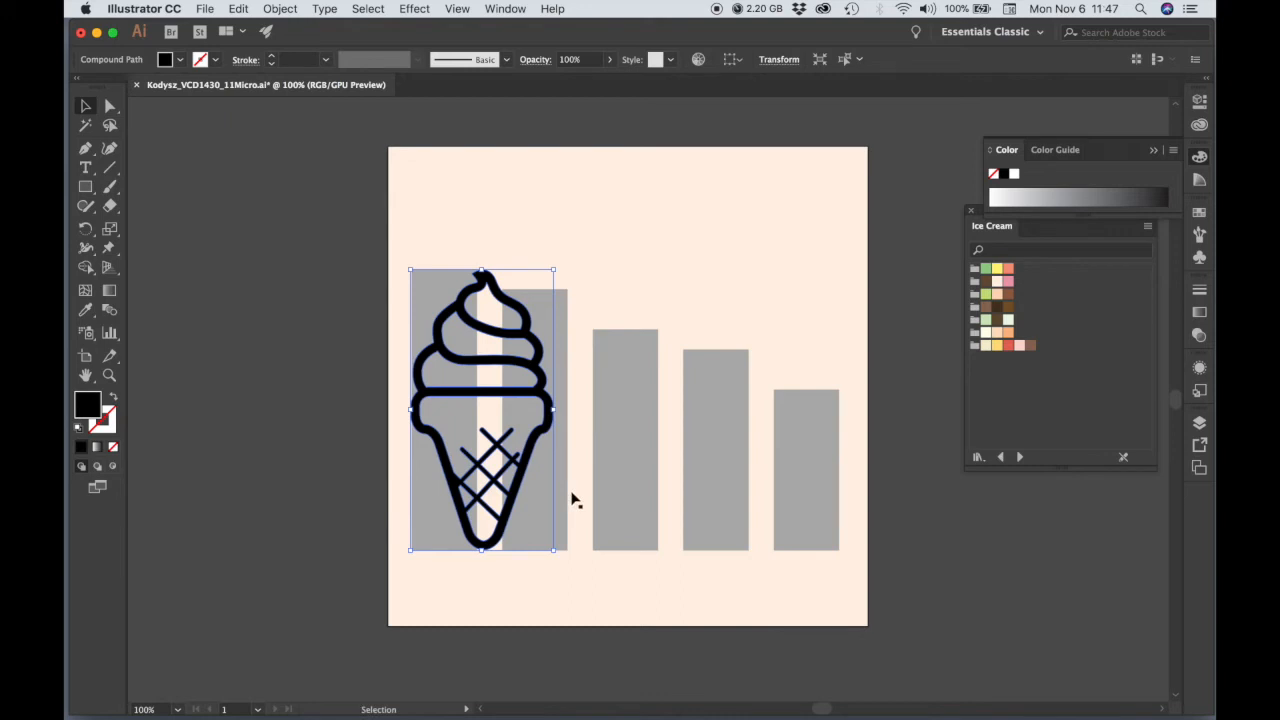
mouse_move(483, 393)
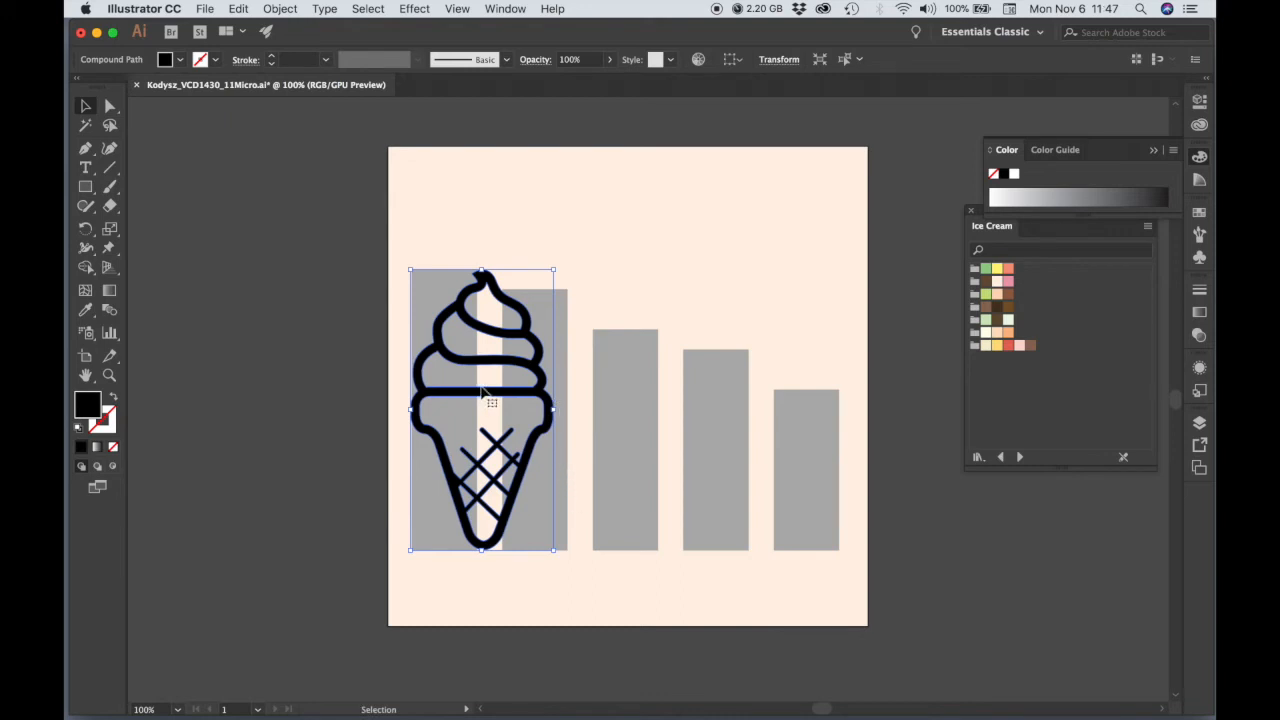
mouse_move(610, 398)
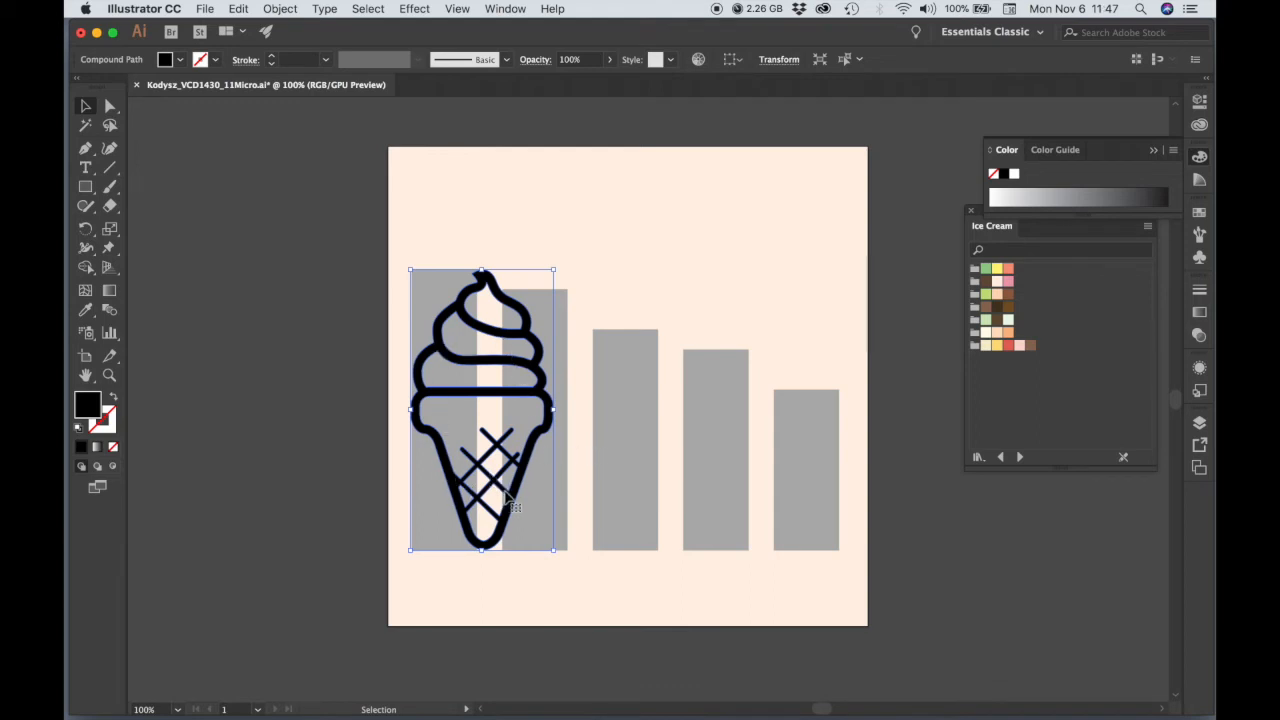
mouse_move(540, 487)
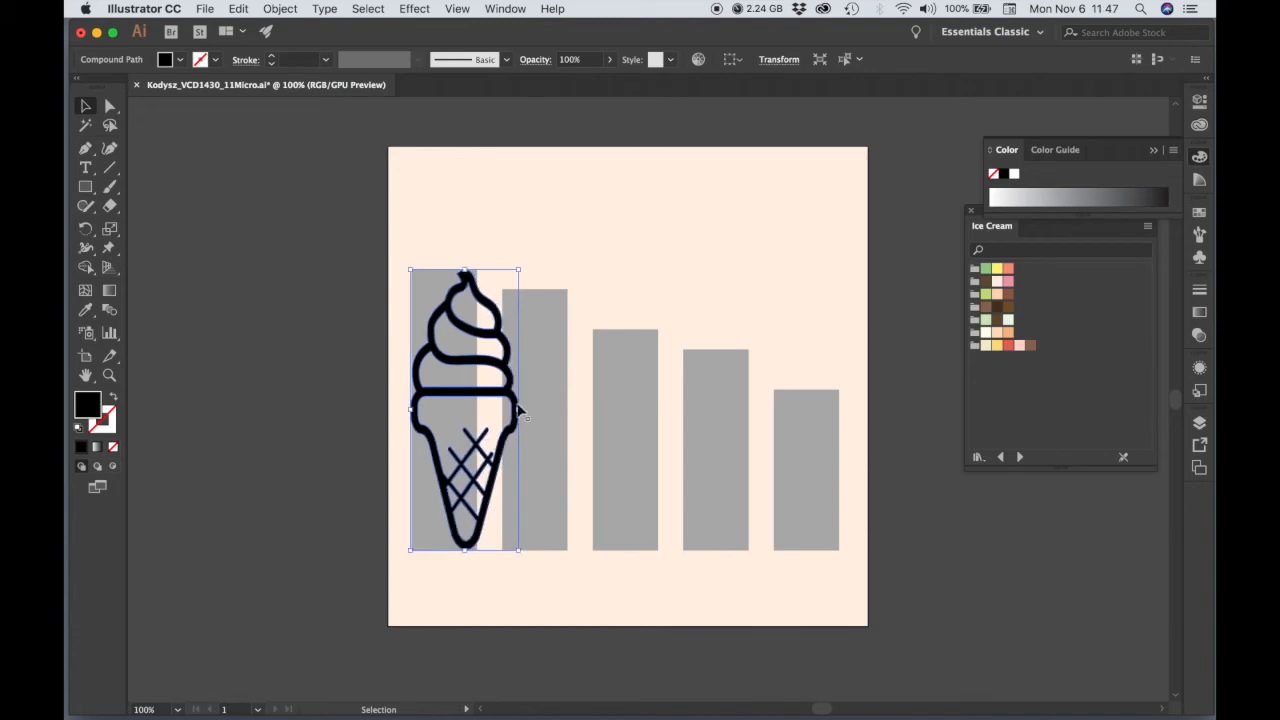
Step: Narrow the cone to roughly the first gray bar's width
left_click_drag(519, 409, 527, 409)
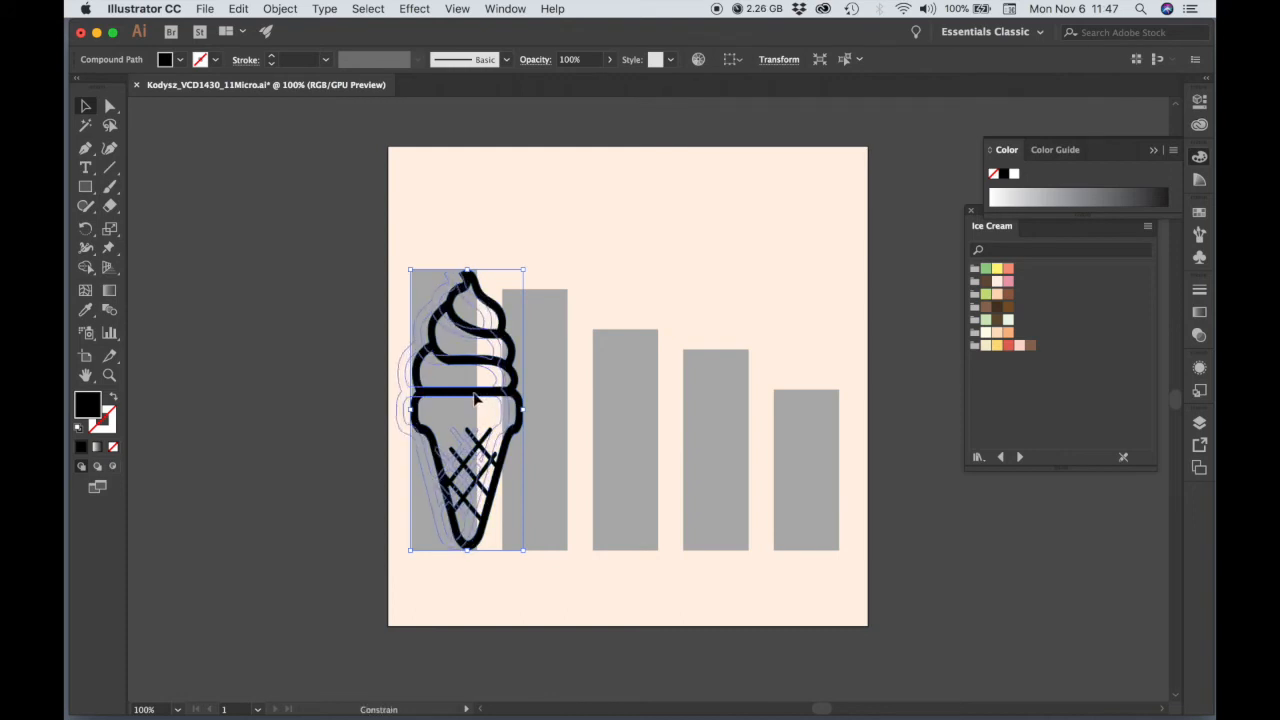
left_click_drag(467, 410, 452, 405)
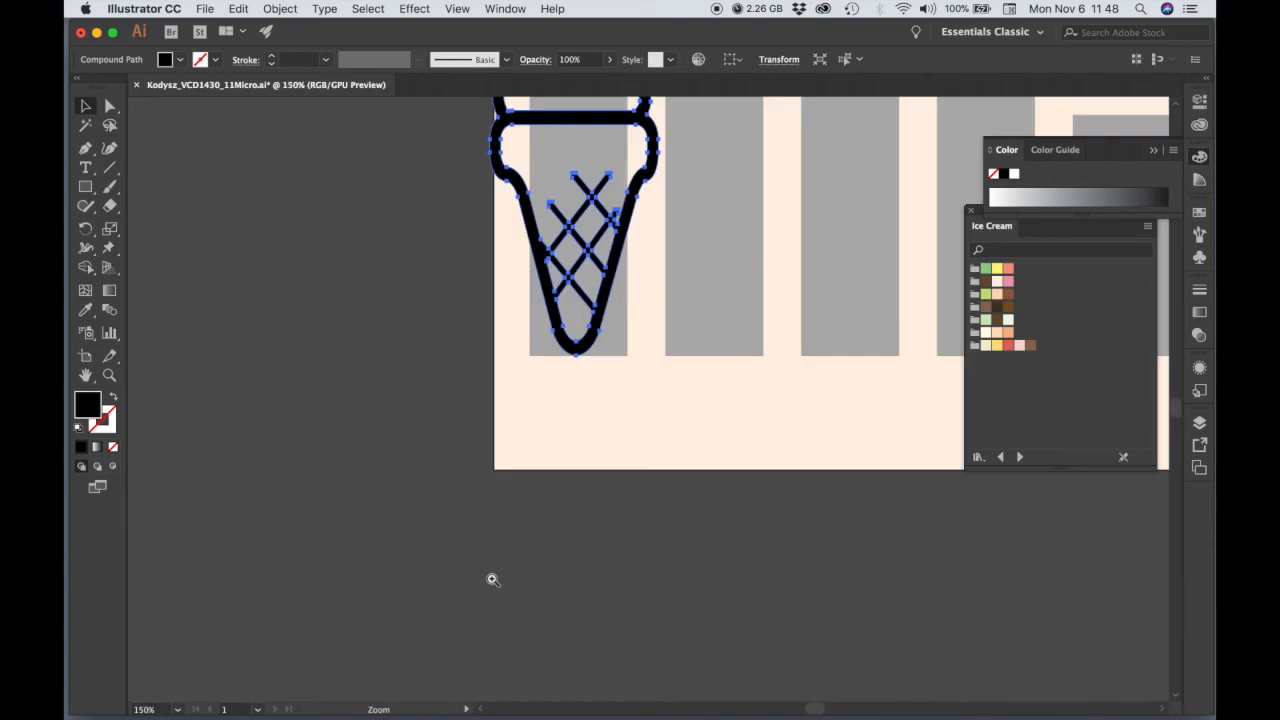
Step: Fit the whole page in view, break the cone into separate shapes and select a swirl band
key("cmd+space")
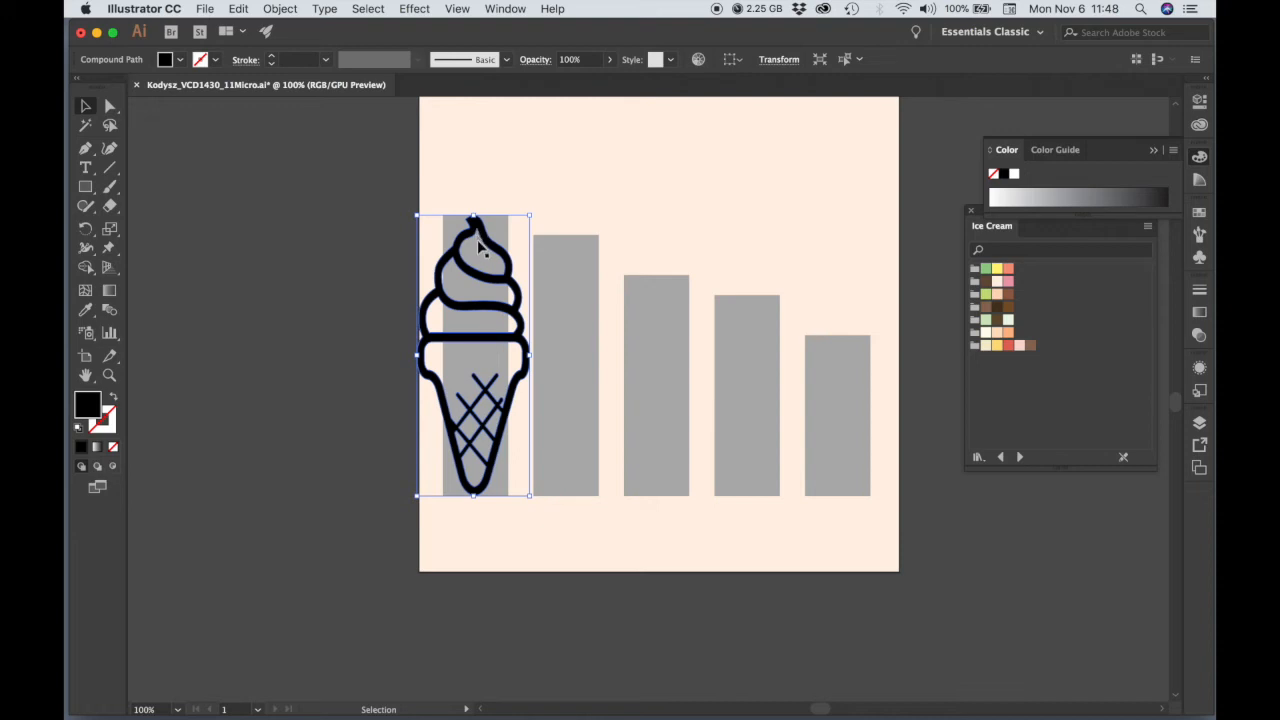
mouse_move(497, 278)
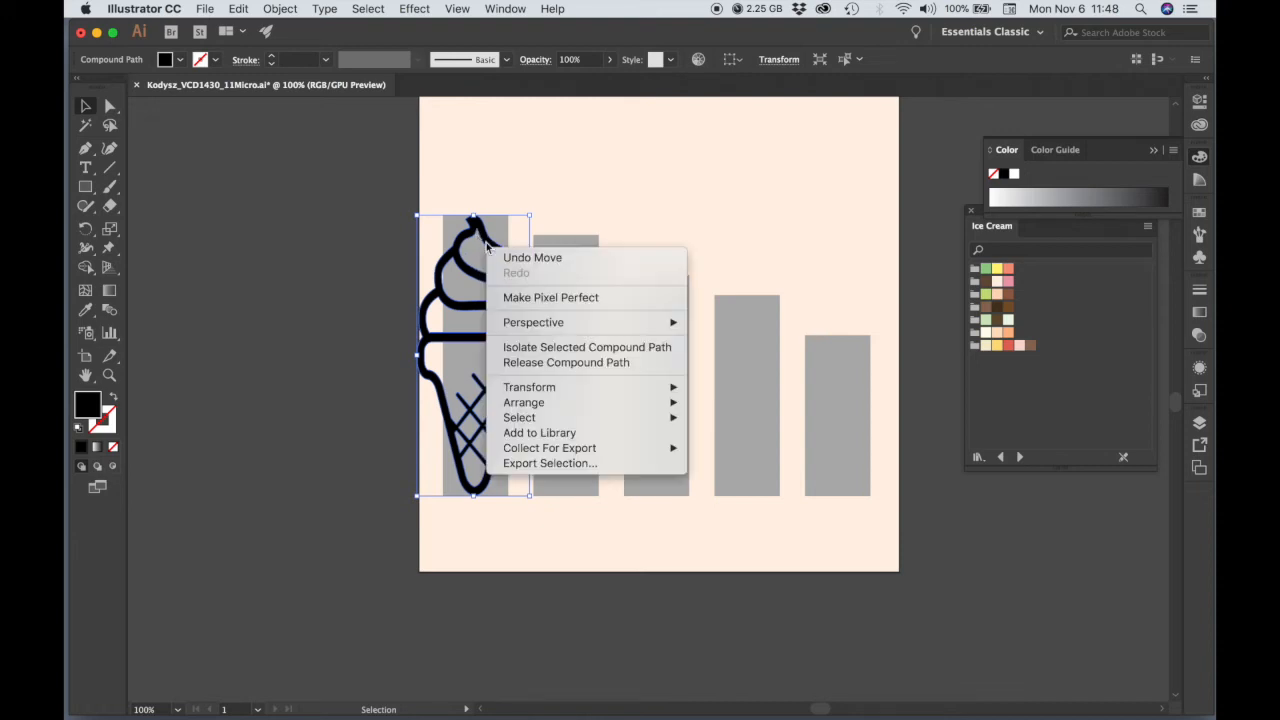
mouse_move(565, 362)
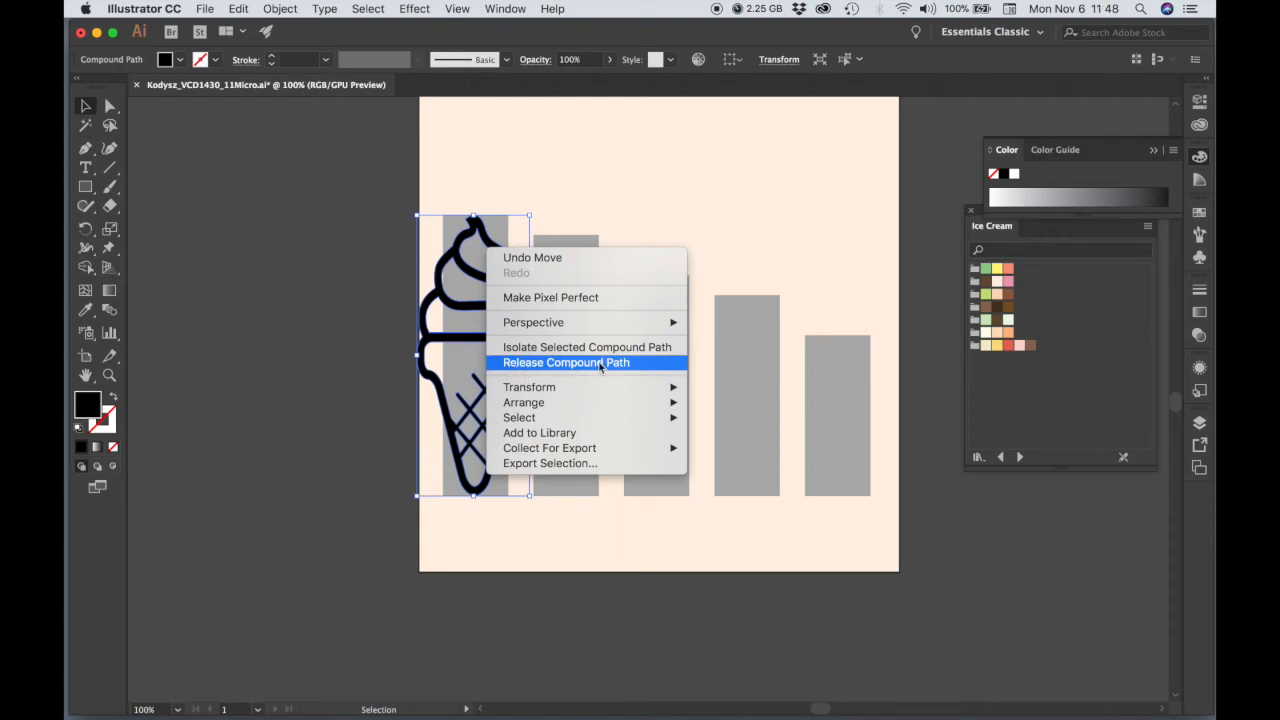
left_click(566, 362)
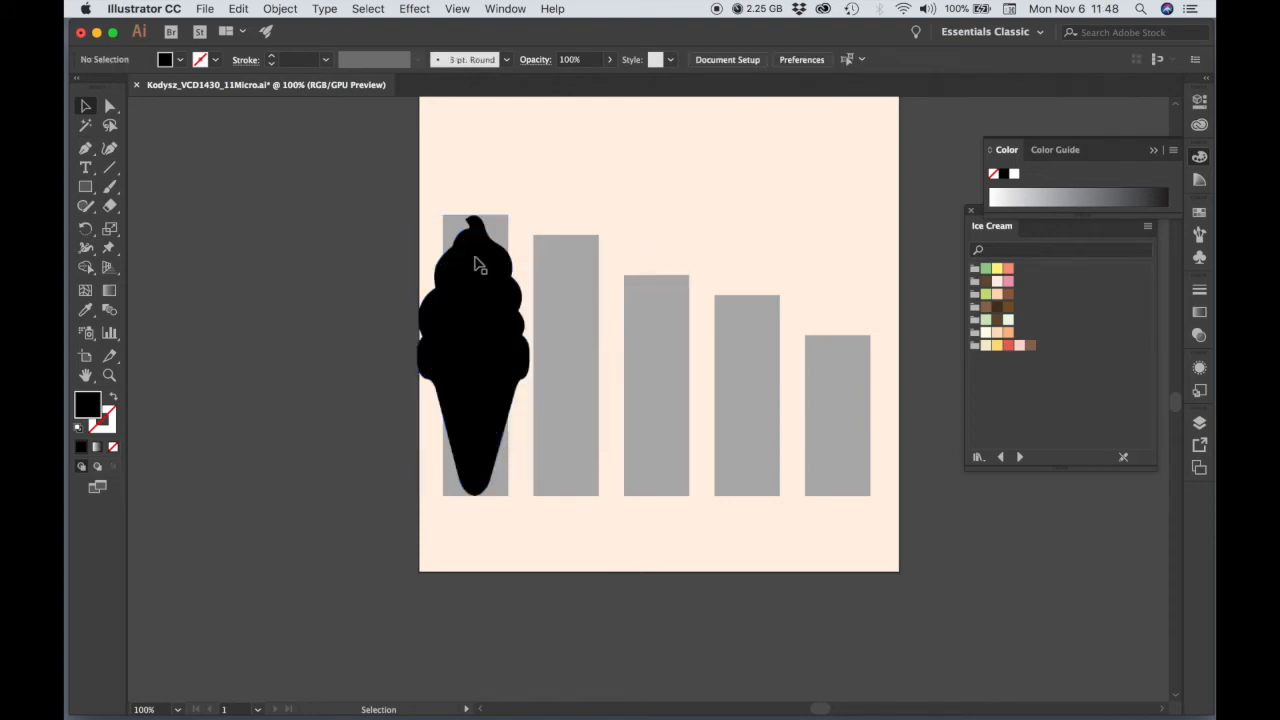
left_click(478, 250)
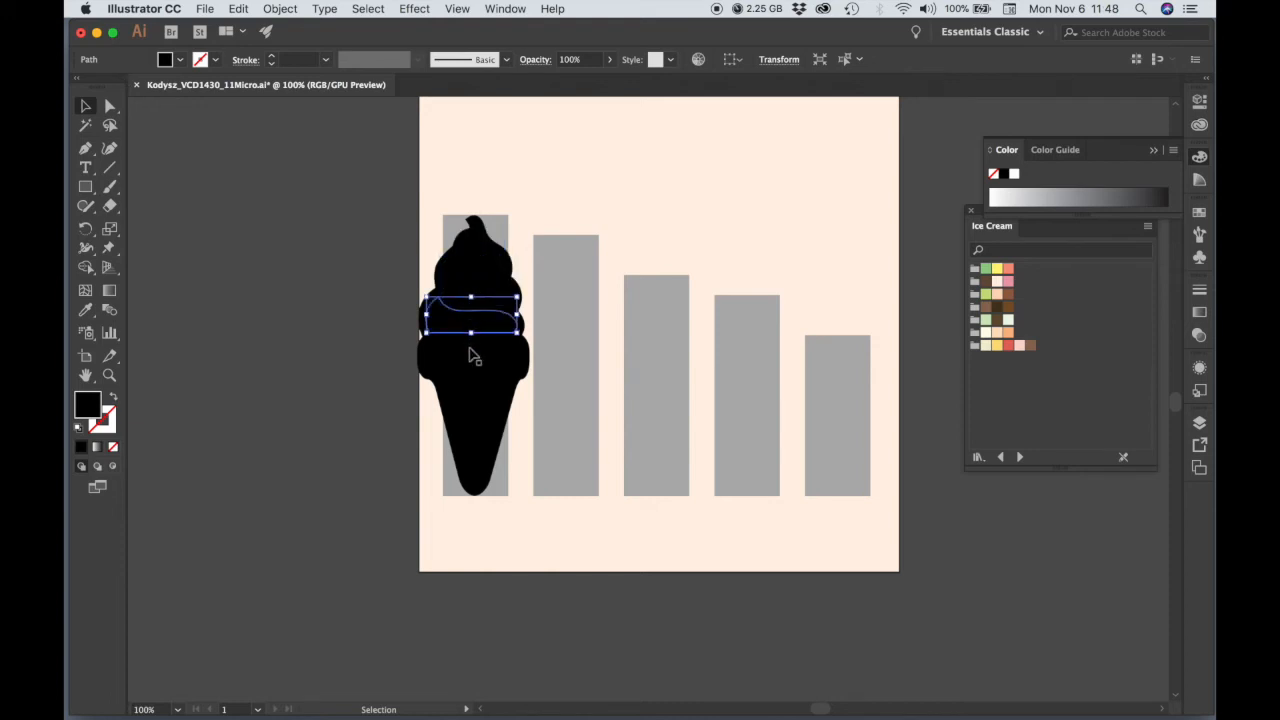
mouse_move(520, 413)
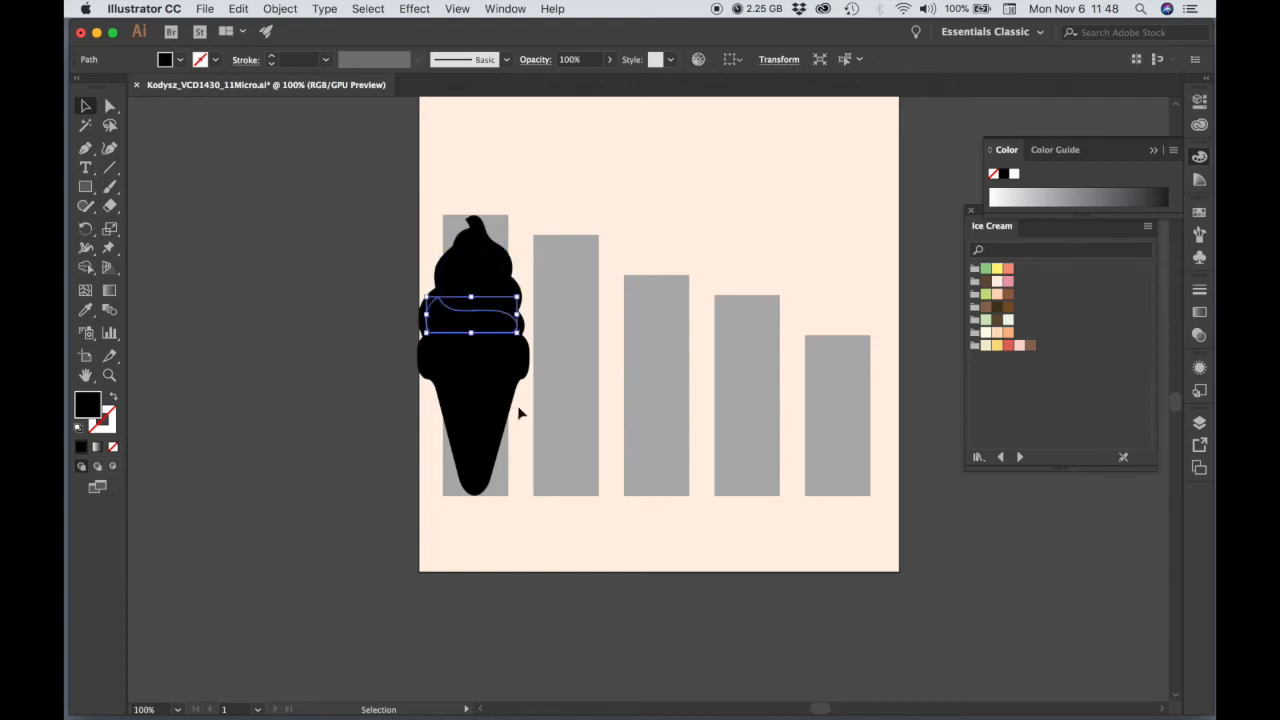
mouse_move(378, 250)
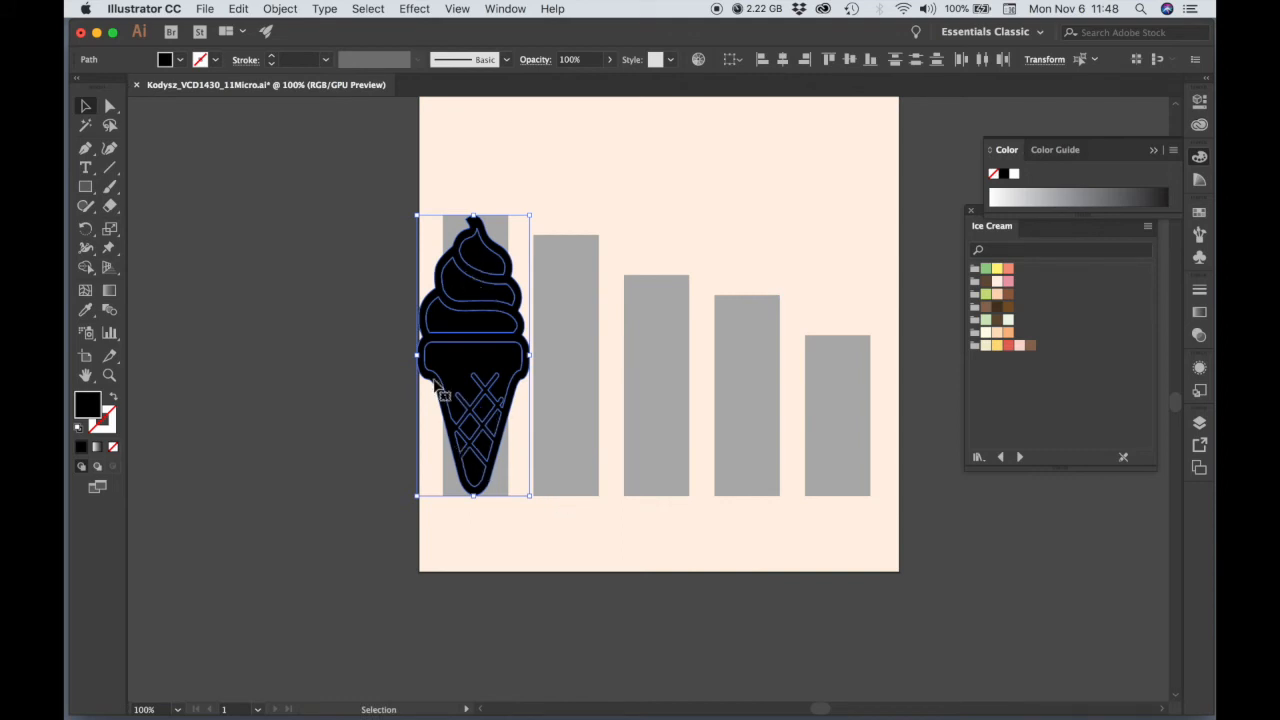
mouse_move(540, 338)
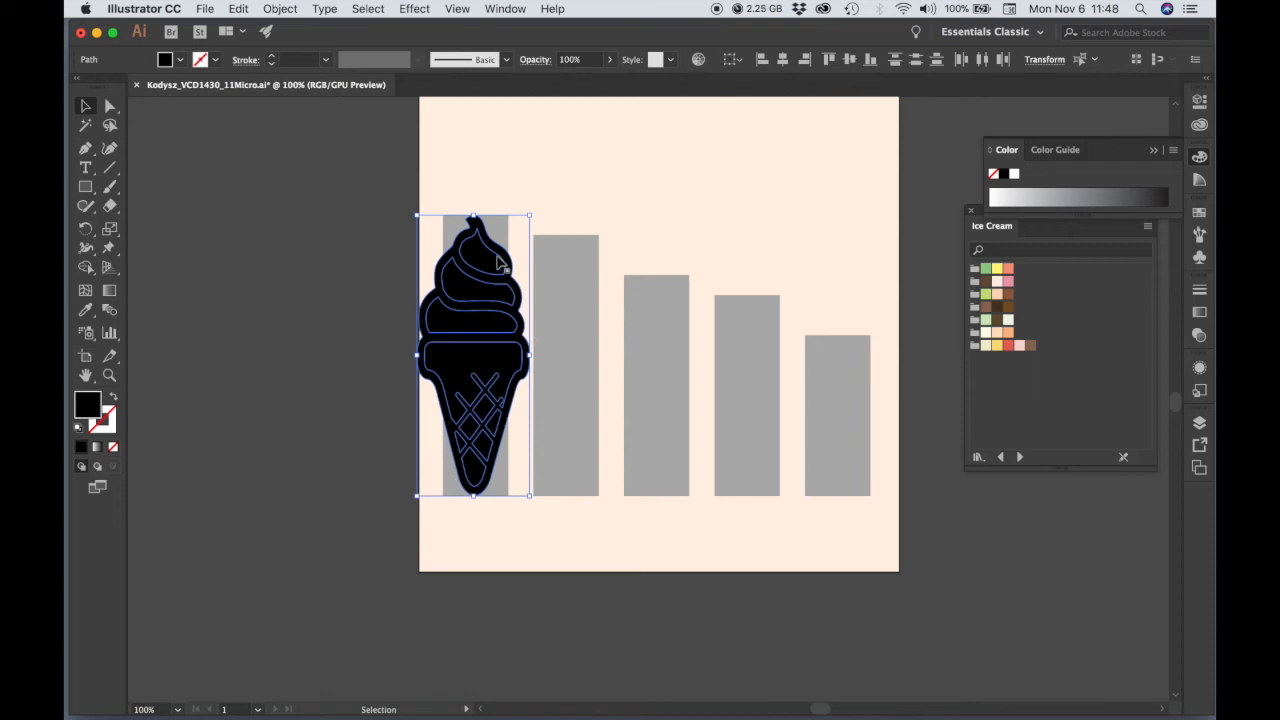
mouse_move(525, 300)
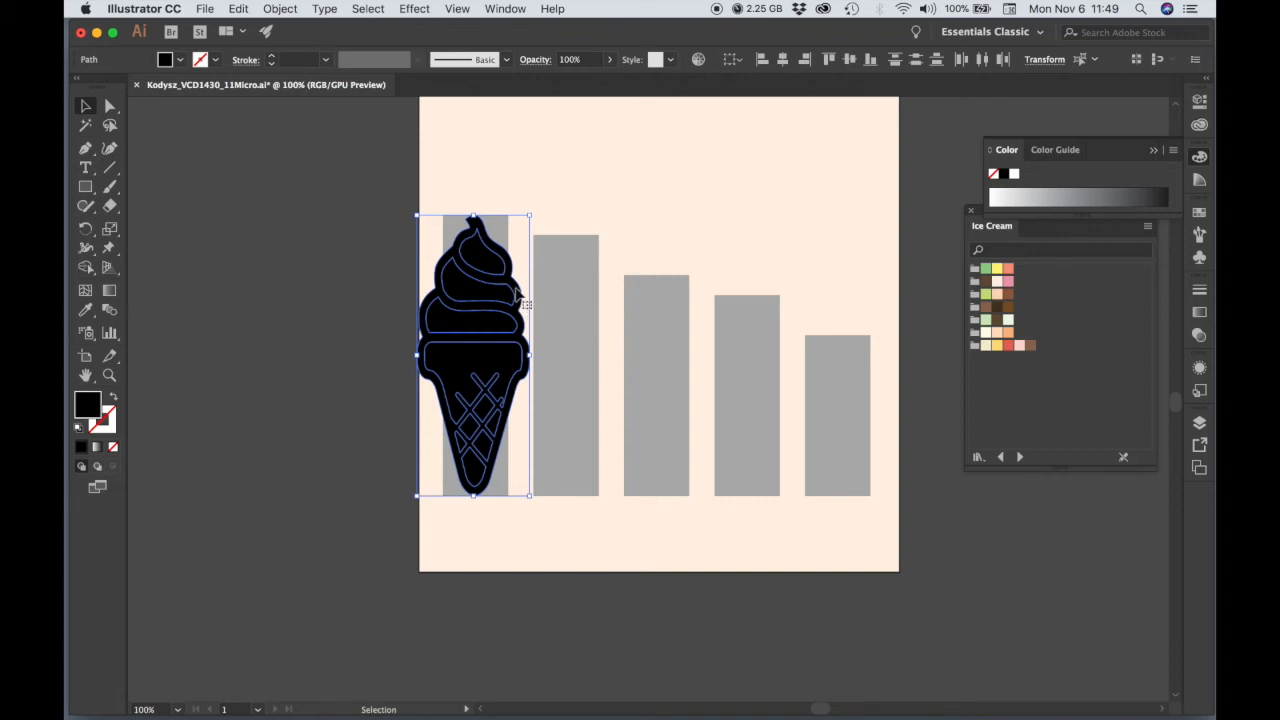
mouse_move(458, 303)
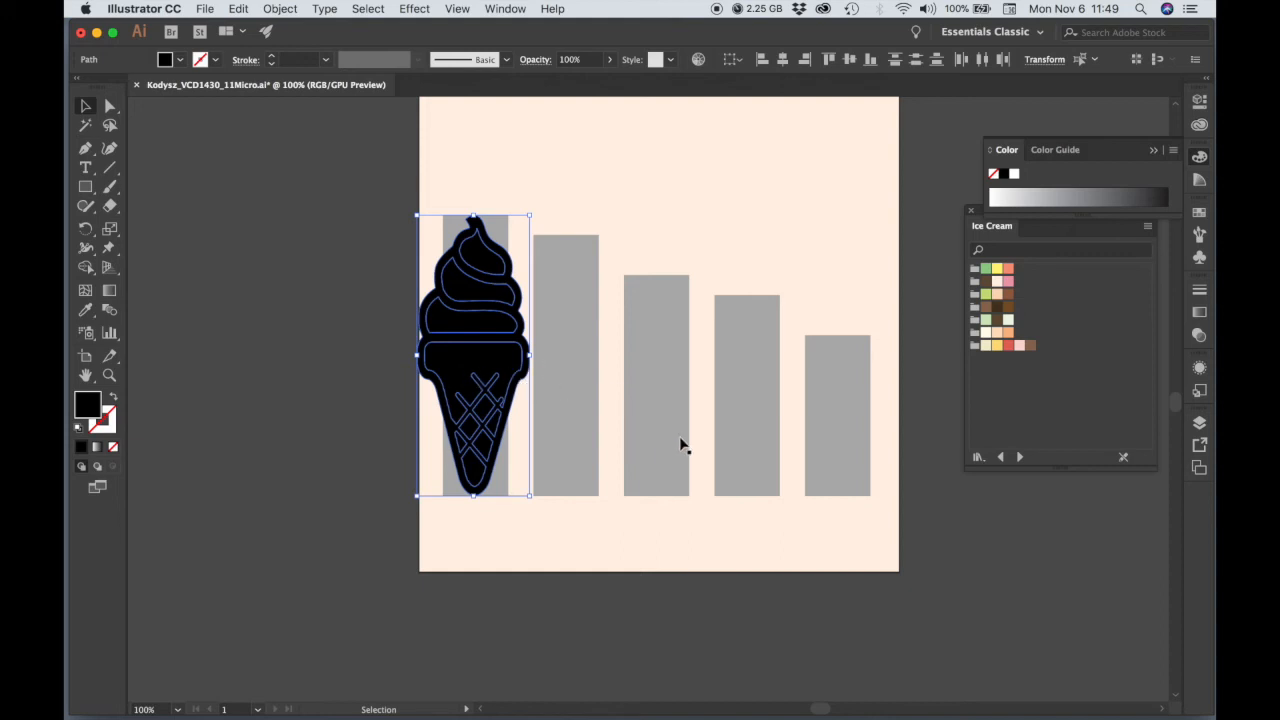
mouse_move(737, 437)
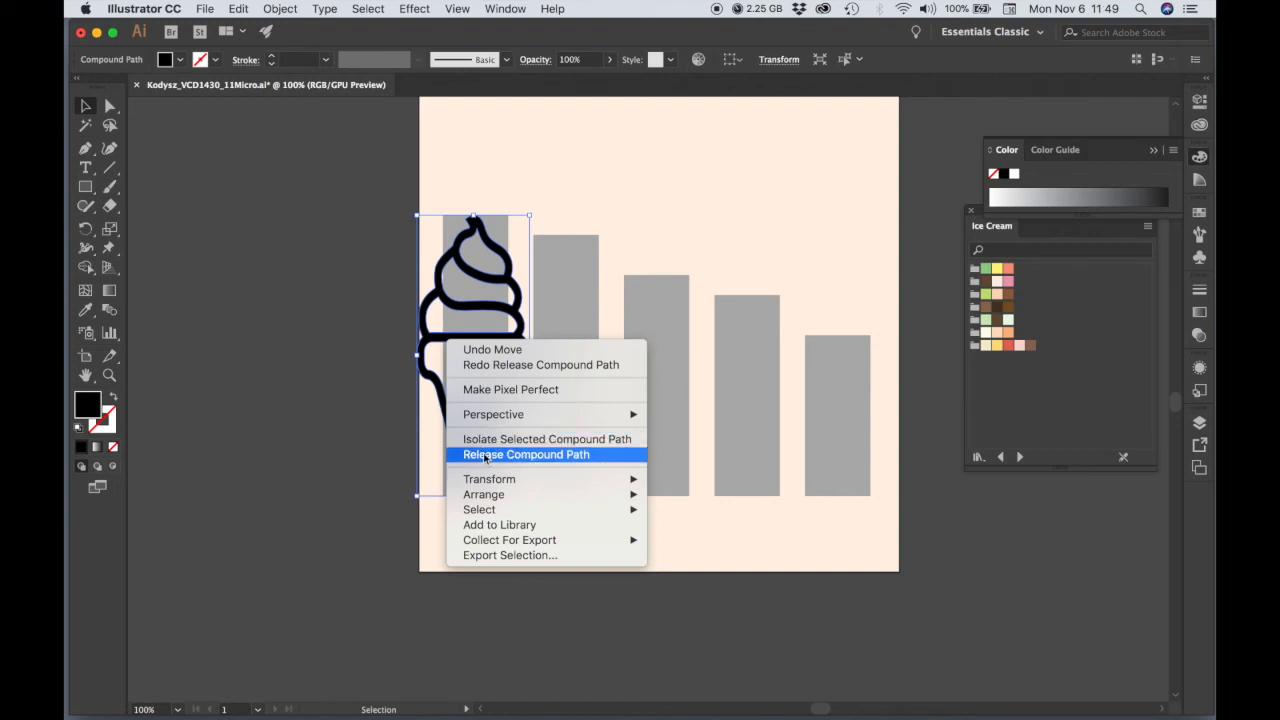
Step: Release the cone's compound path and drag the detailed cone aside to reveal the black silhouette
left_click(526, 454)
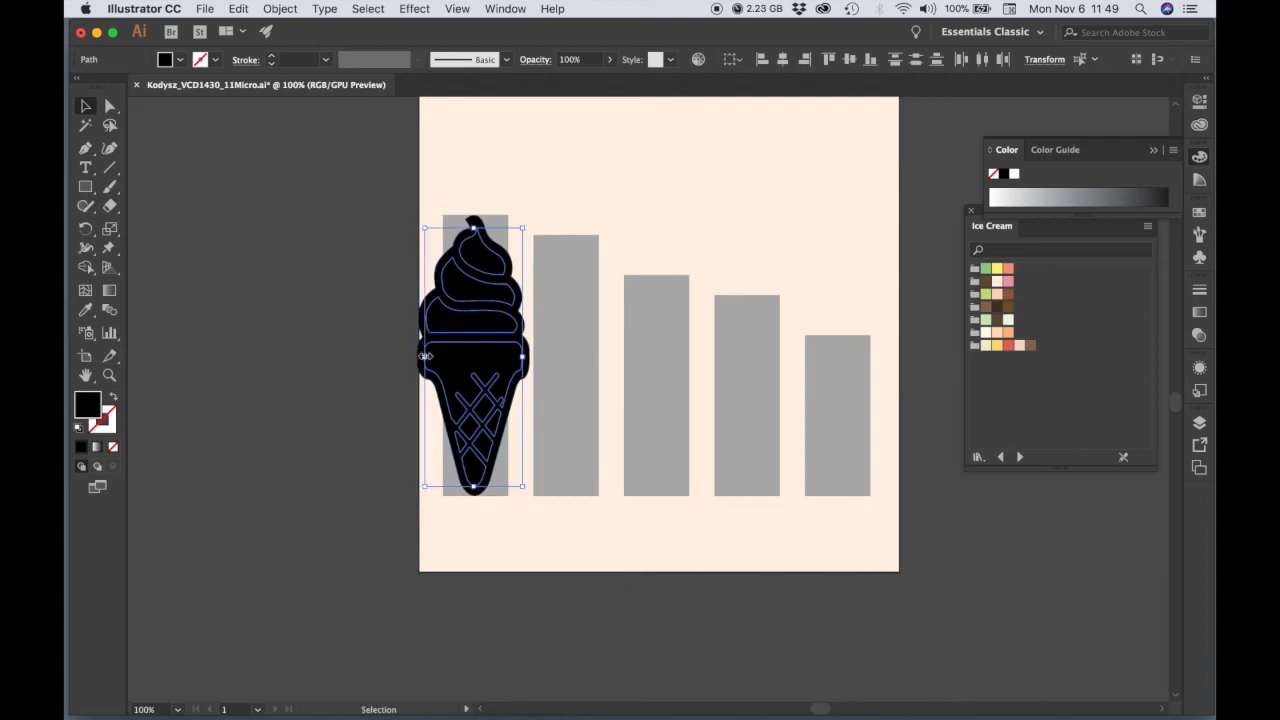
mouse_move(421, 352)
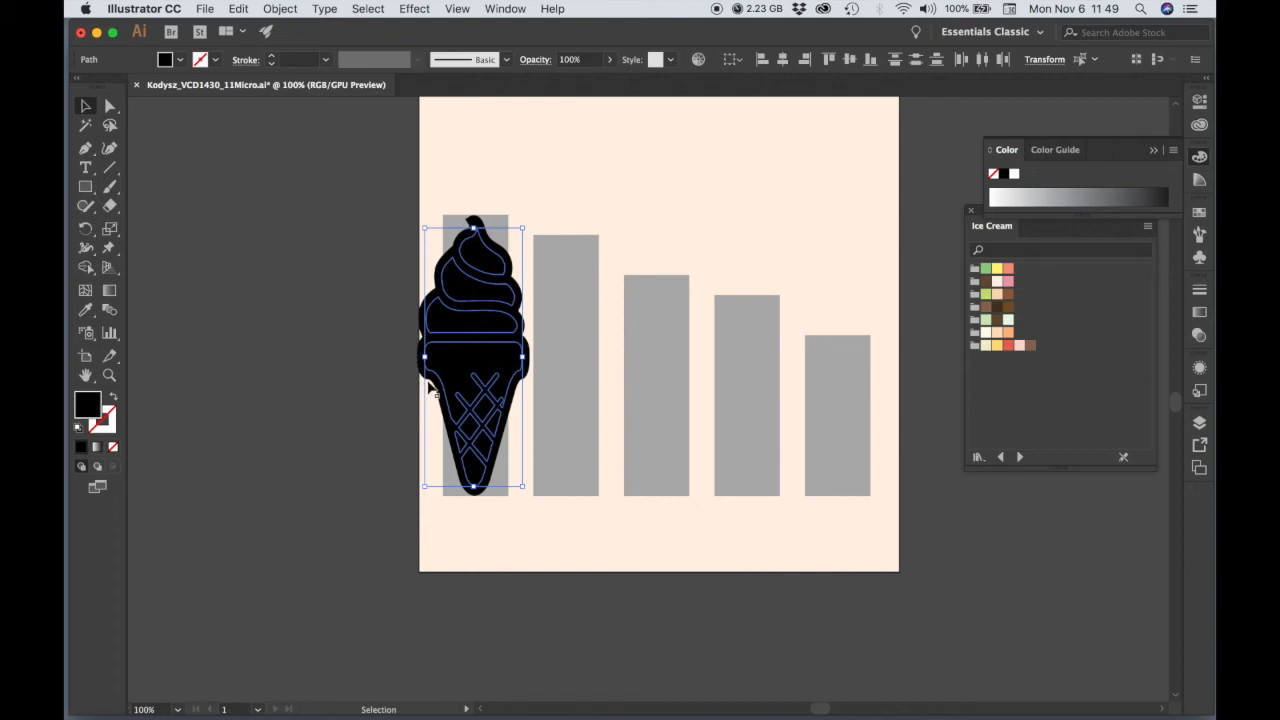
mouse_move(473, 262)
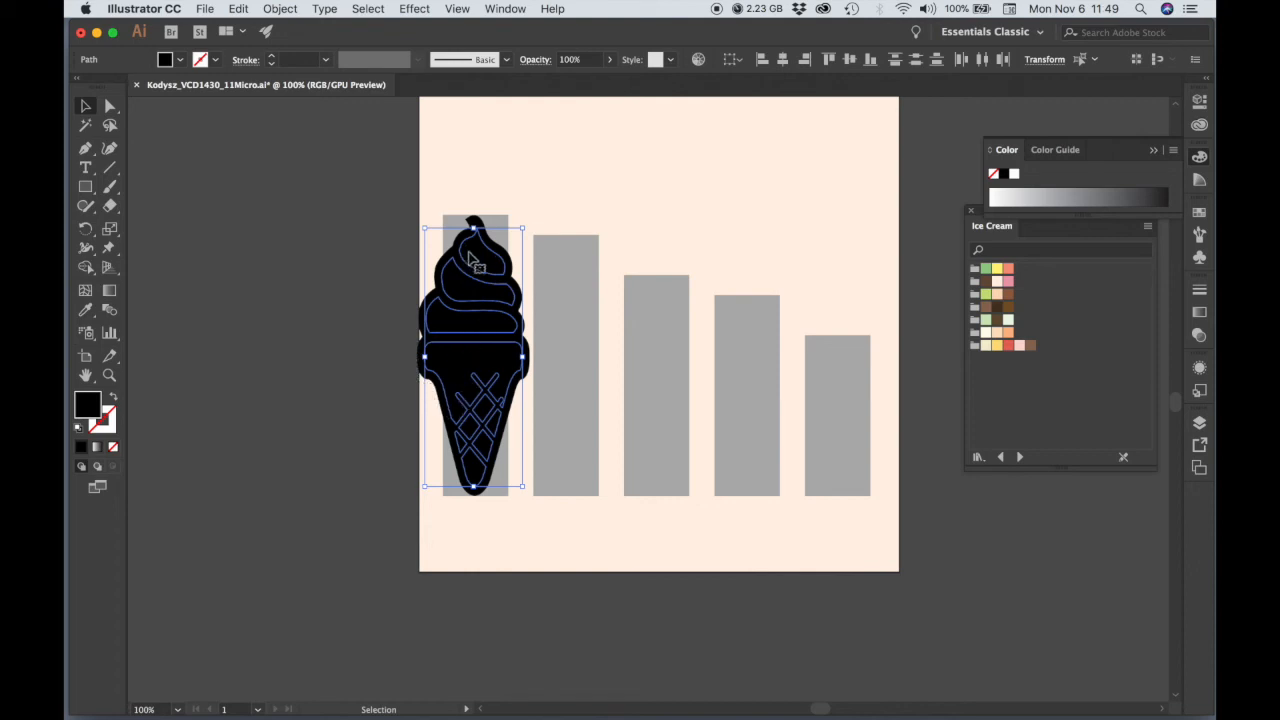
mouse_move(500, 375)
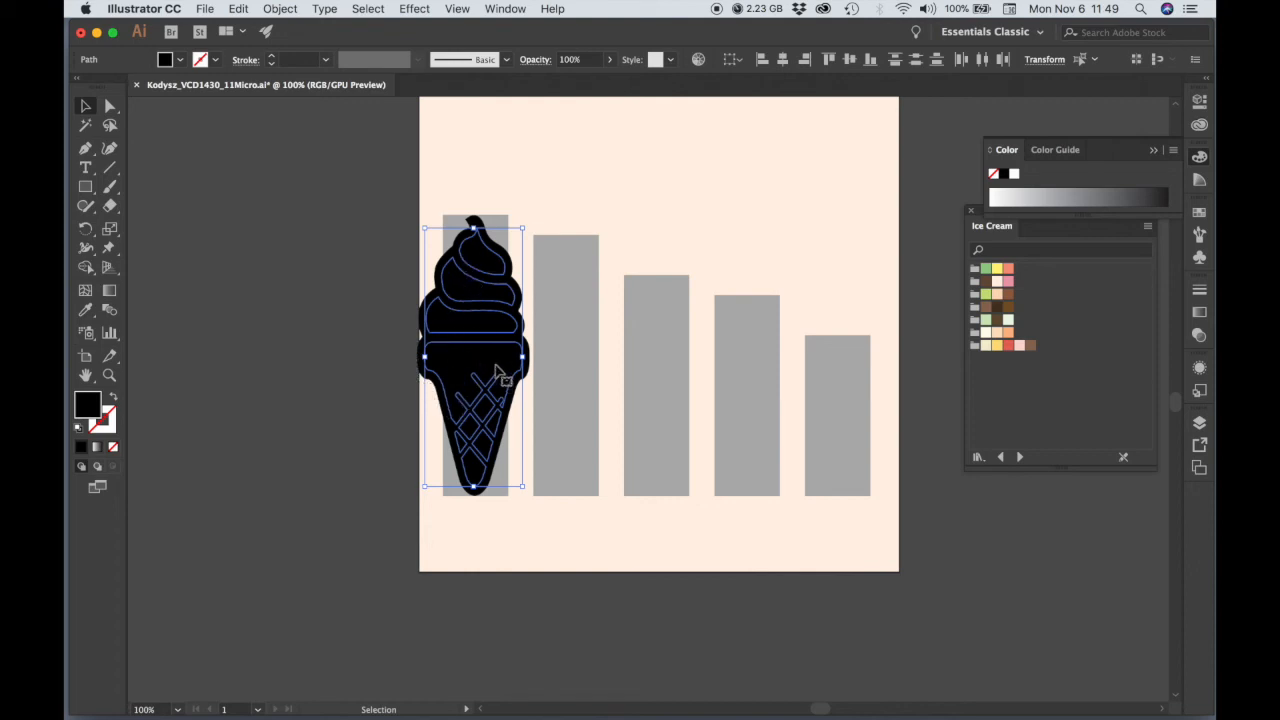
mouse_move(470, 365)
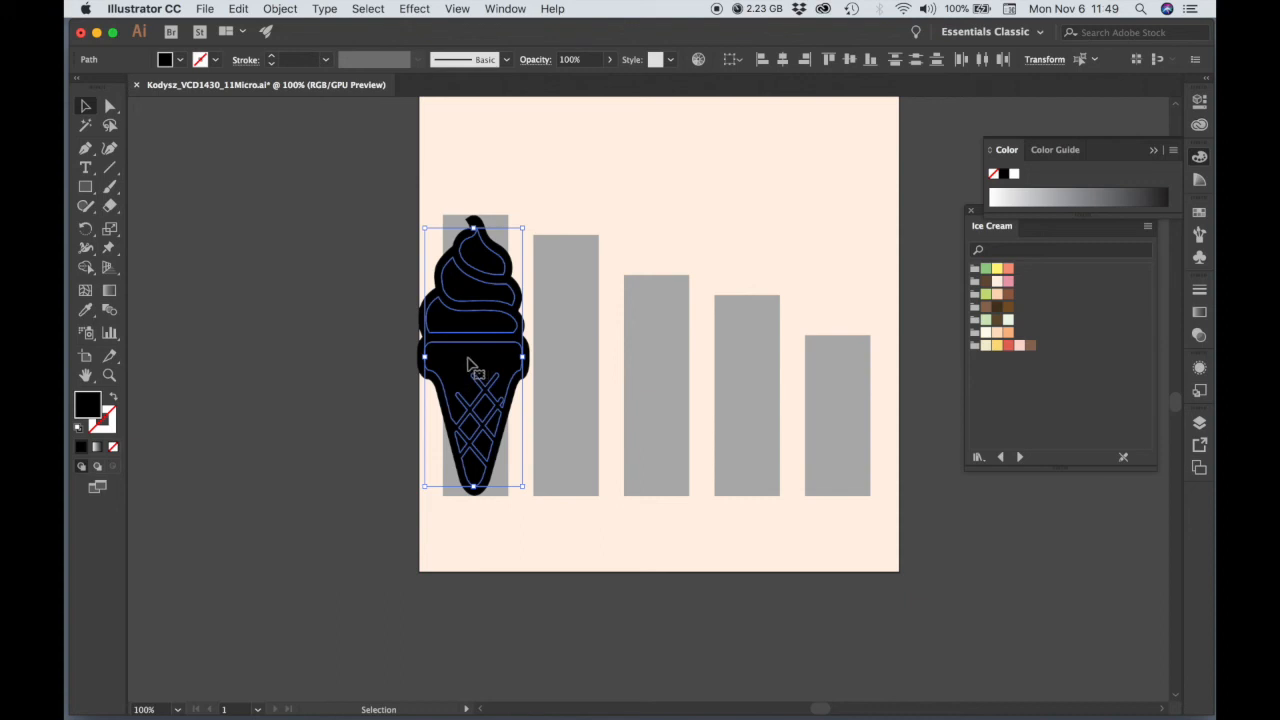
left_click_drag(473, 355, 695, 275)
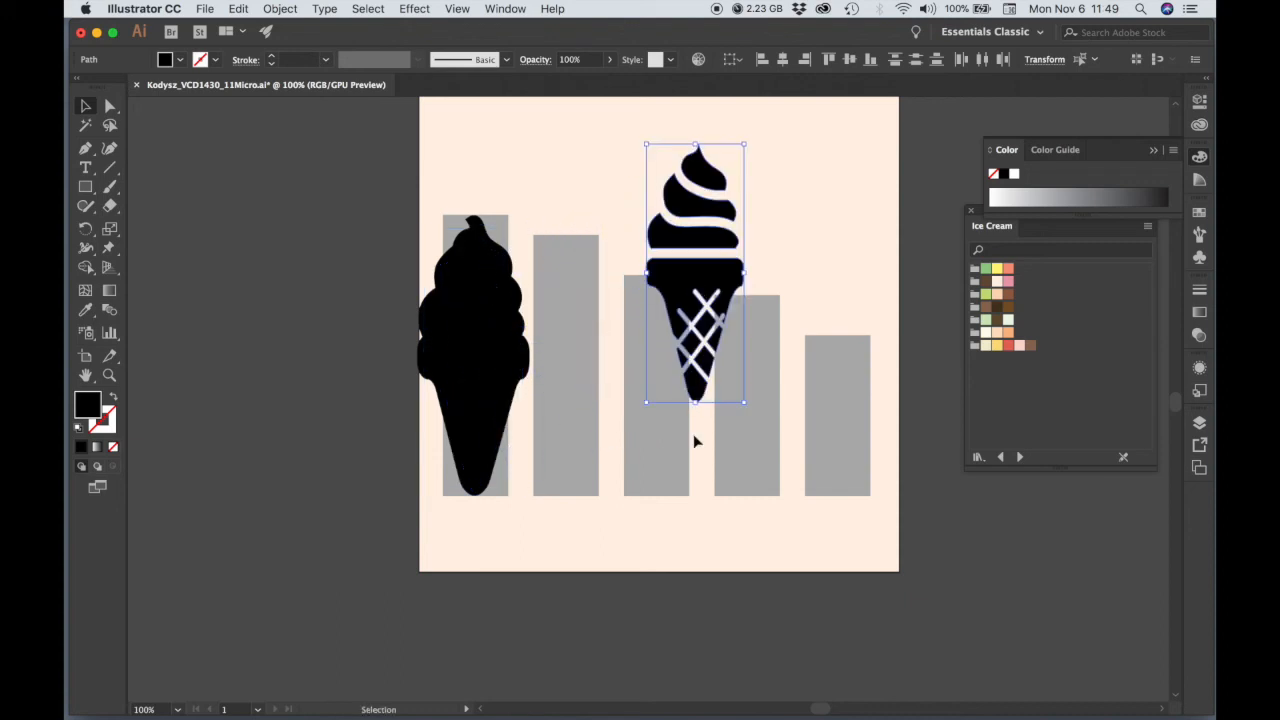
mouse_move(700, 183)
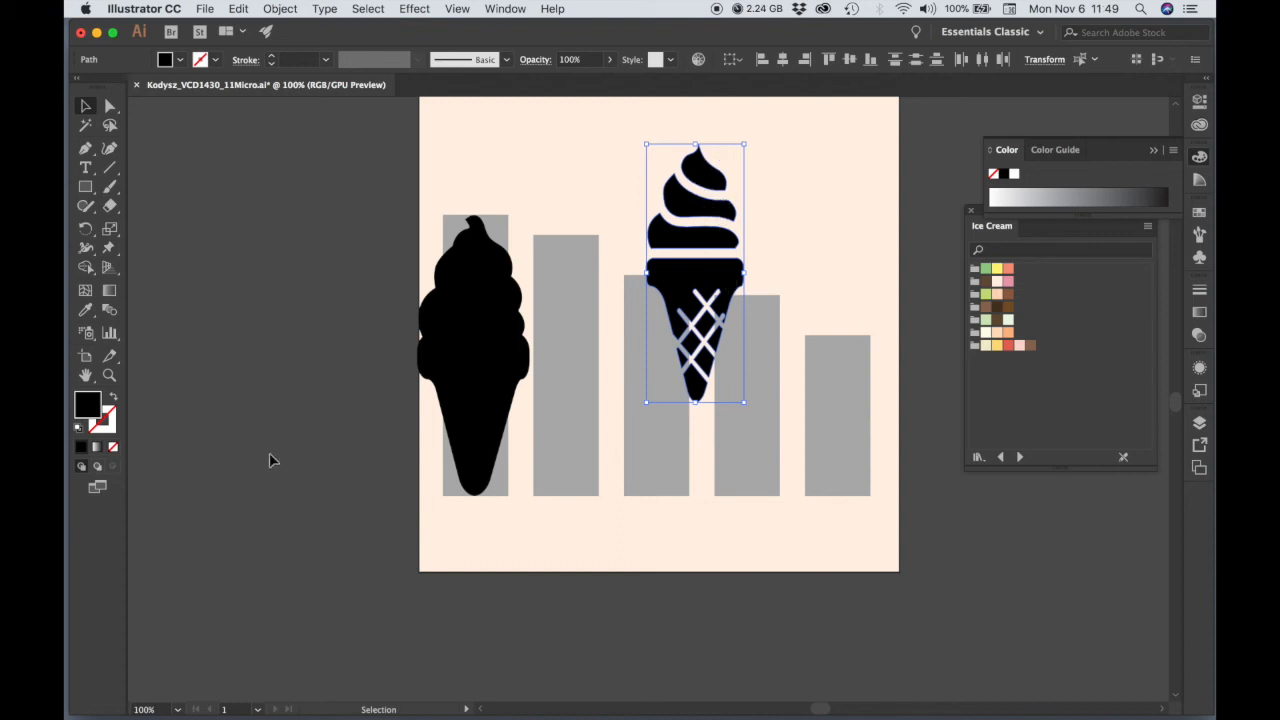
left_click(85, 124)
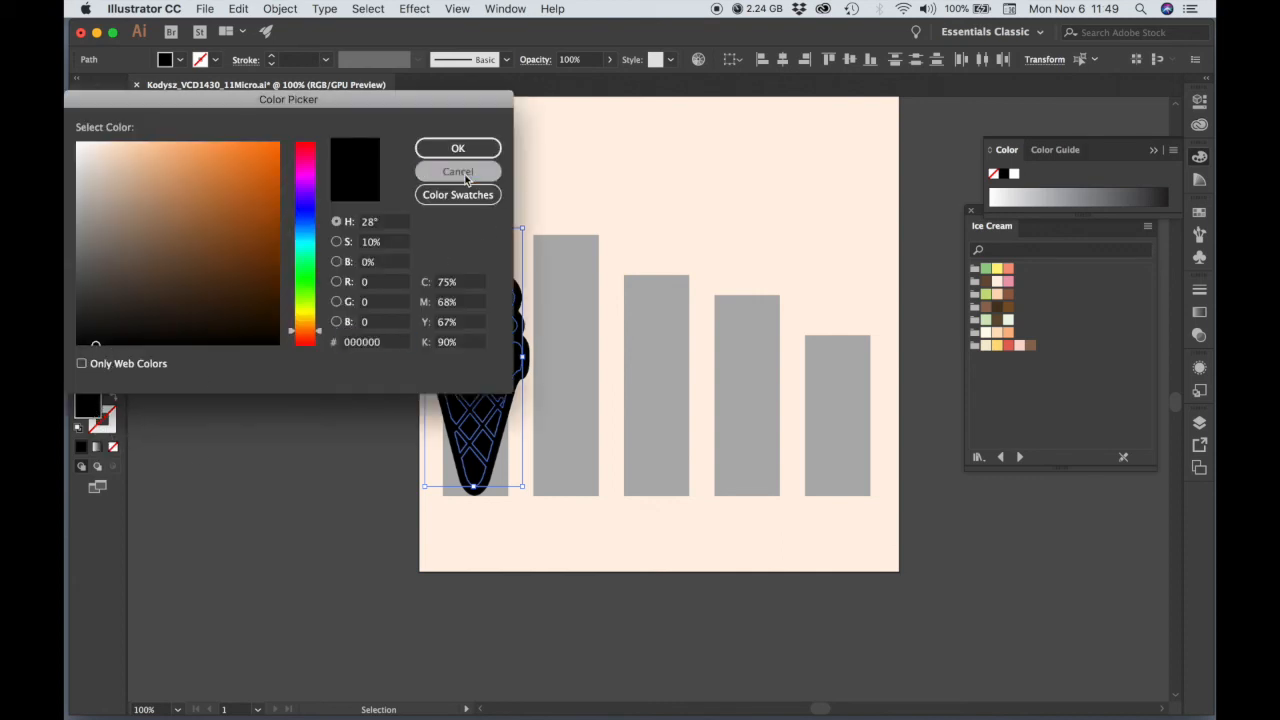
Step: Give the cone a tan c69c6d fill, then return to the Selection tool
left_click(458, 171)
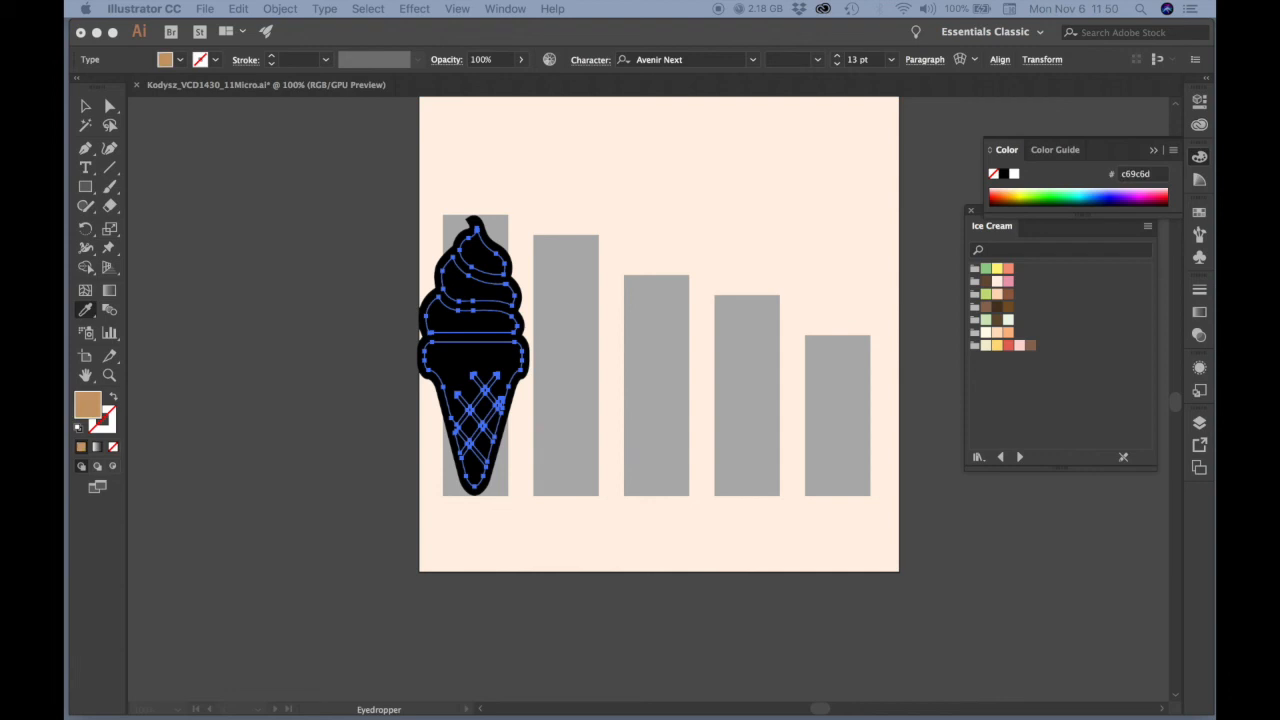
mouse_move(193, 405)
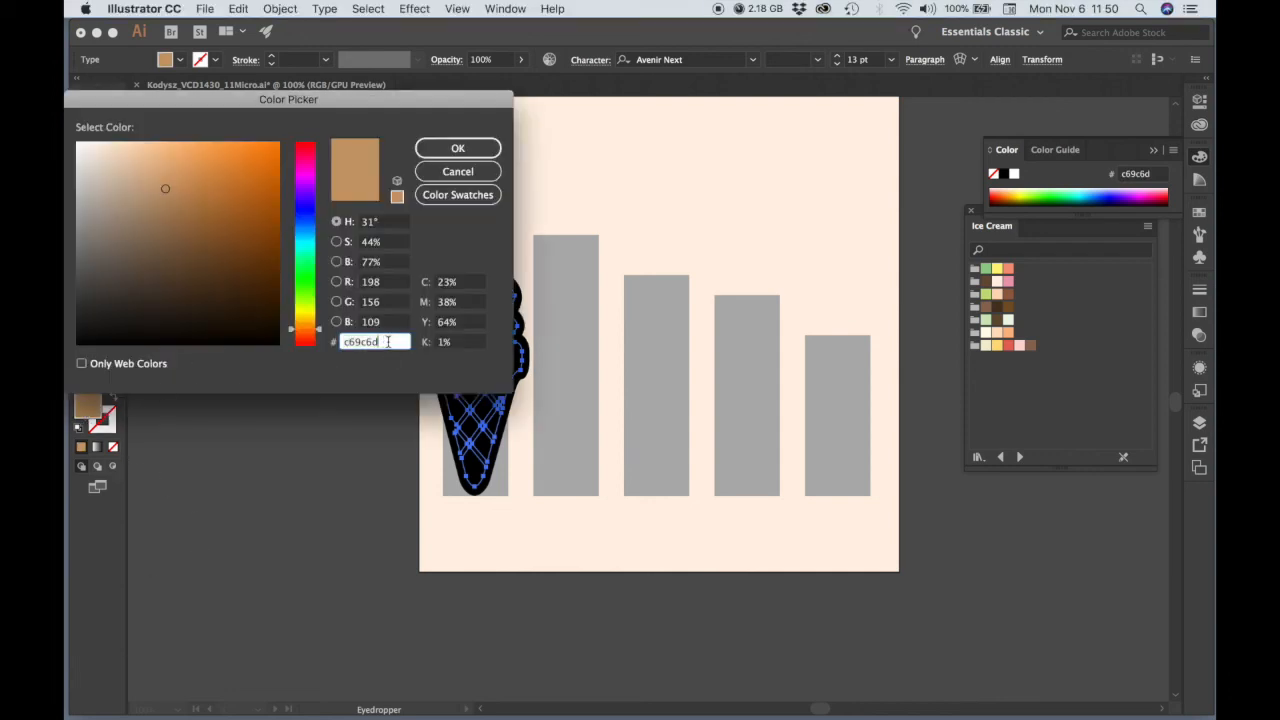
left_click(457, 148)
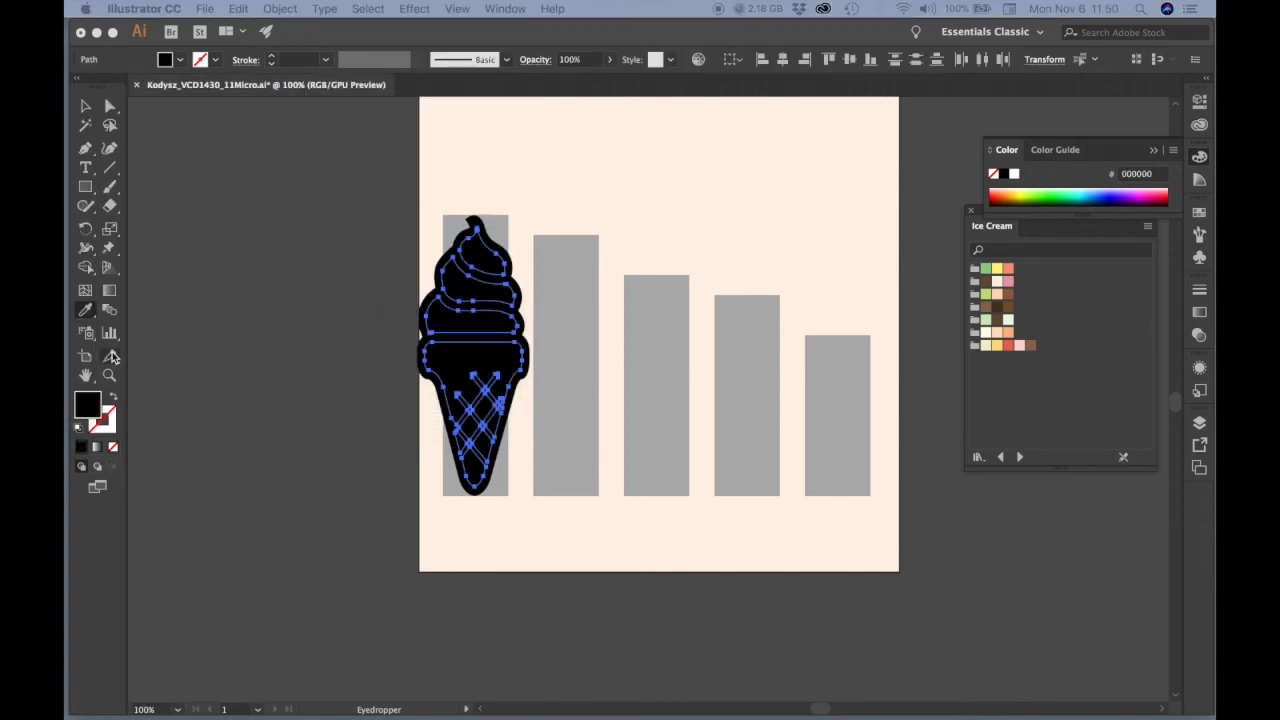
double_click(87, 403)
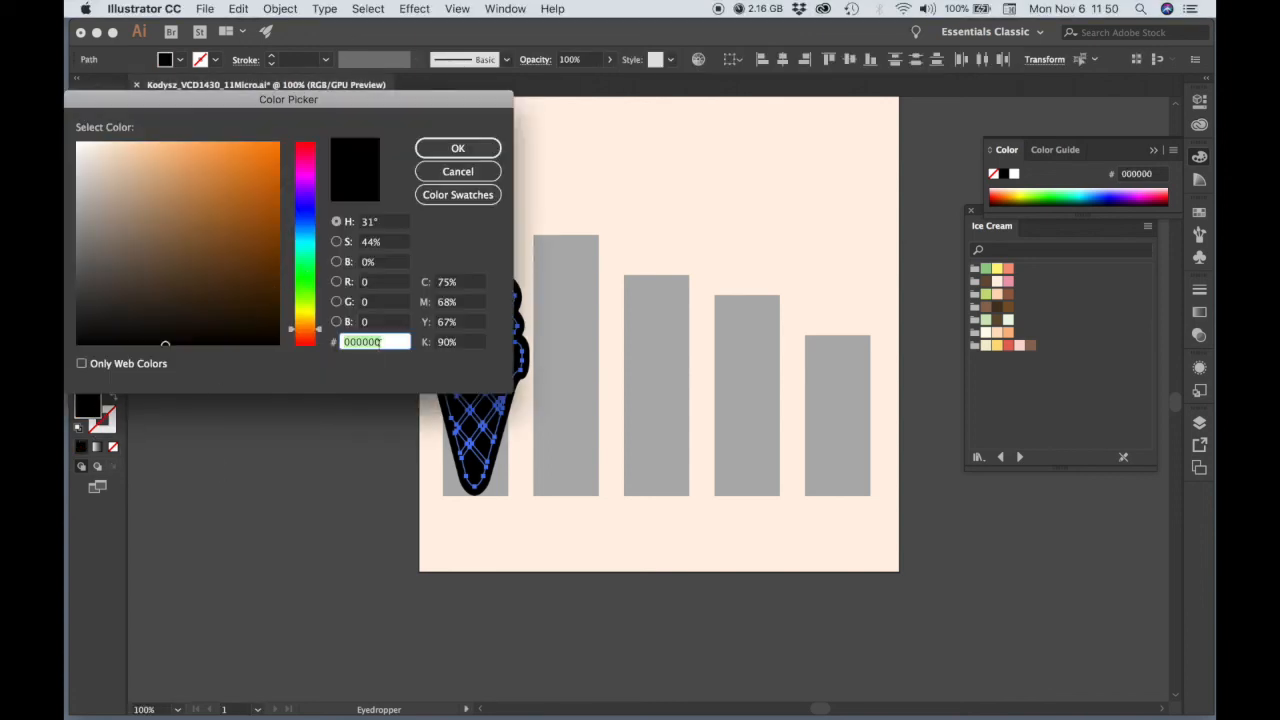
type("c69c6d")
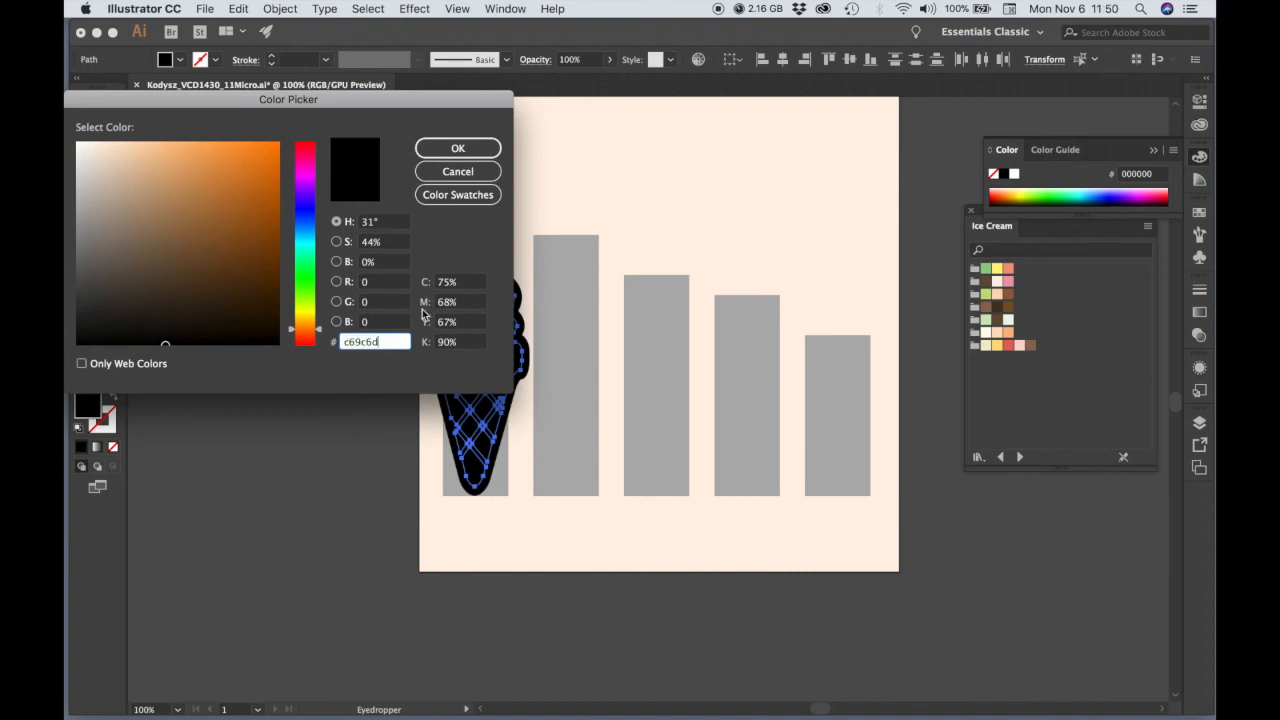
left_click(457, 147)
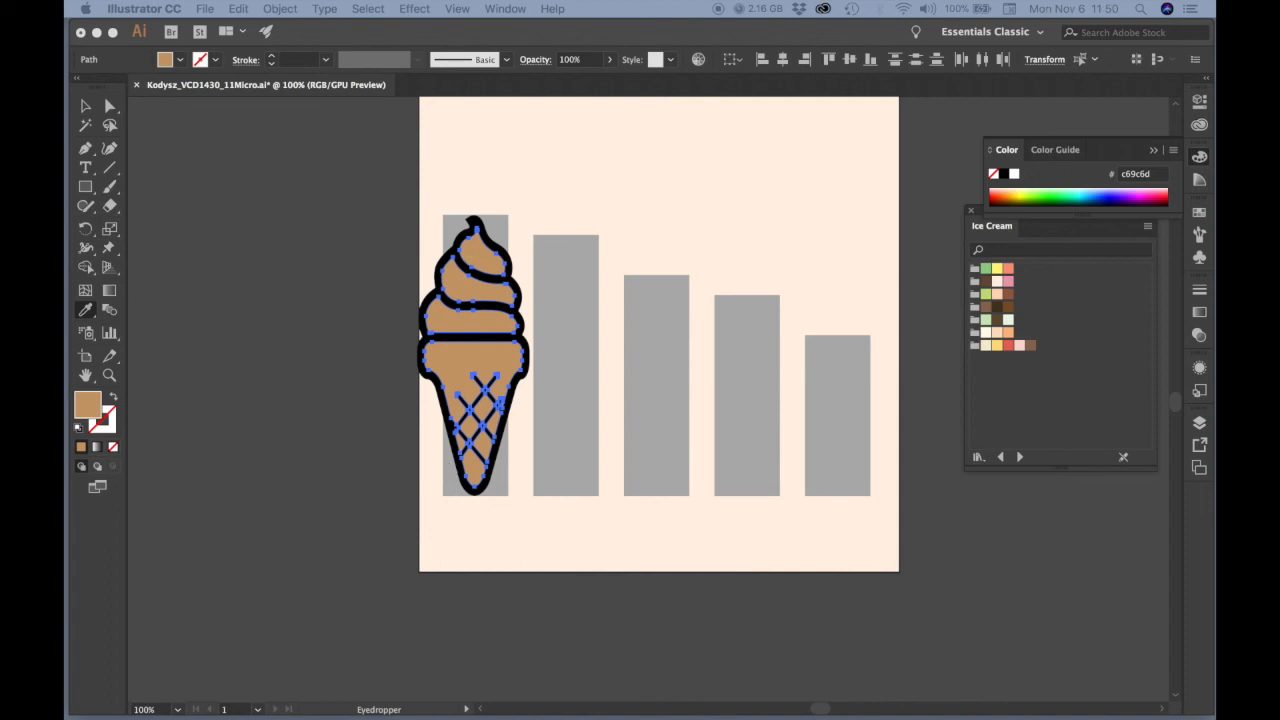
mouse_move(310, 47)
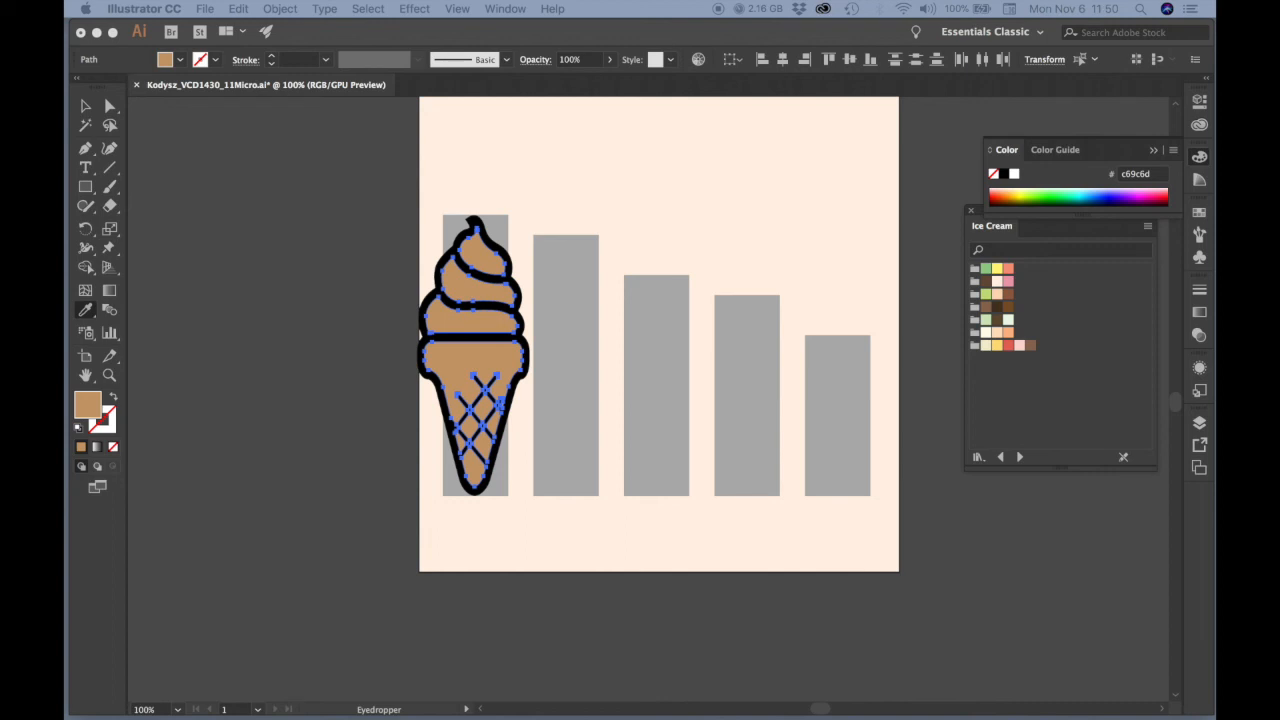
left_click(85, 105)
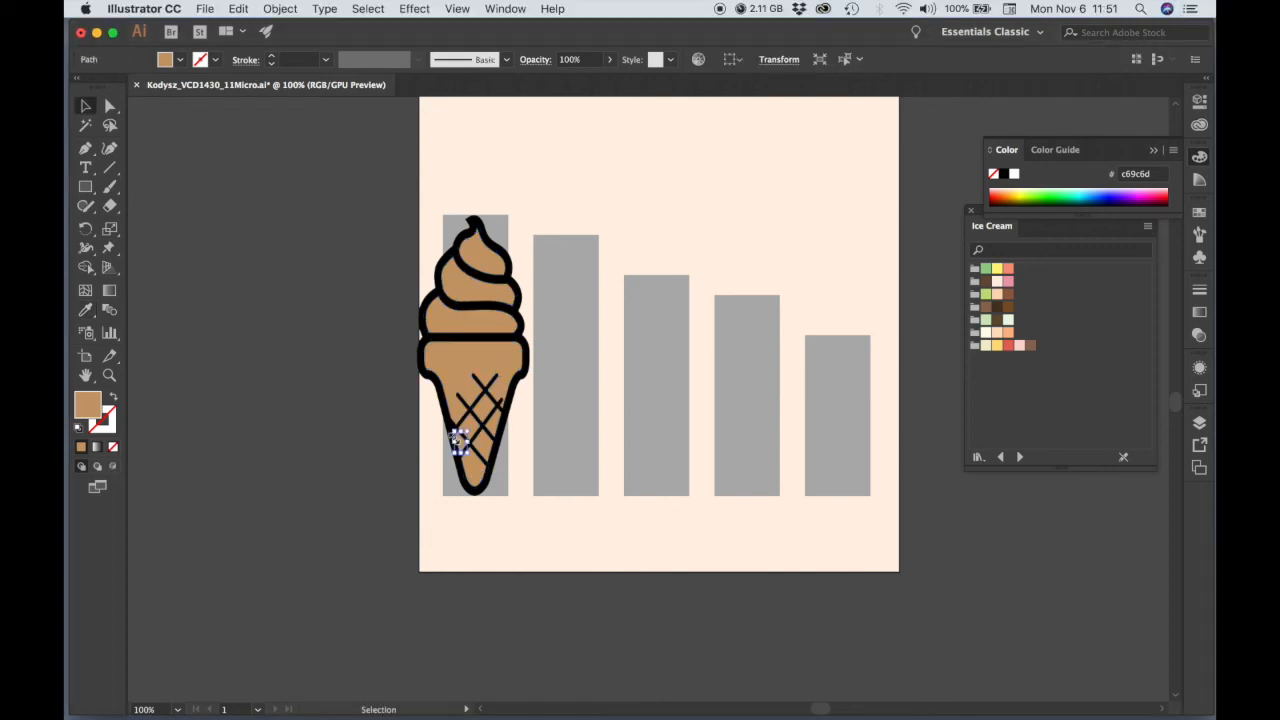
Step: Change the cone's outline and waffle lines to dark brown 302417, then deselect everything
left_click(475, 360)
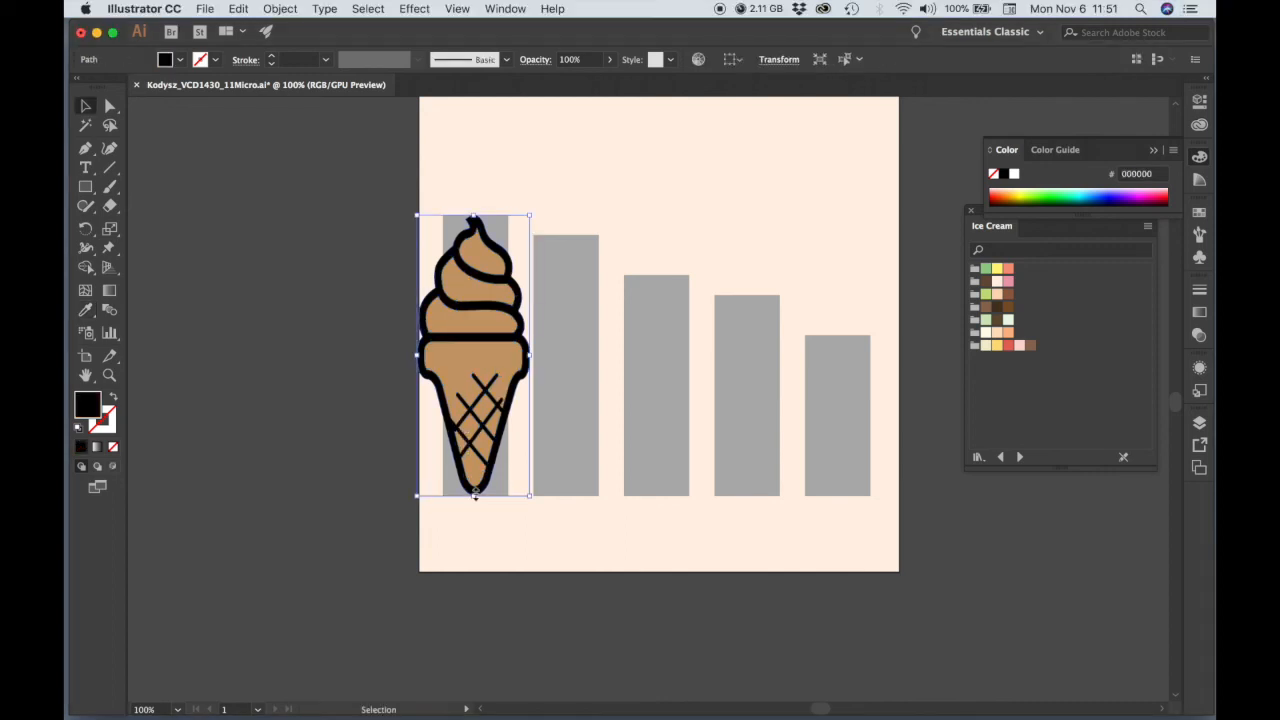
double_click(87, 404)
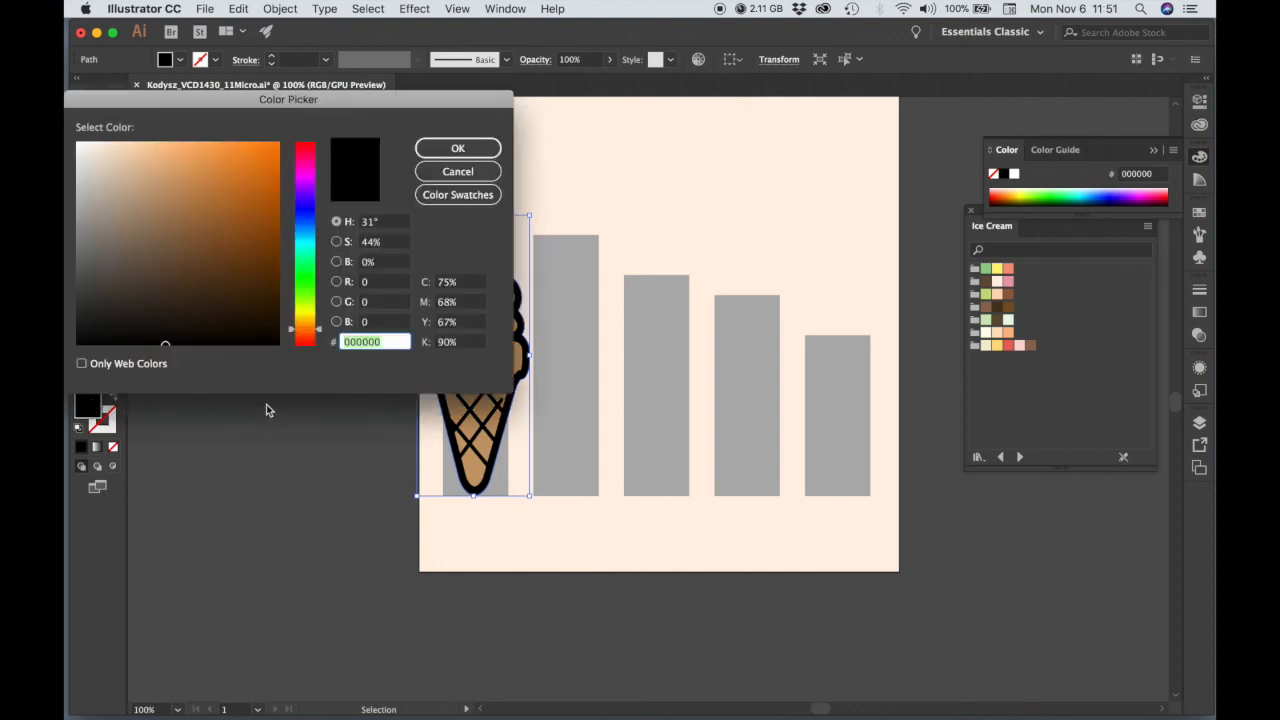
left_click(457, 147)
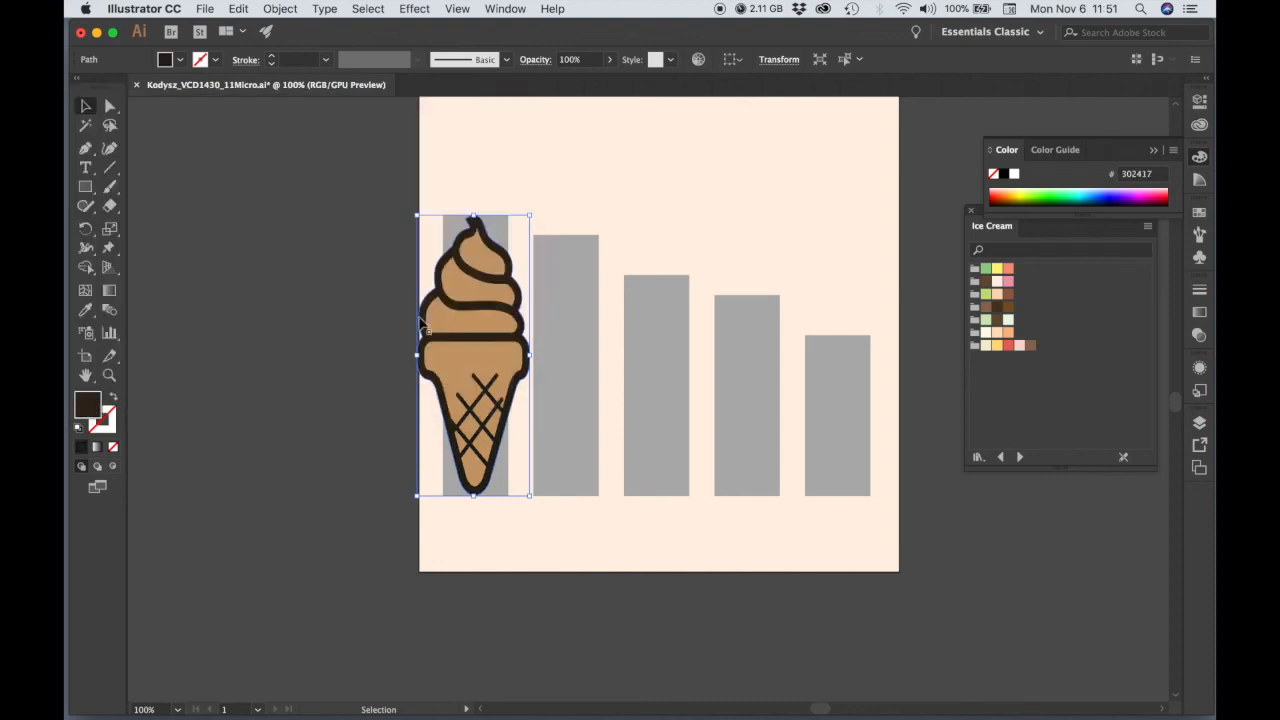
mouse_move(540, 438)
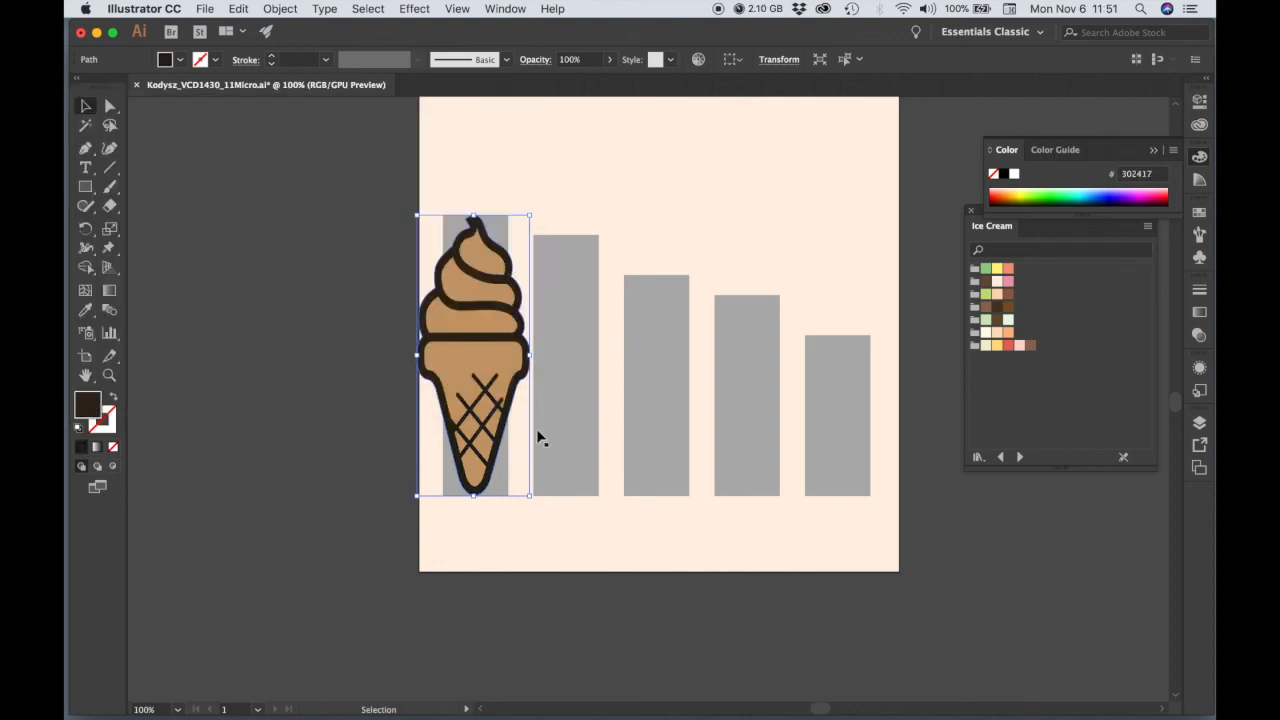
left_click(290, 363)
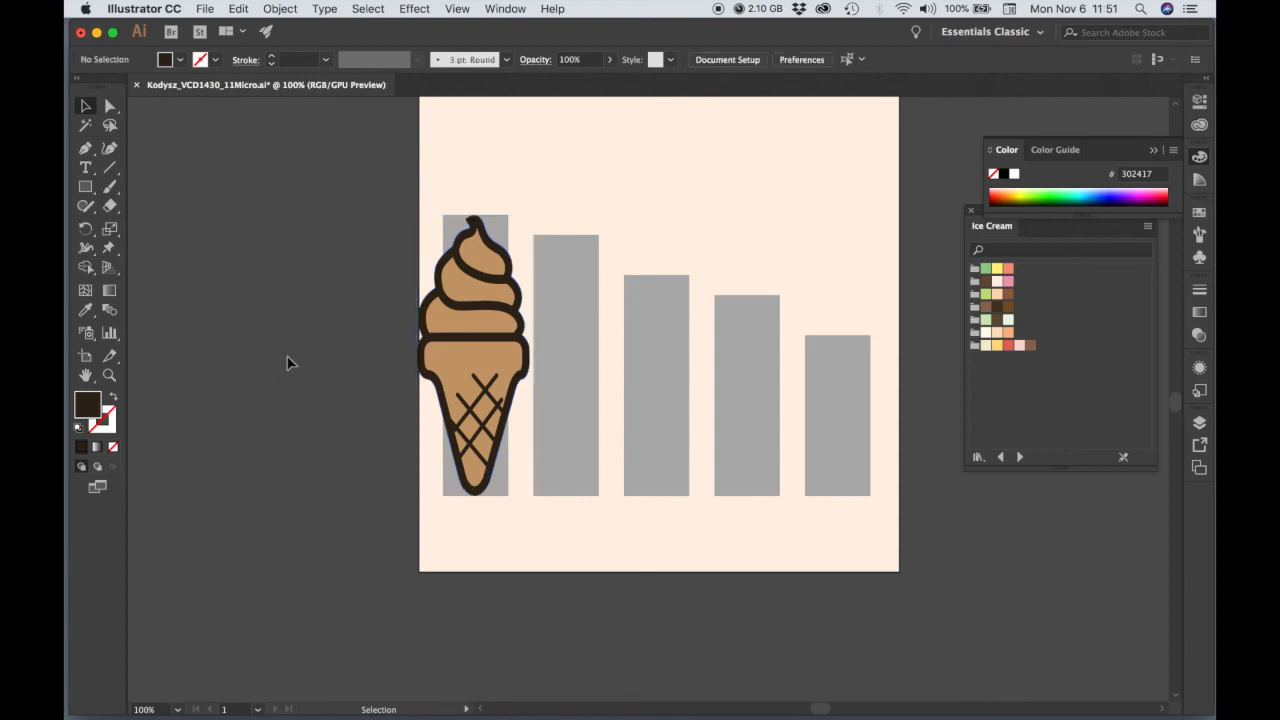
mouse_move(435, 247)
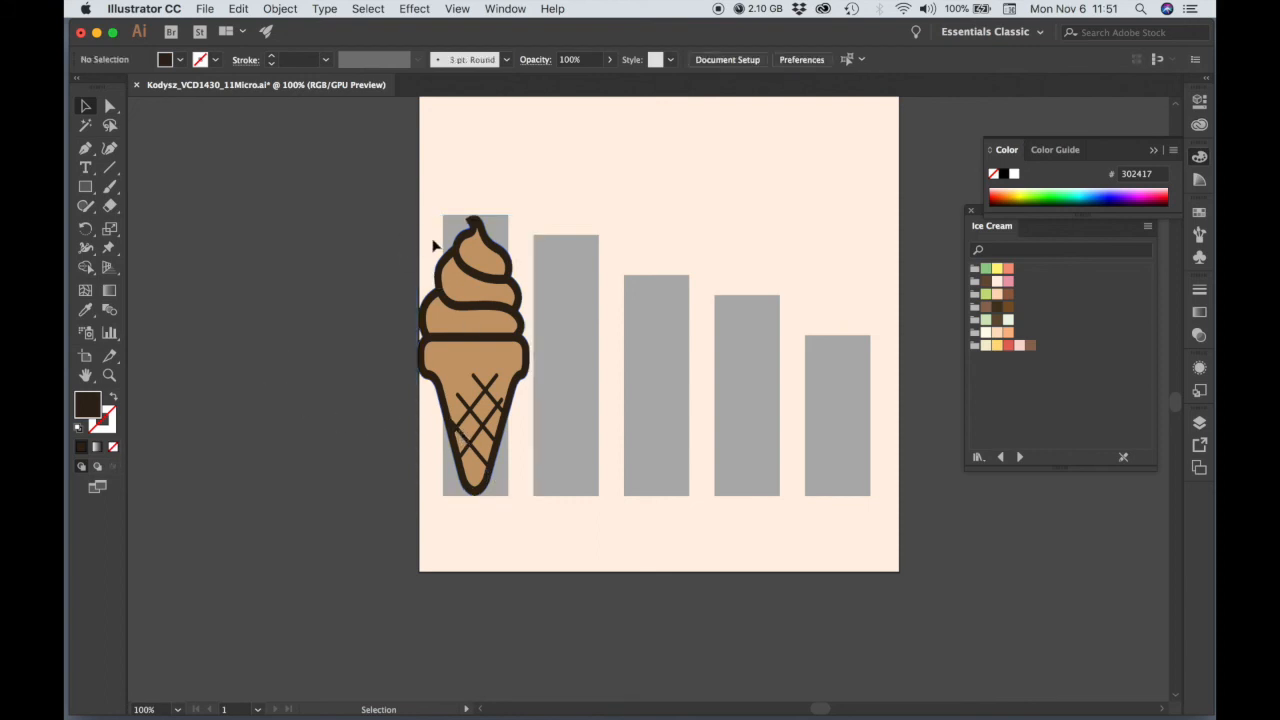
key("cmd+a")
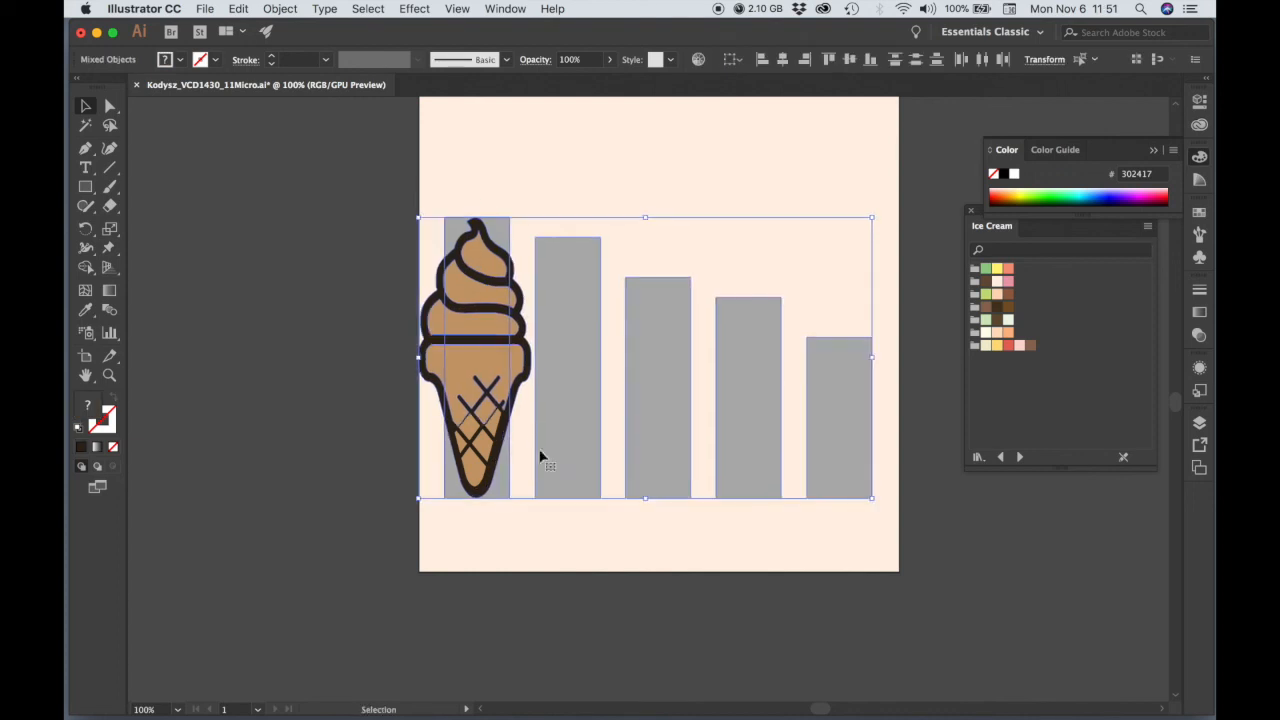
left_click(558, 525)
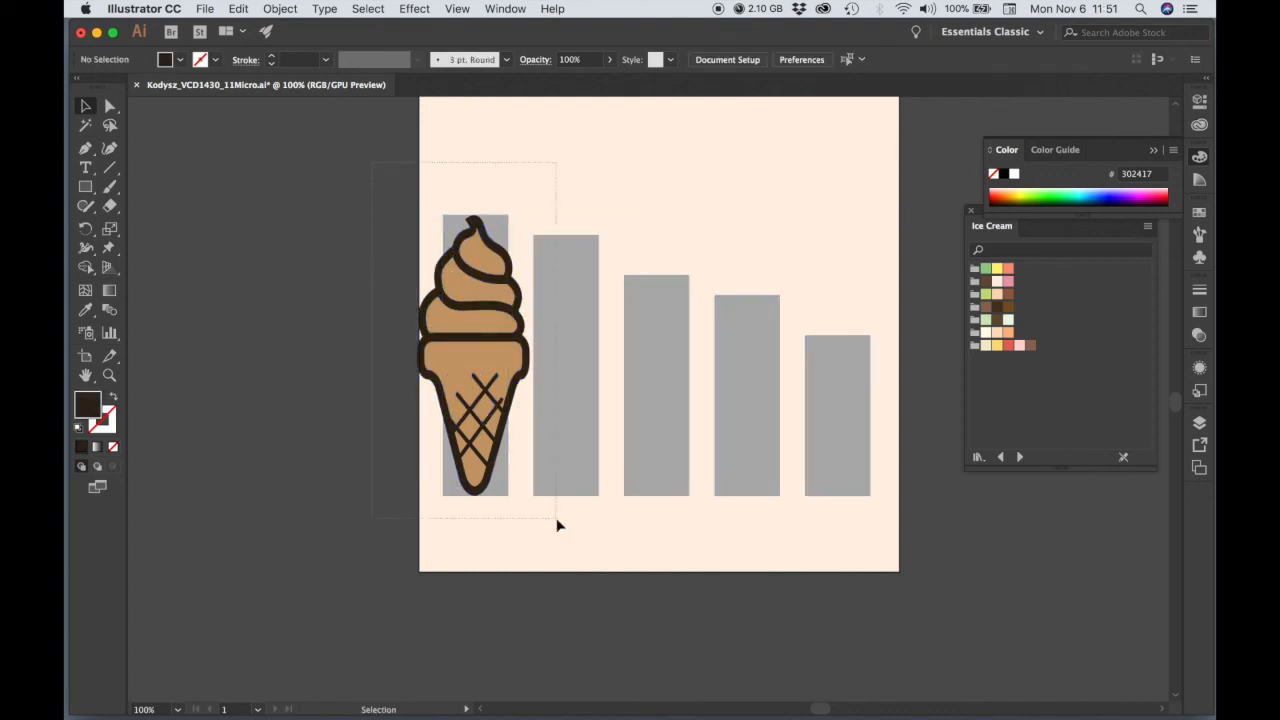